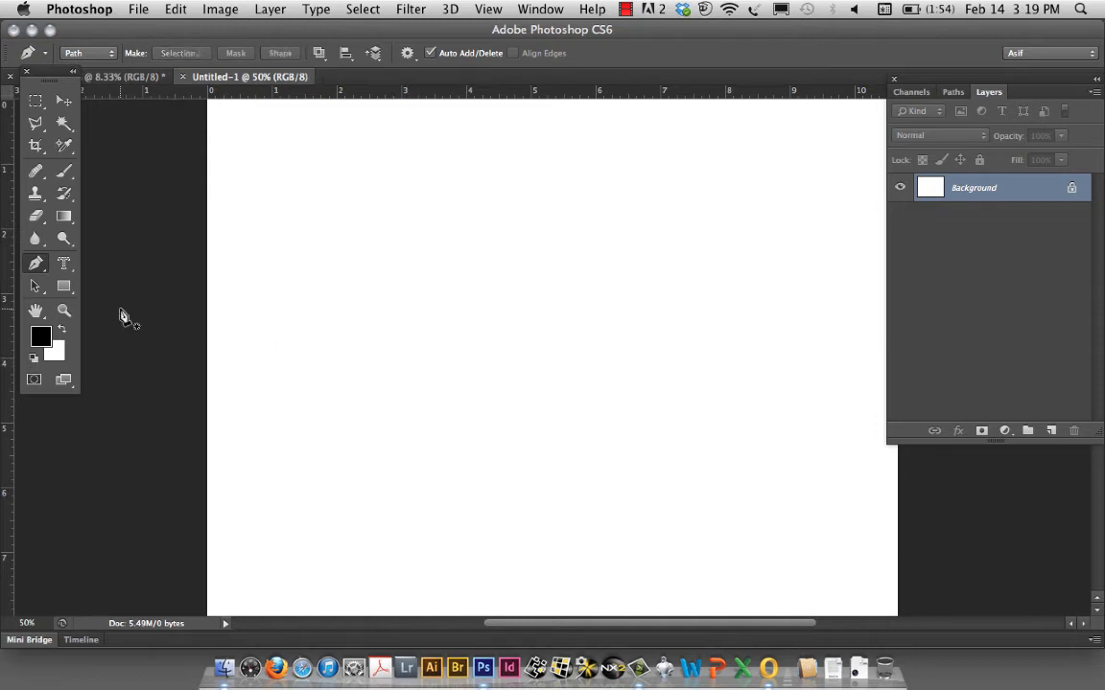
mouse_move(37, 265)
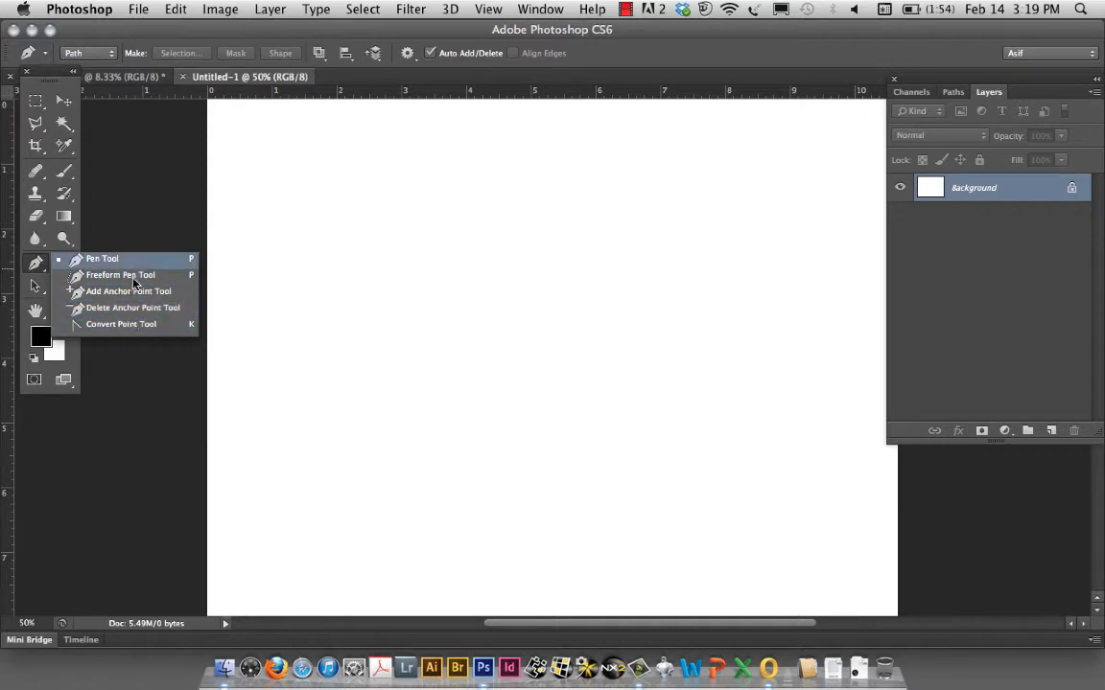
mouse_move(42, 267)
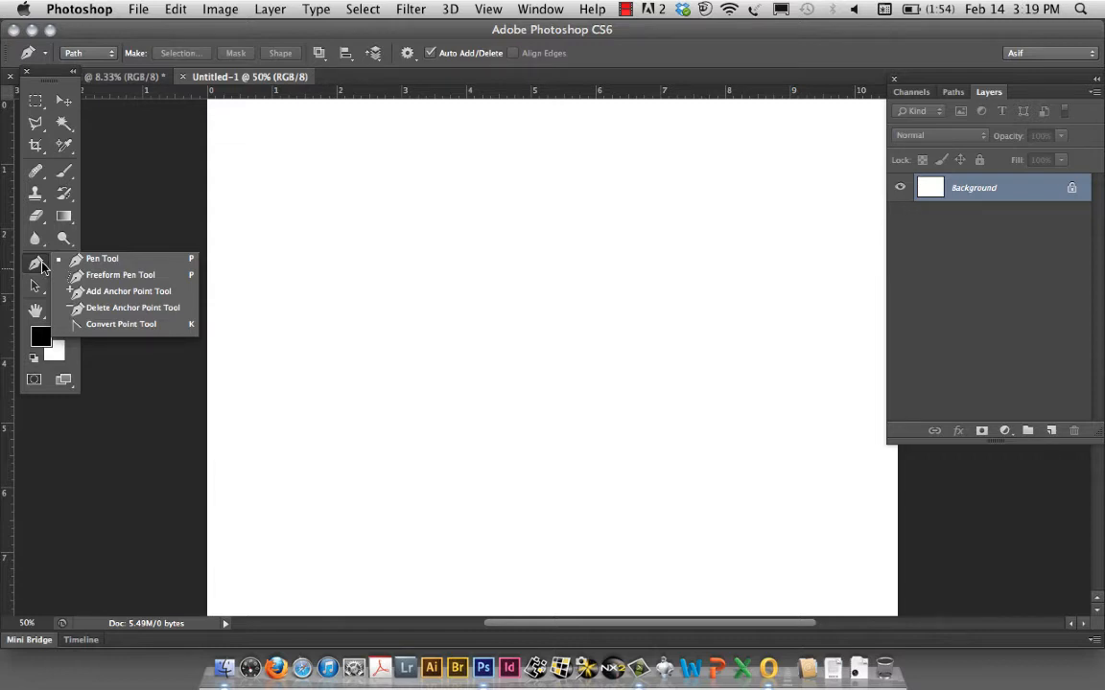
Activate the Pen tool and set its options-bar mode to Path.
click(101, 257)
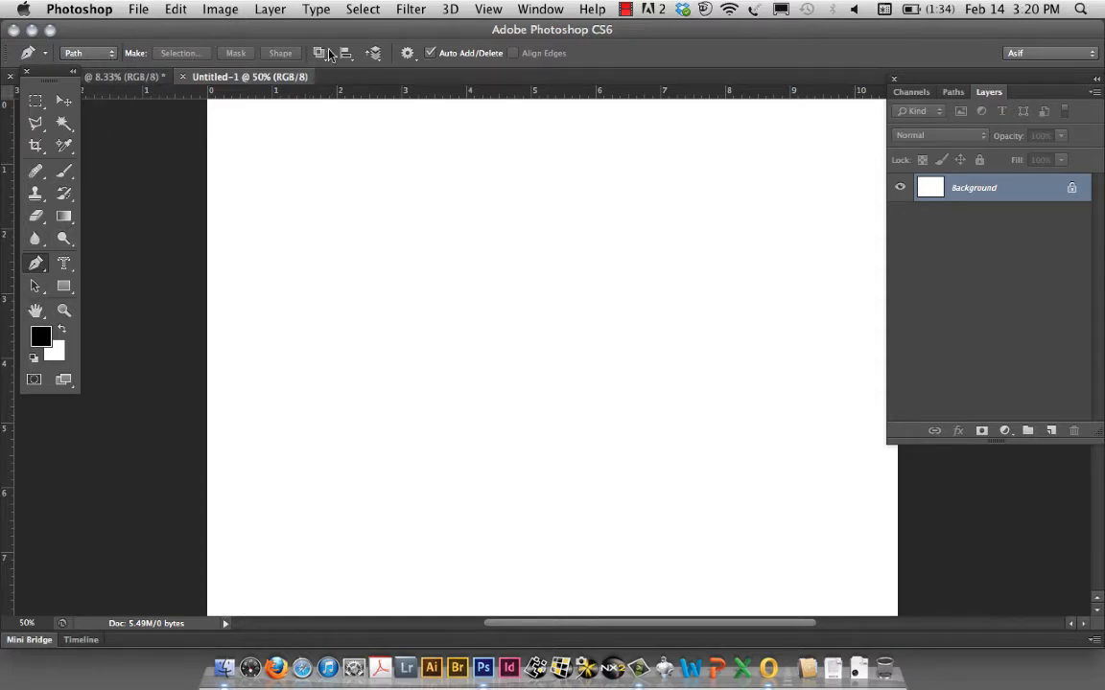
click(86, 54)
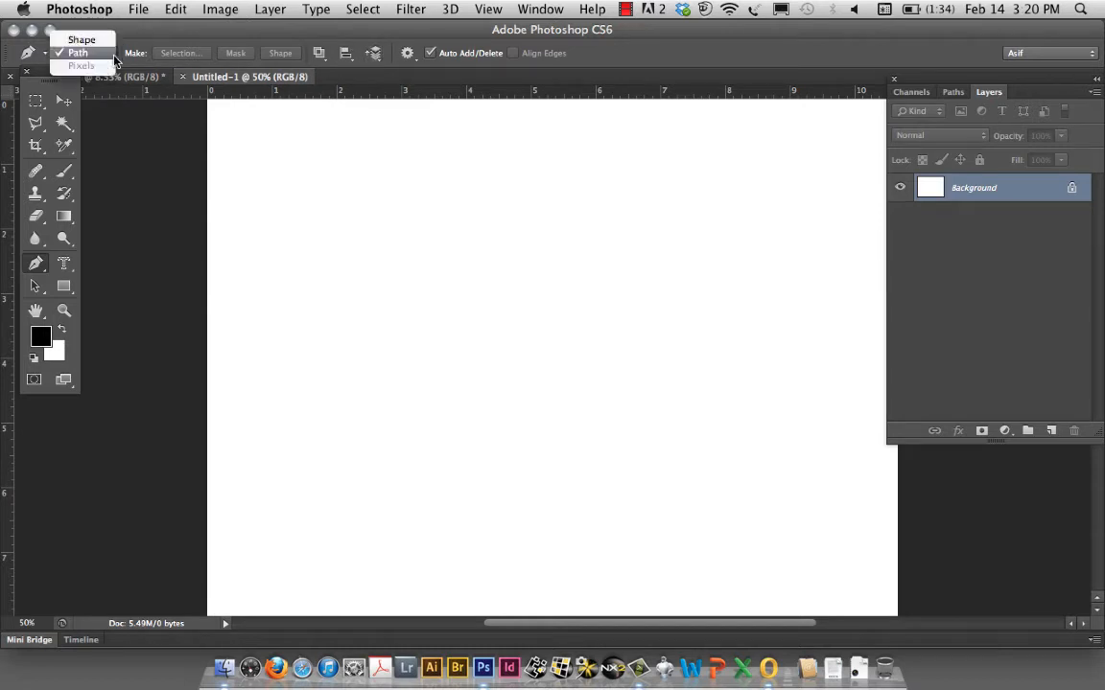
mouse_move(100, 59)
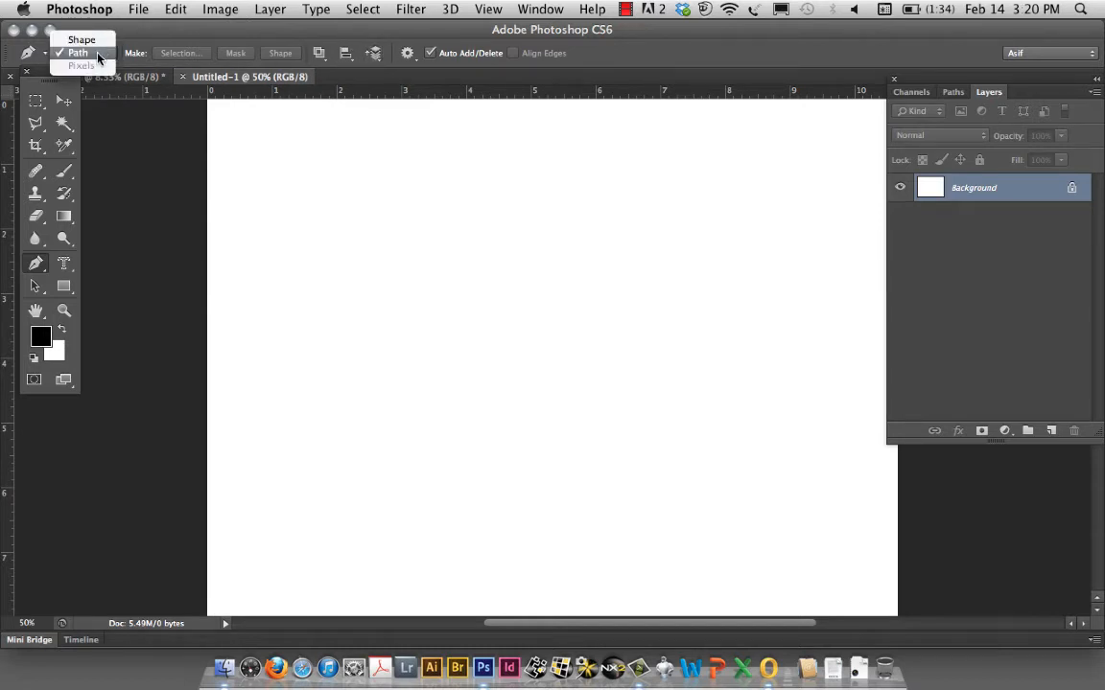
click(76, 54)
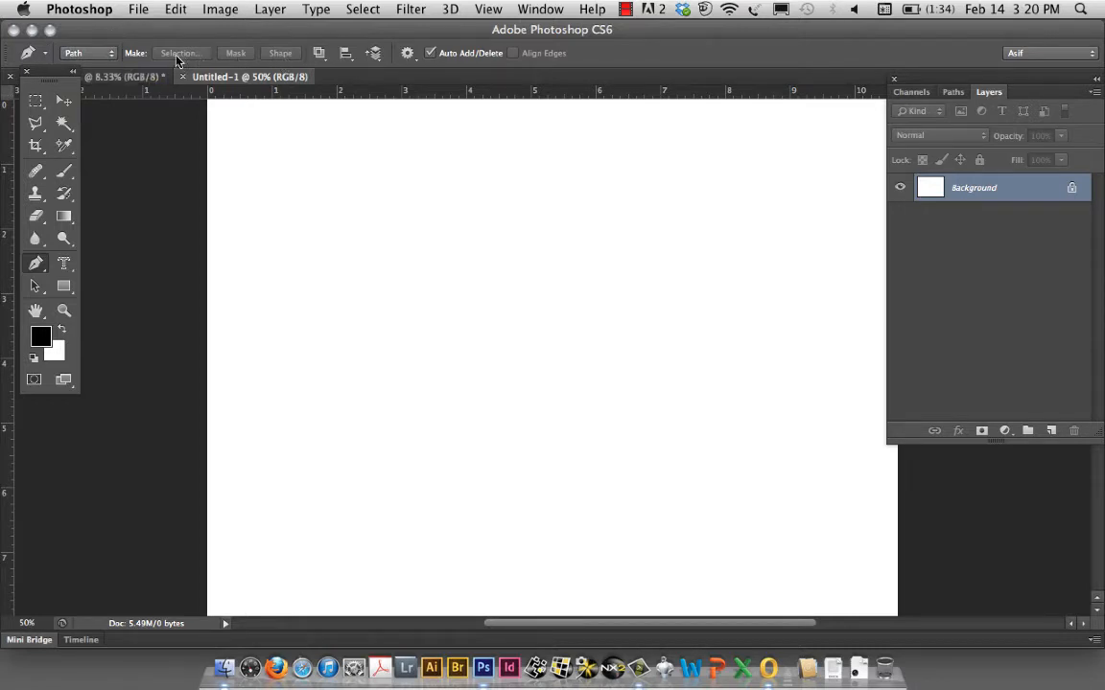
mouse_move(335, 335)
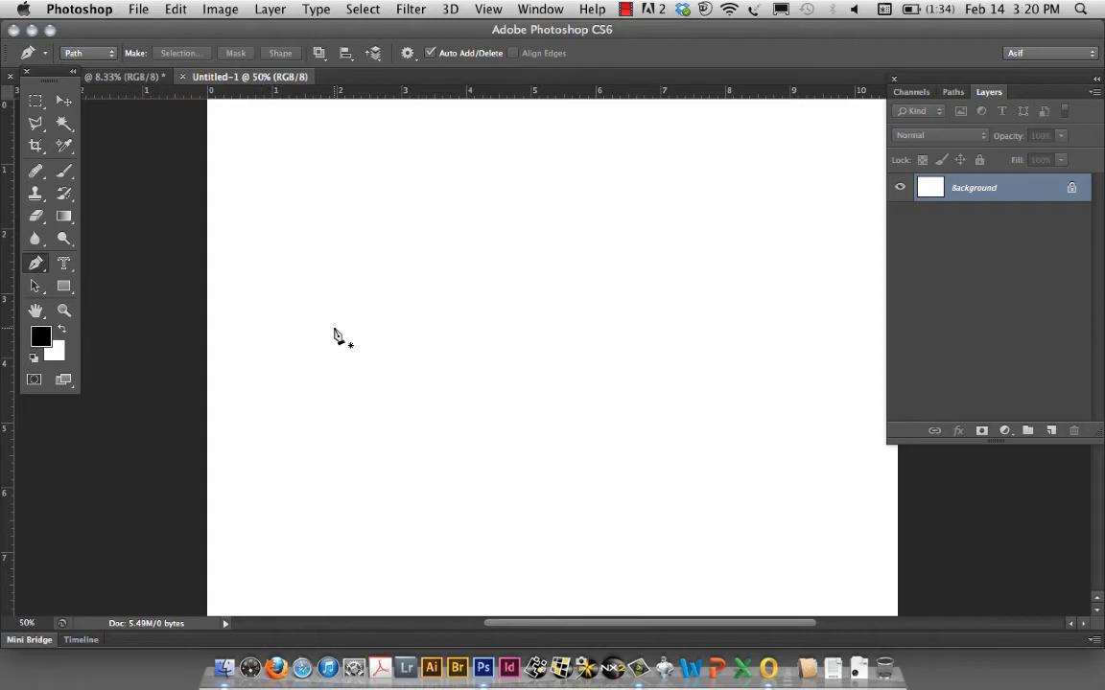
mouse_move(322, 318)
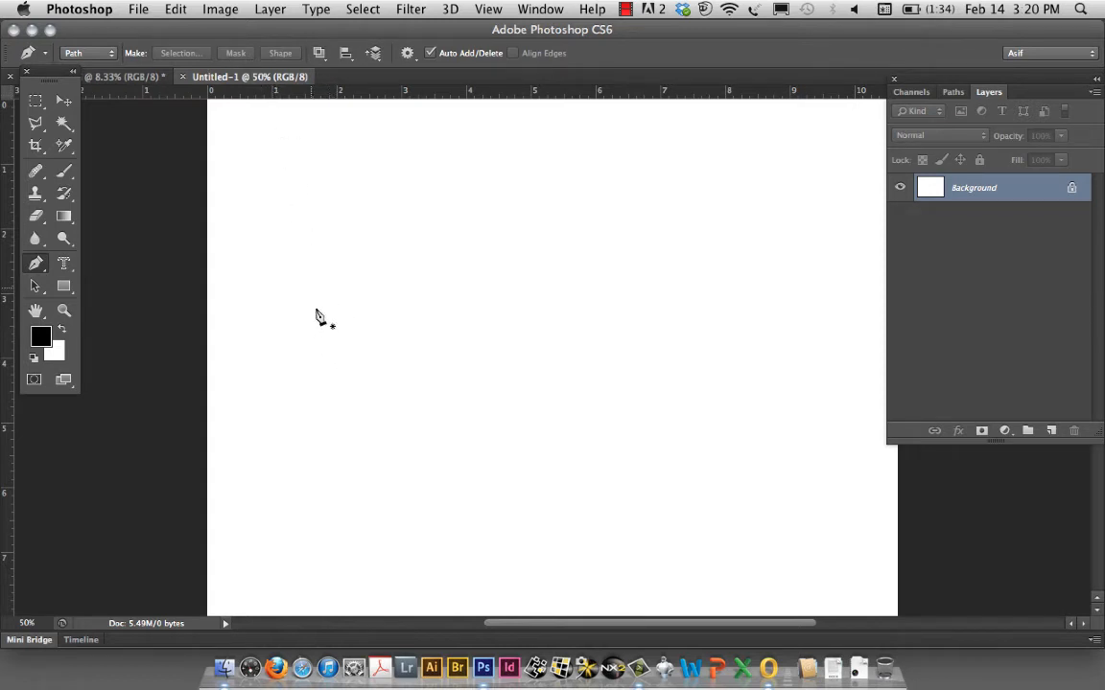
mouse_move(303, 241)
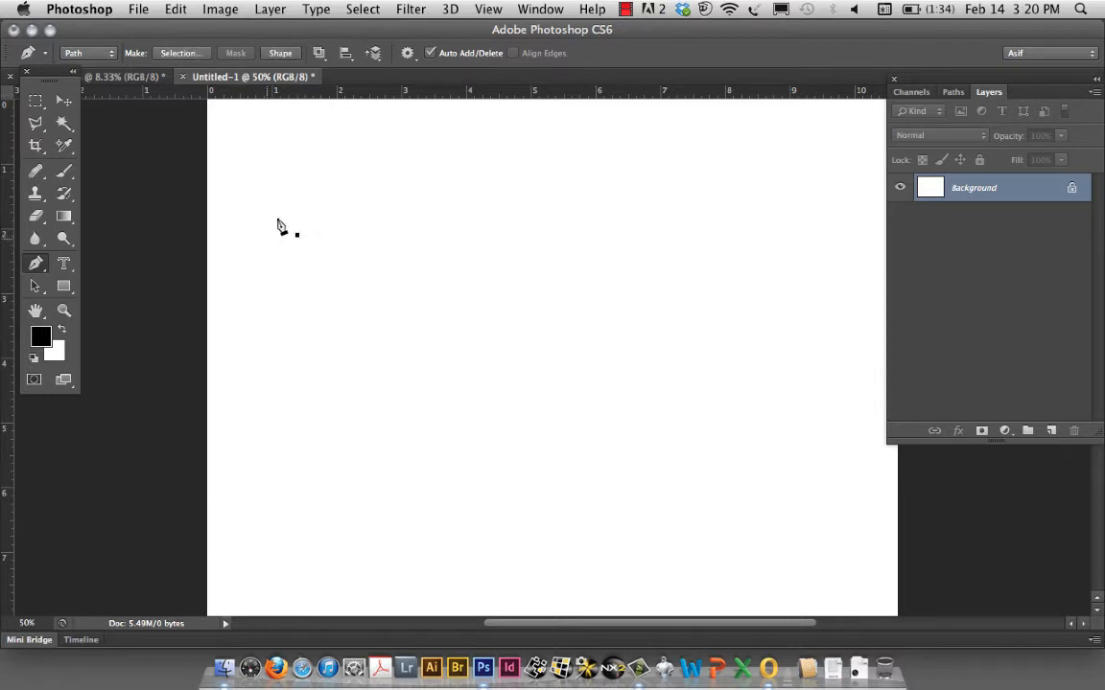
mouse_move(303, 242)
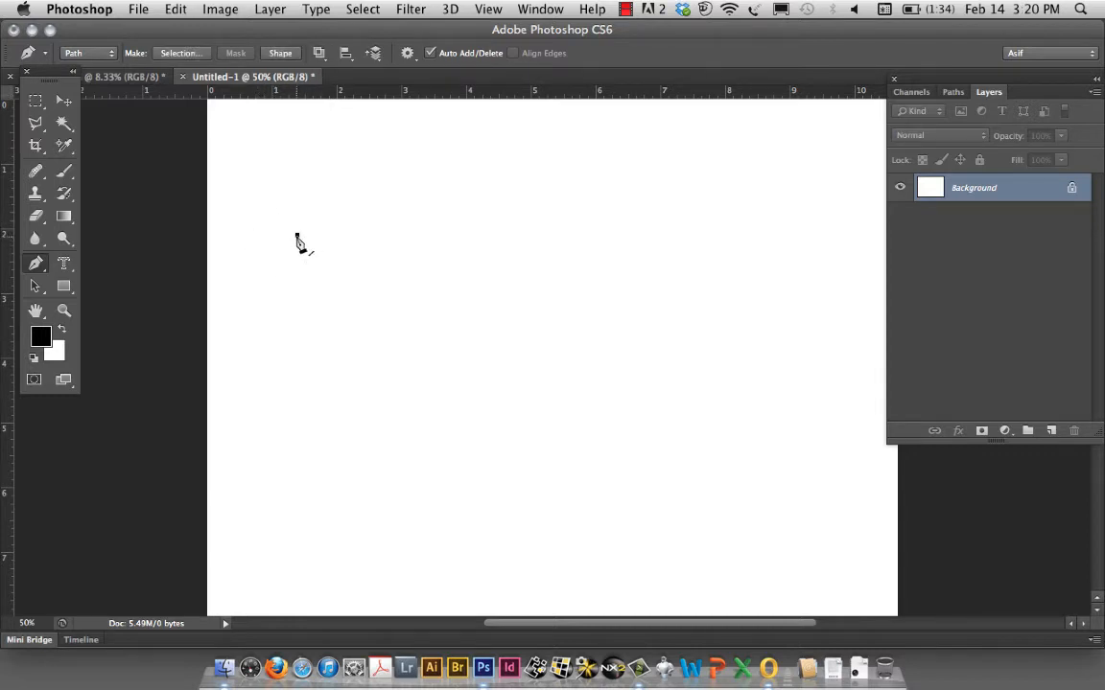
Place straight-segment anchor points outlining an irregular shape in the upper-left canvas.
click(296, 234)
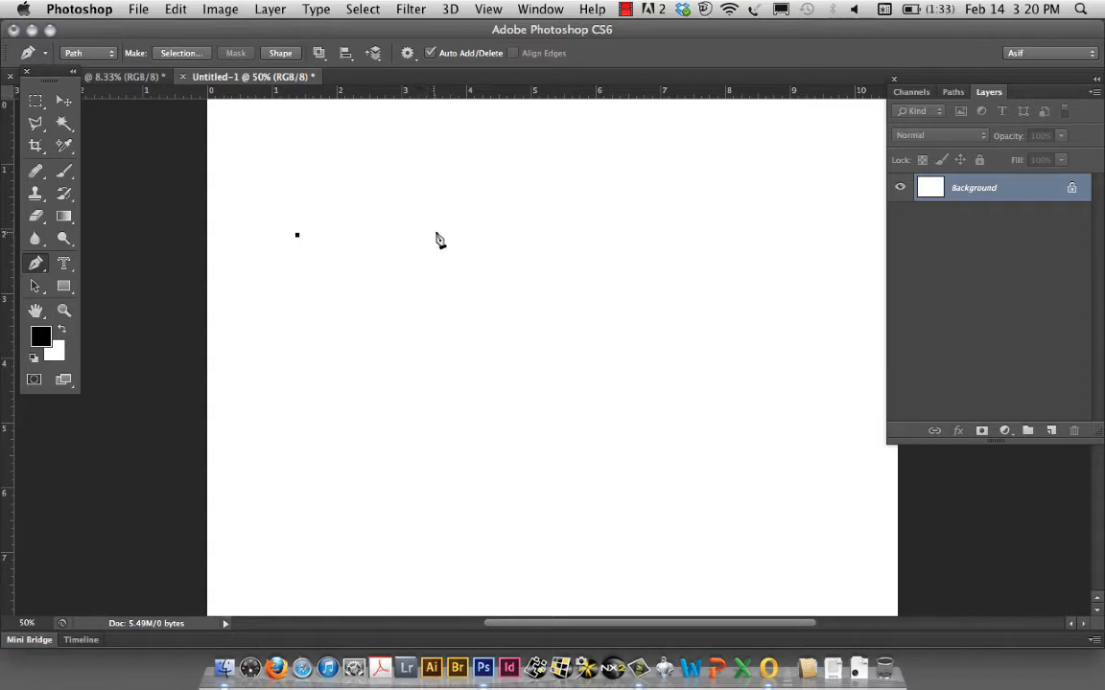
mouse_move(464, 305)
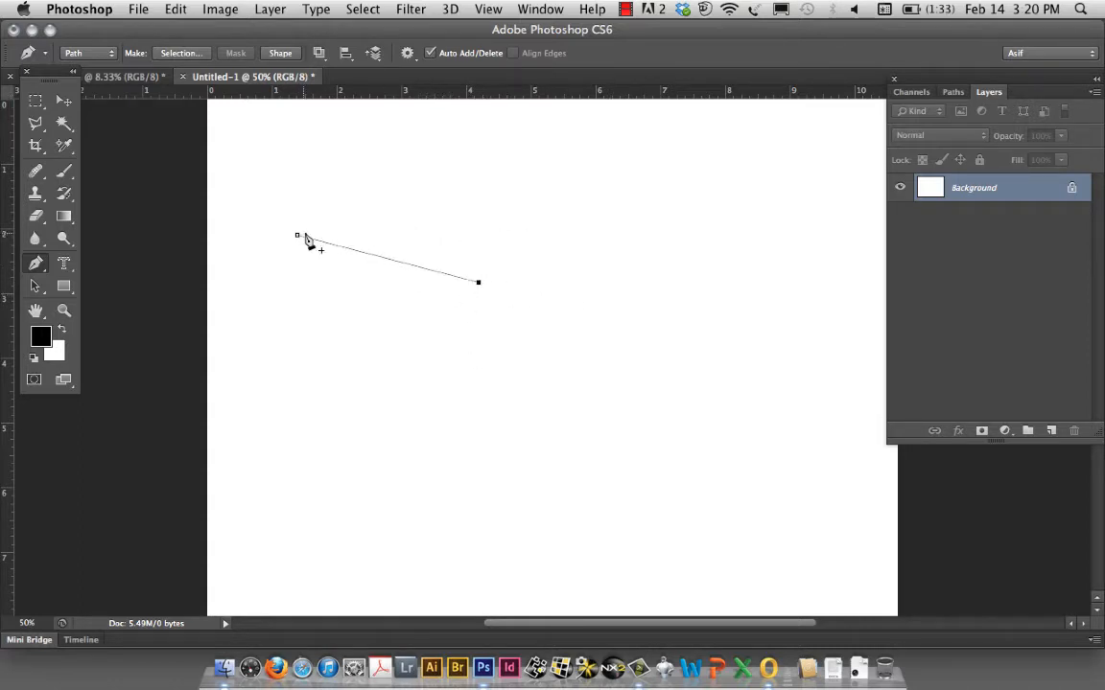
mouse_move(470, 291)
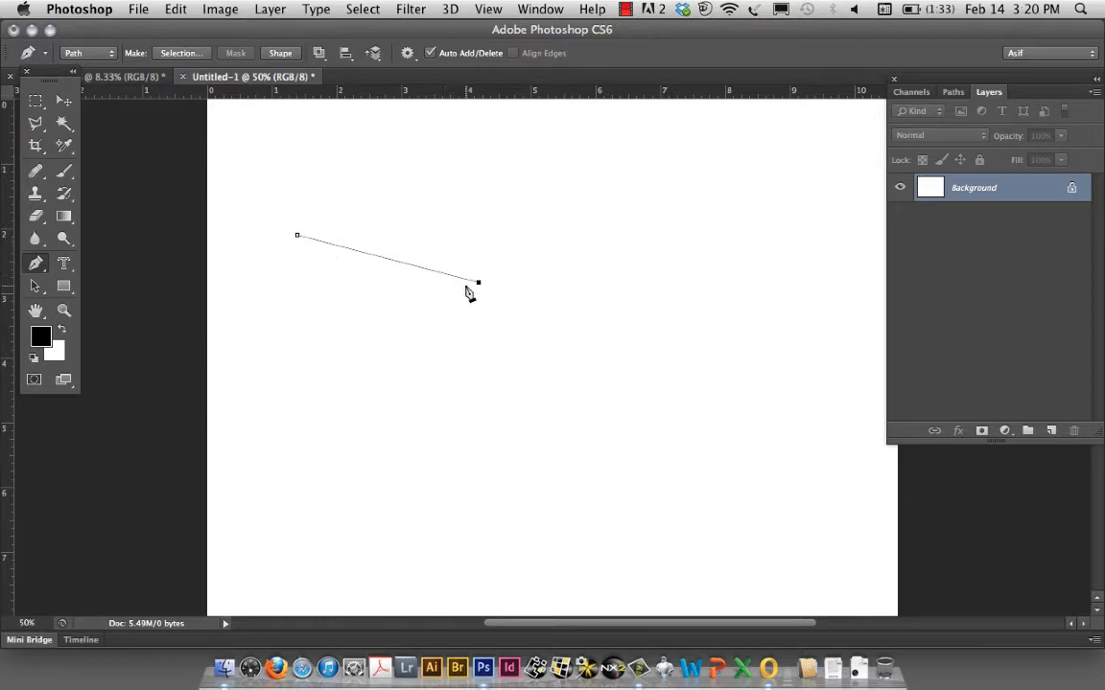
mouse_move(433, 292)
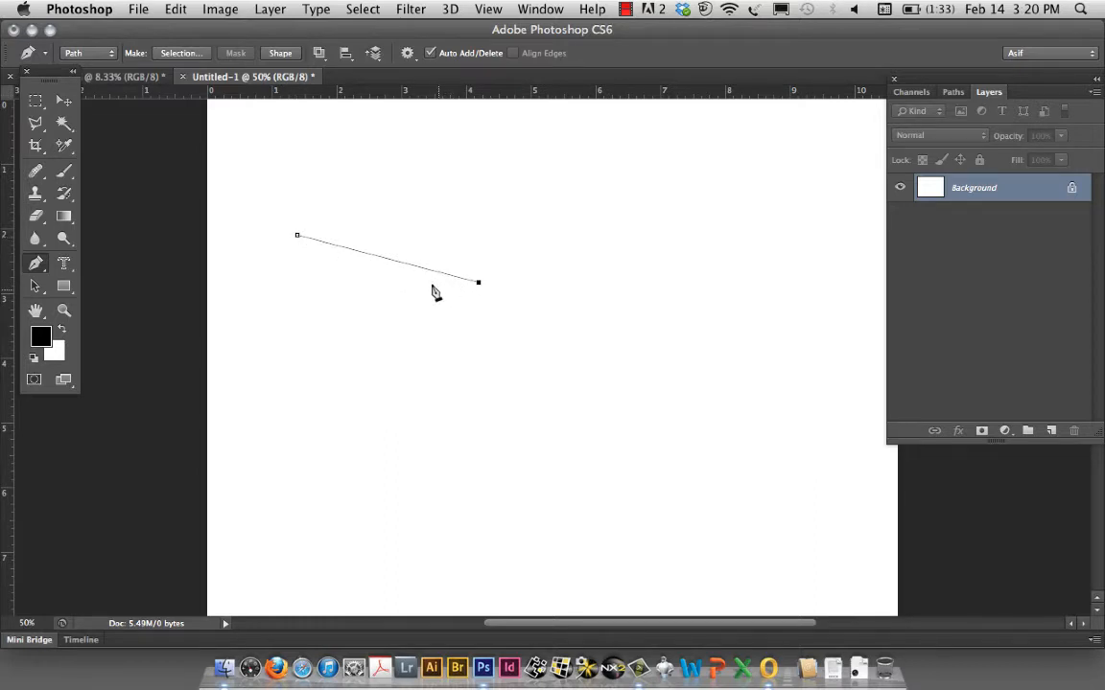
mouse_move(453, 386)
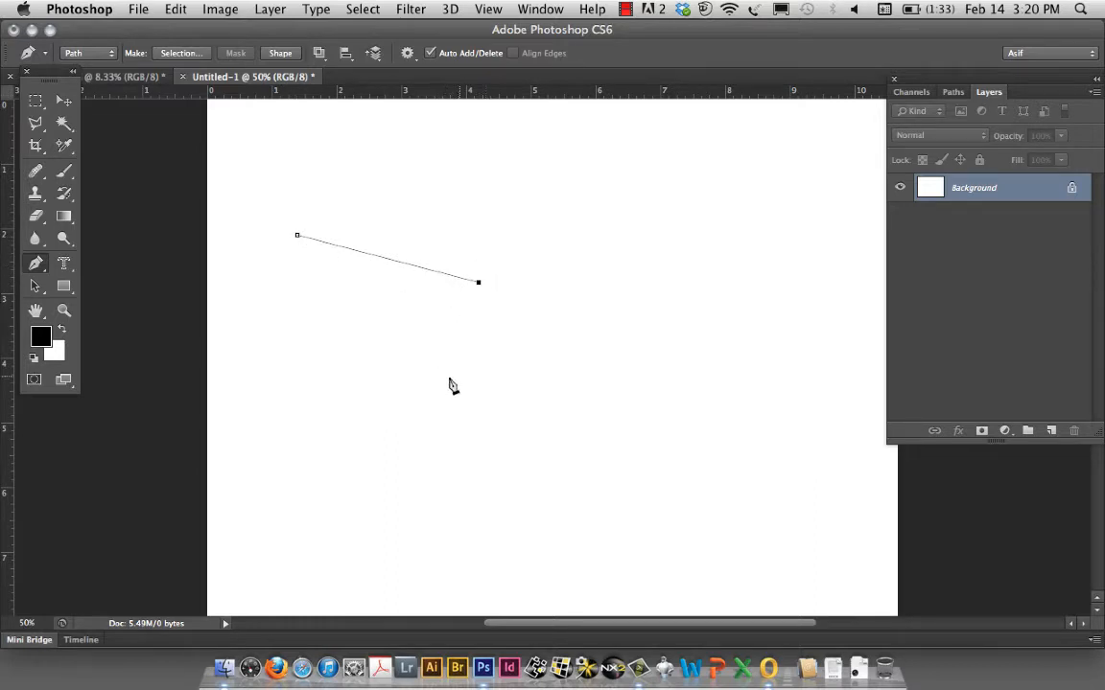
mouse_move(480, 346)
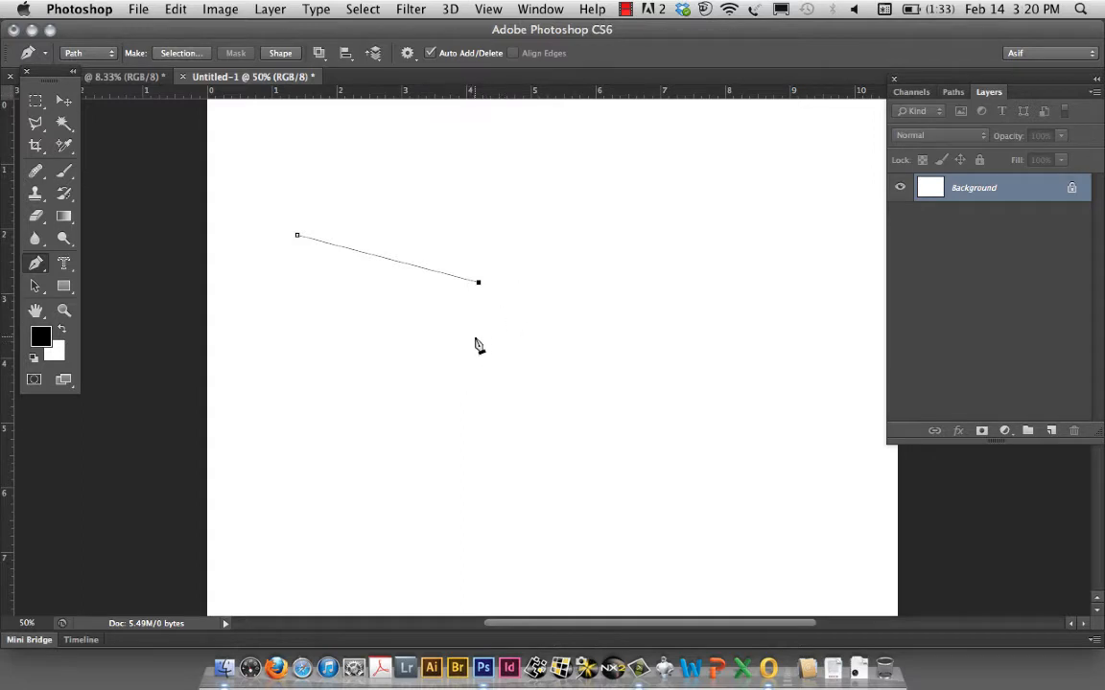
click(376, 391)
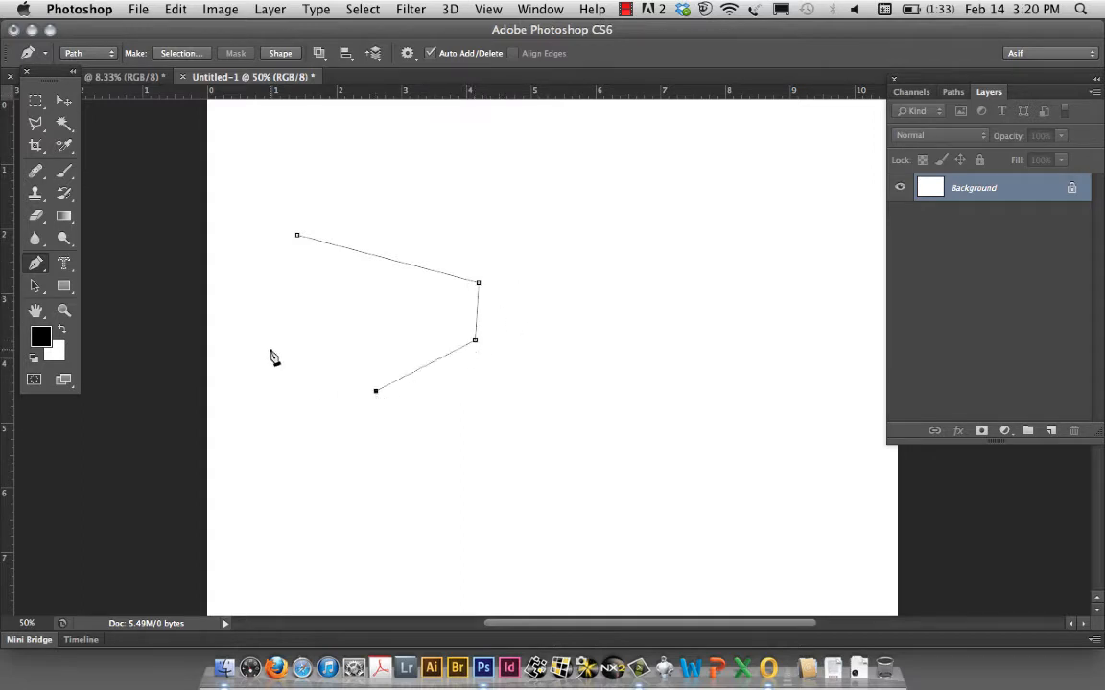
click(268, 349)
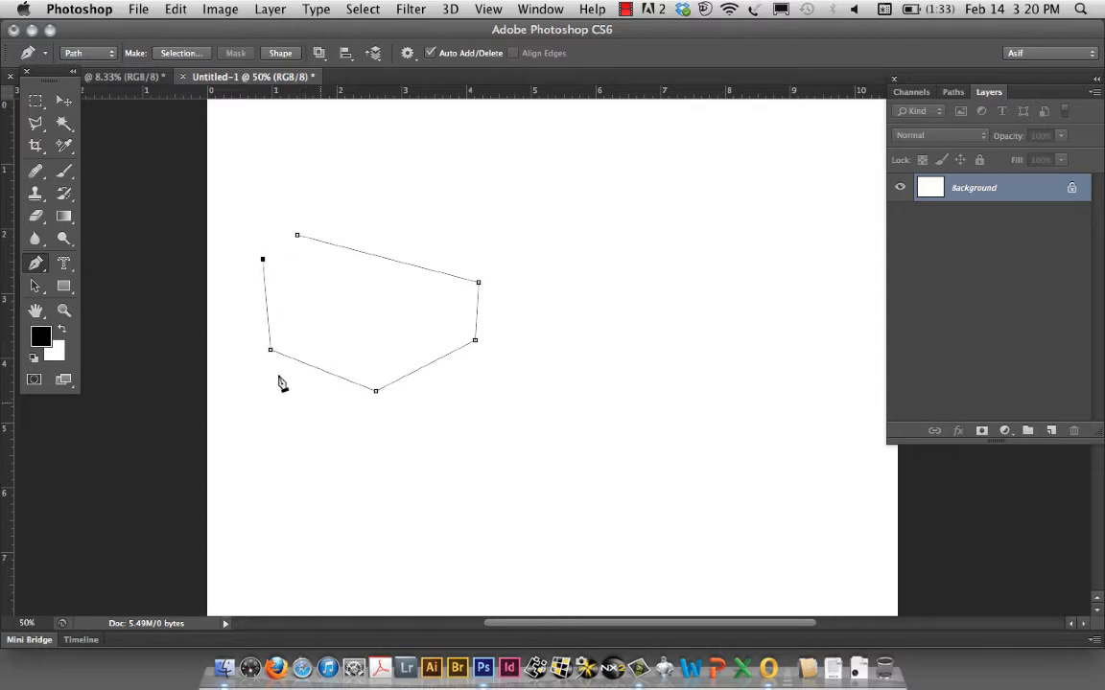
mouse_move(266, 261)
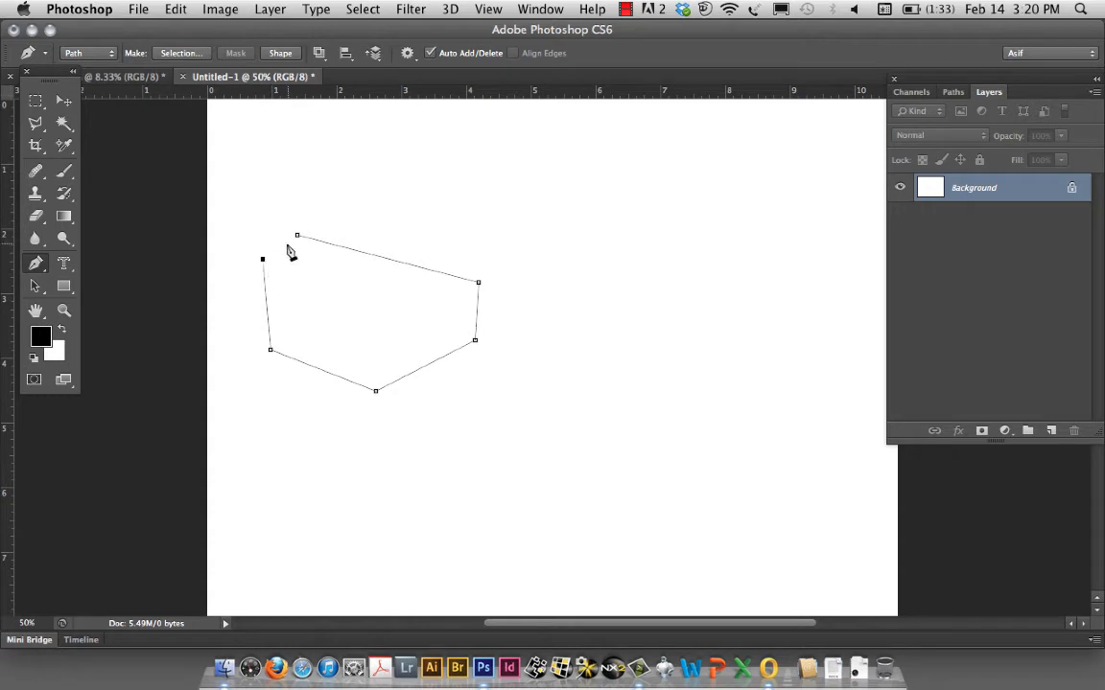
mouse_move(268, 269)
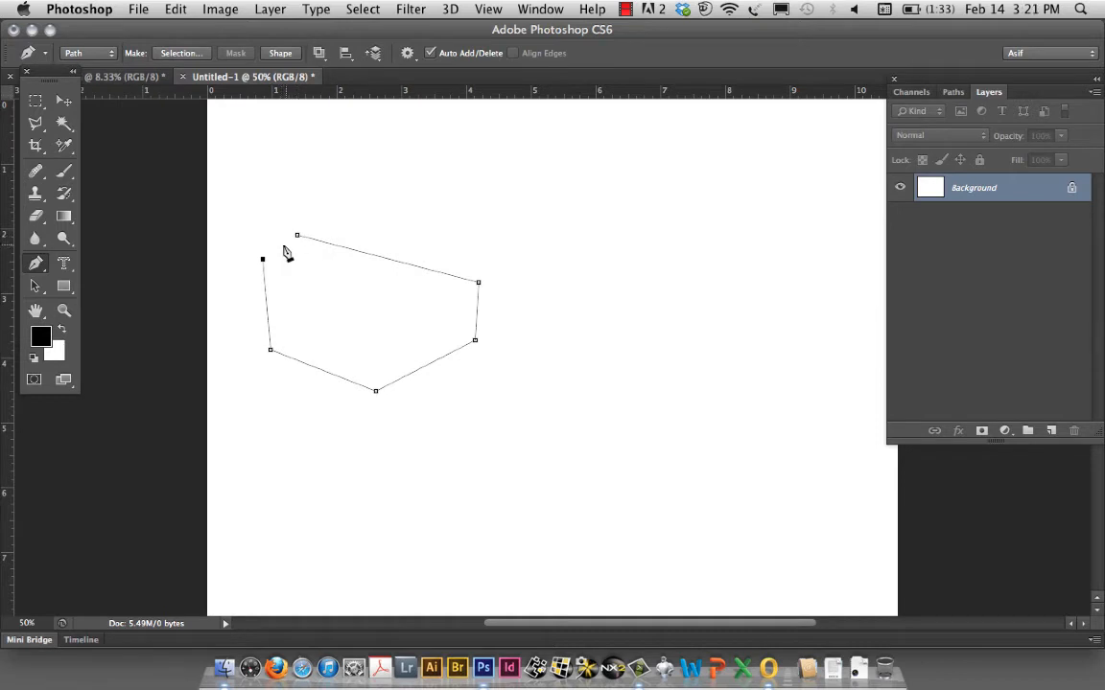
mouse_move(299, 241)
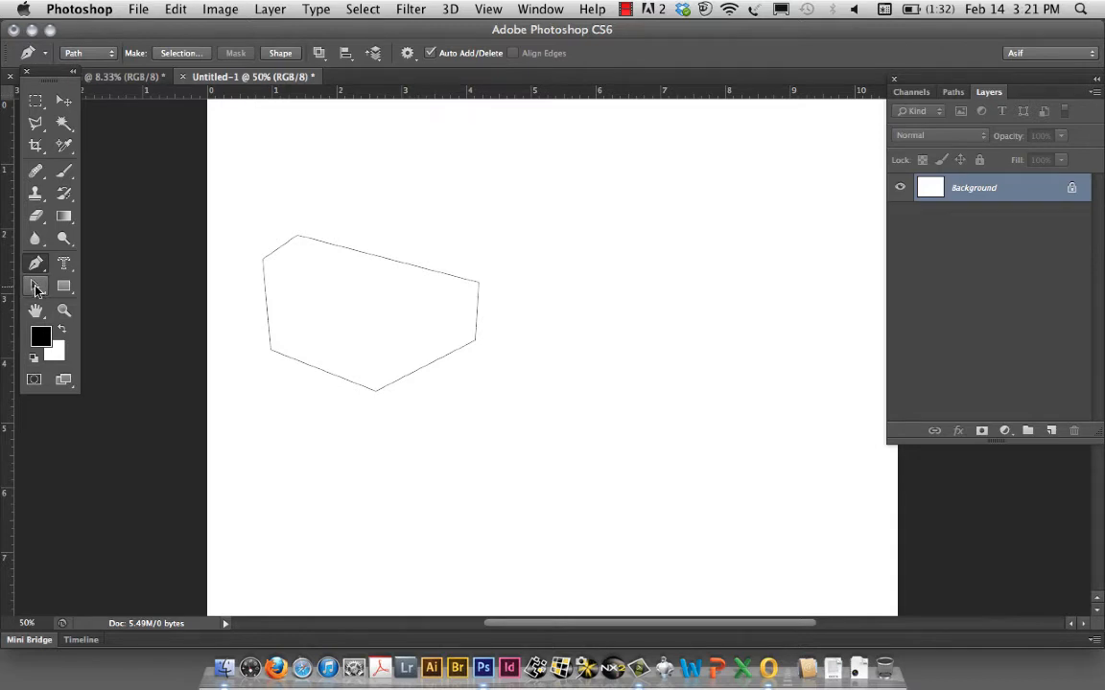
mouse_move(34, 288)
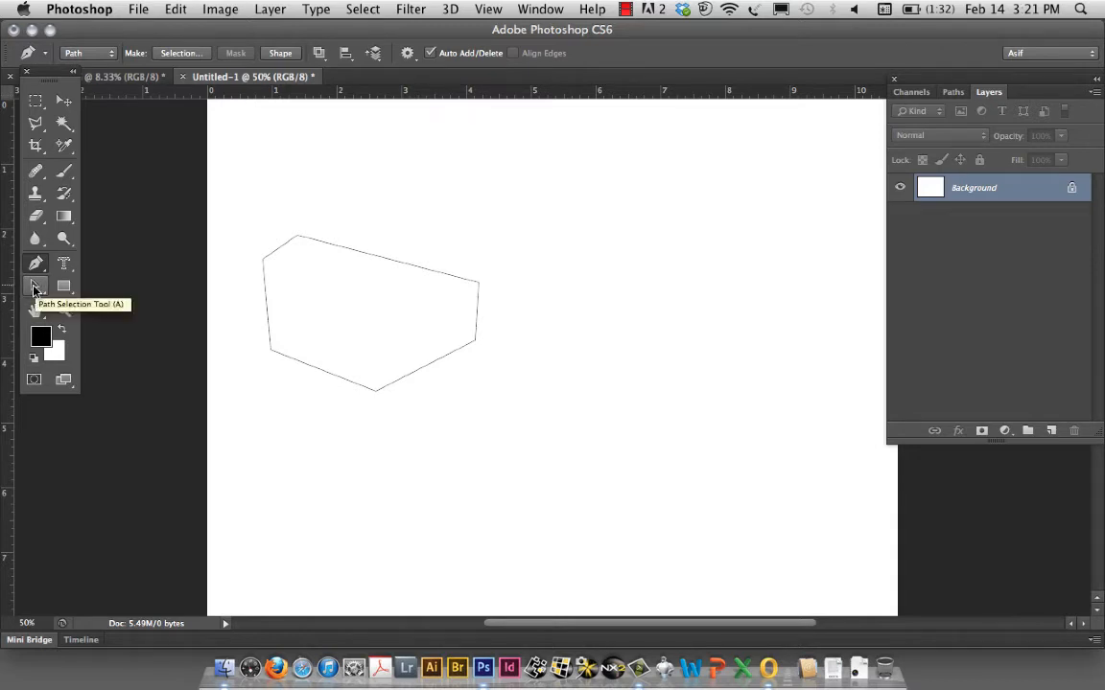
mouse_move(36, 287)
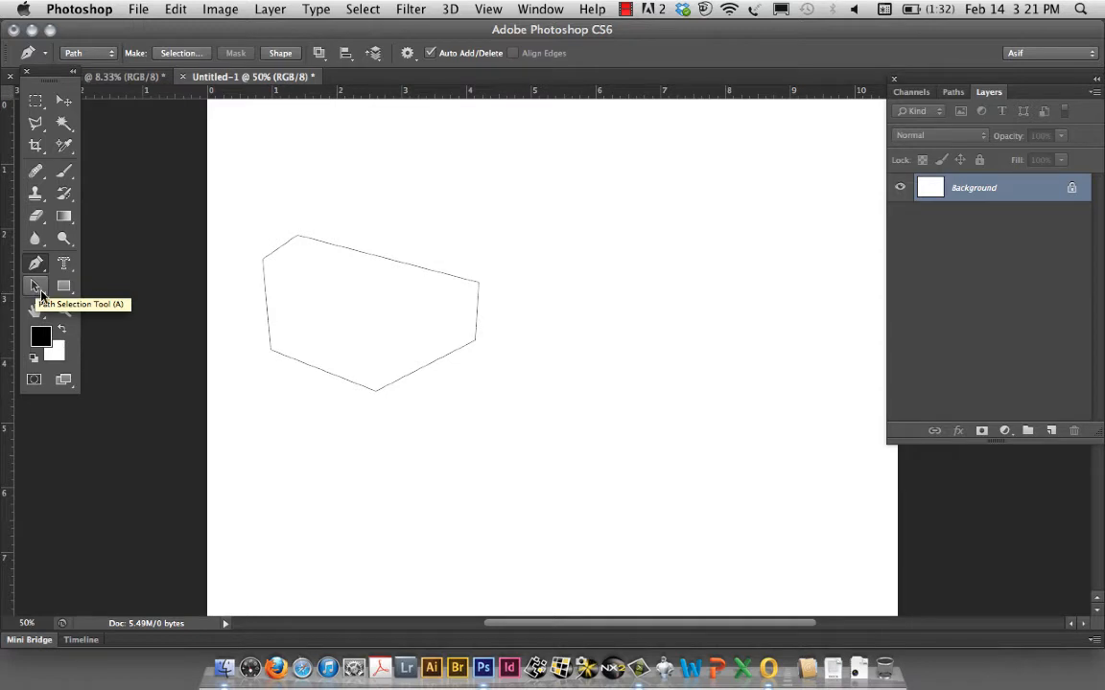
Switch to the Direct Selection tool for editing individual anchor points.
click(35, 284)
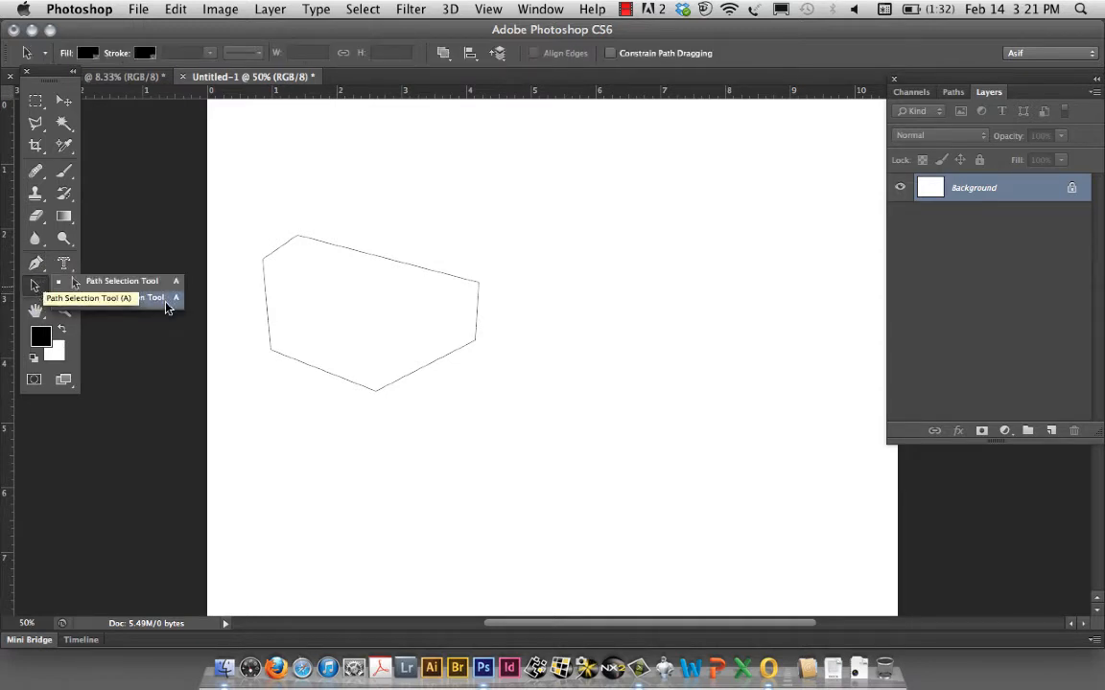
mouse_move(157, 307)
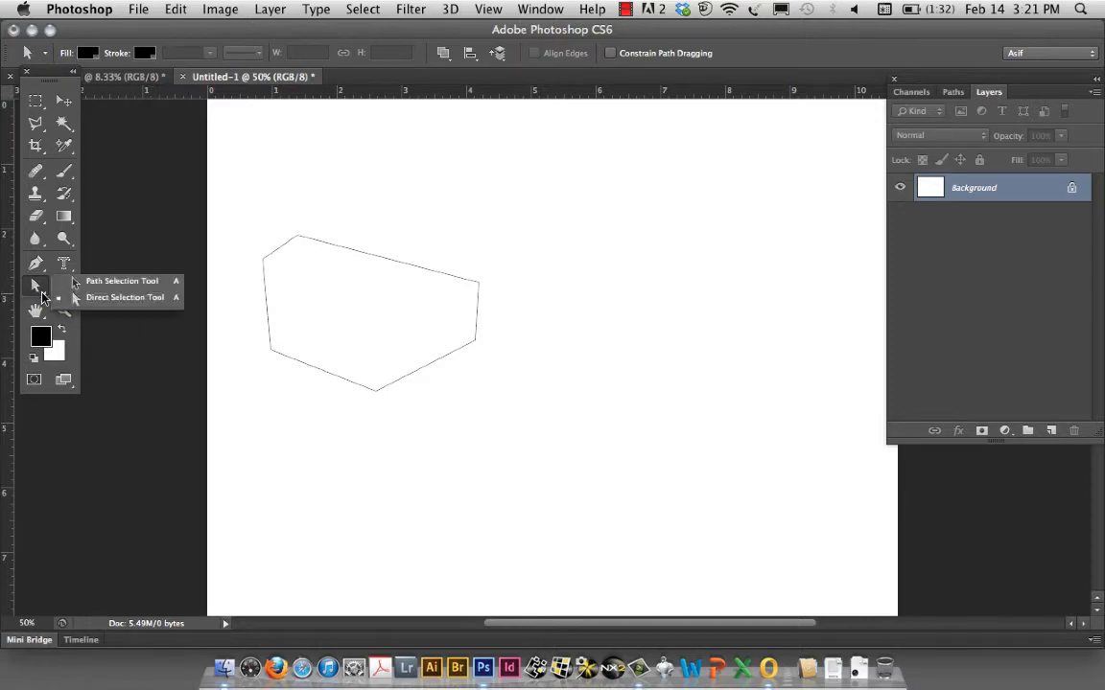
mouse_move(125, 298)
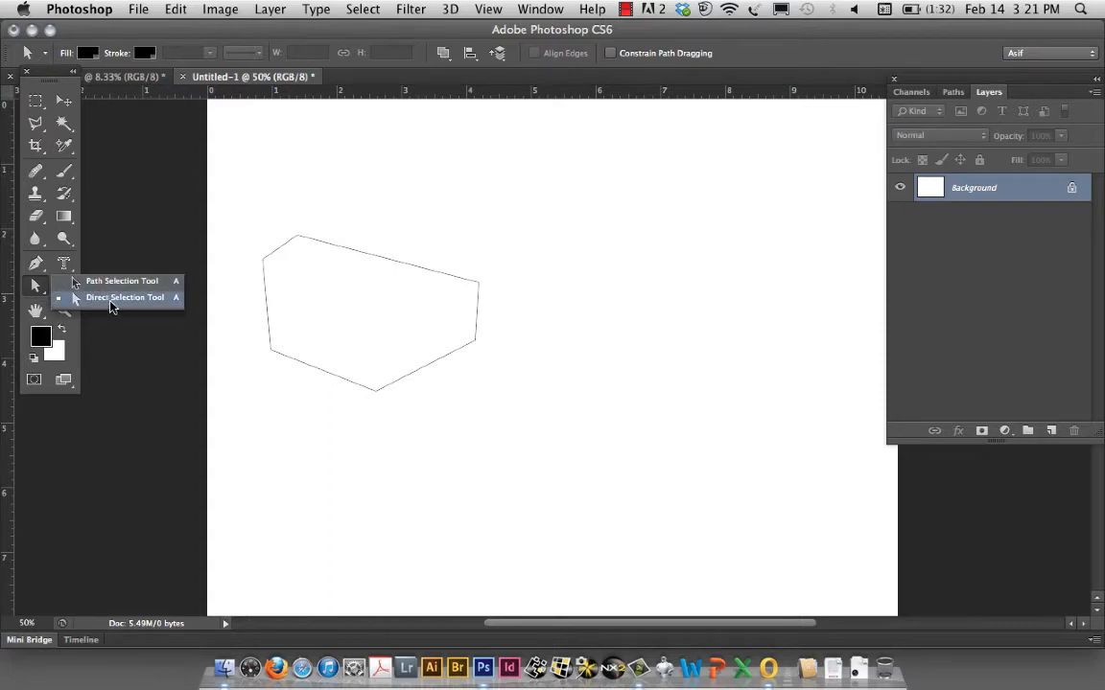
click(125, 297)
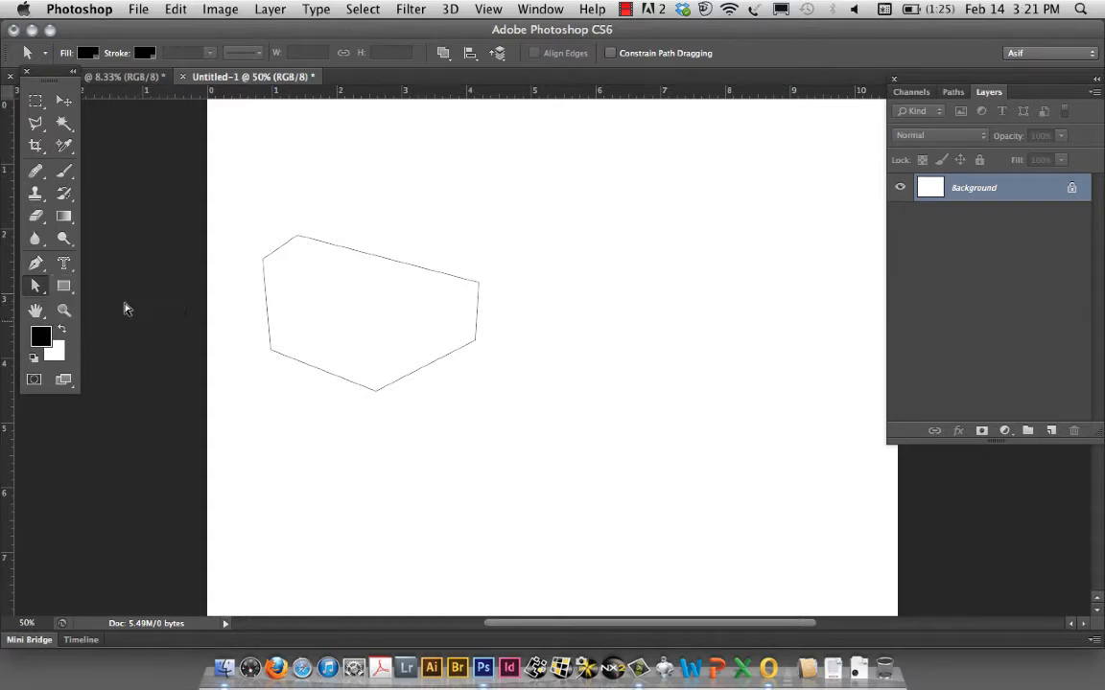
mouse_move(276, 376)
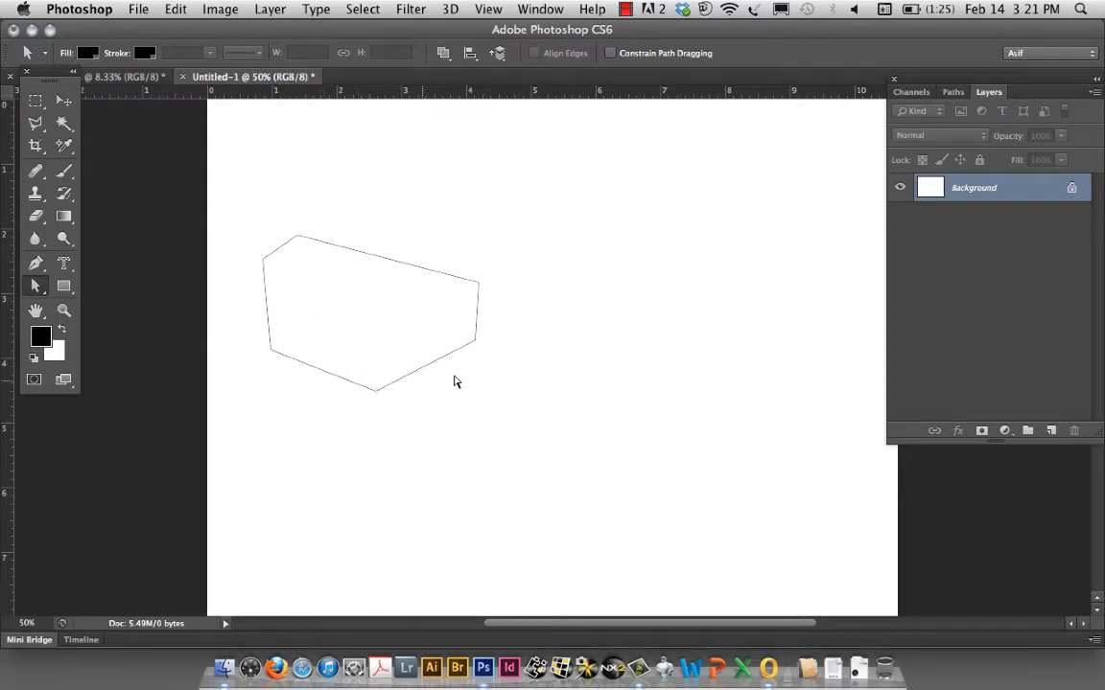
mouse_move(337, 310)
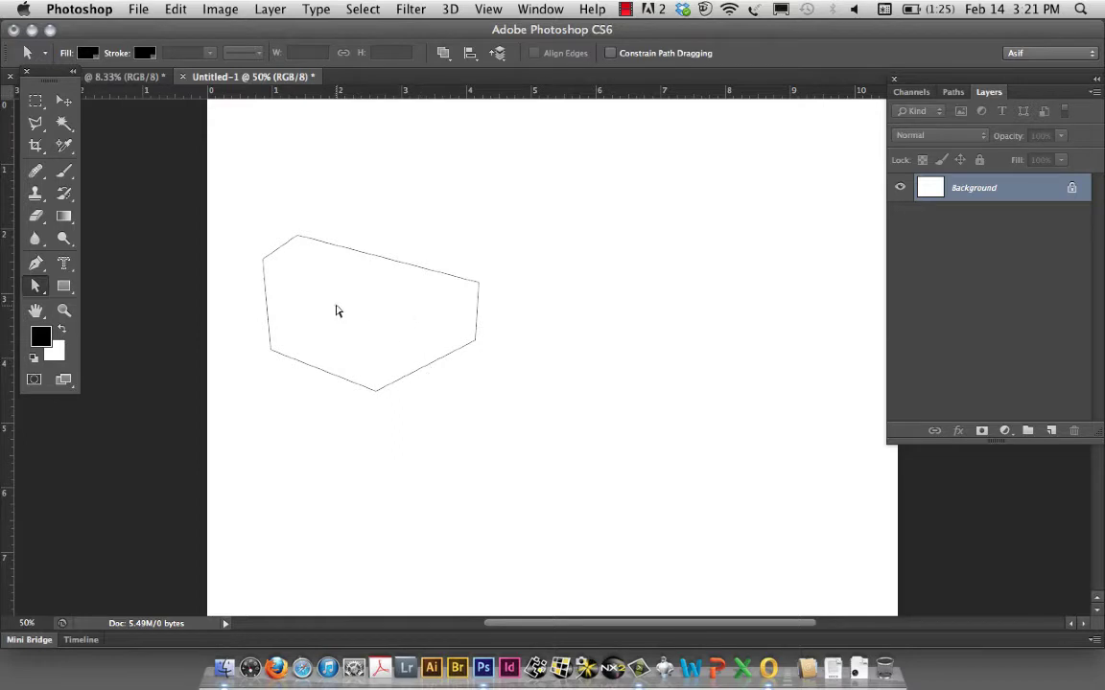
mouse_move(401, 276)
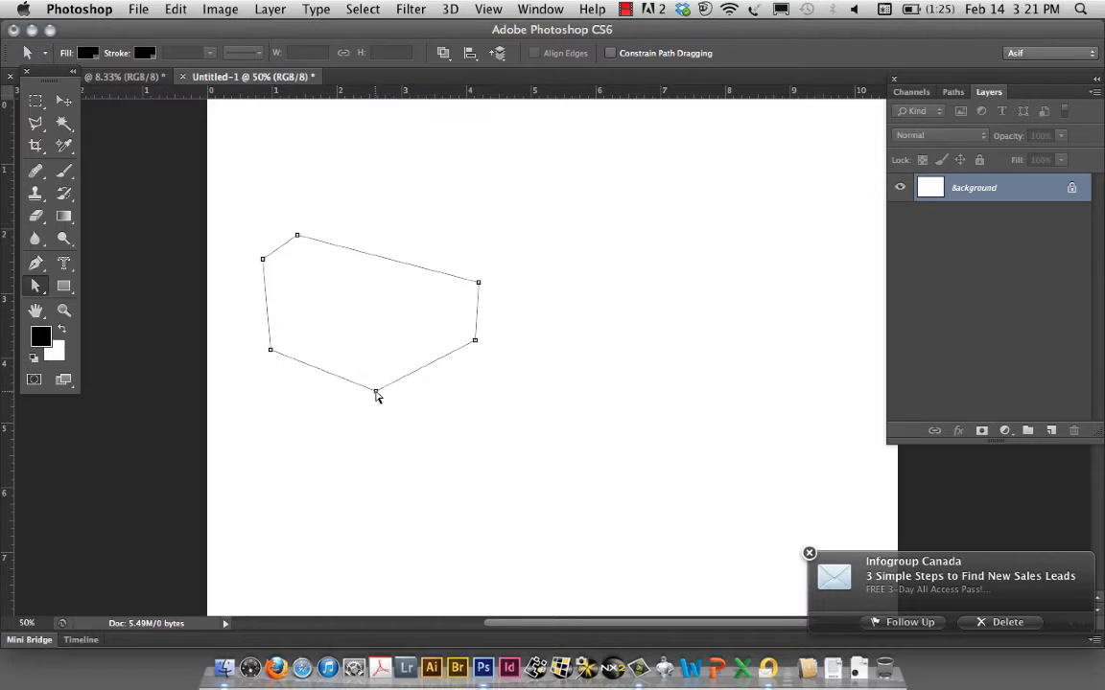
Drag several polygon corners to new positions, pulling one inward to form a notch.
drag(376, 395, 495, 443)
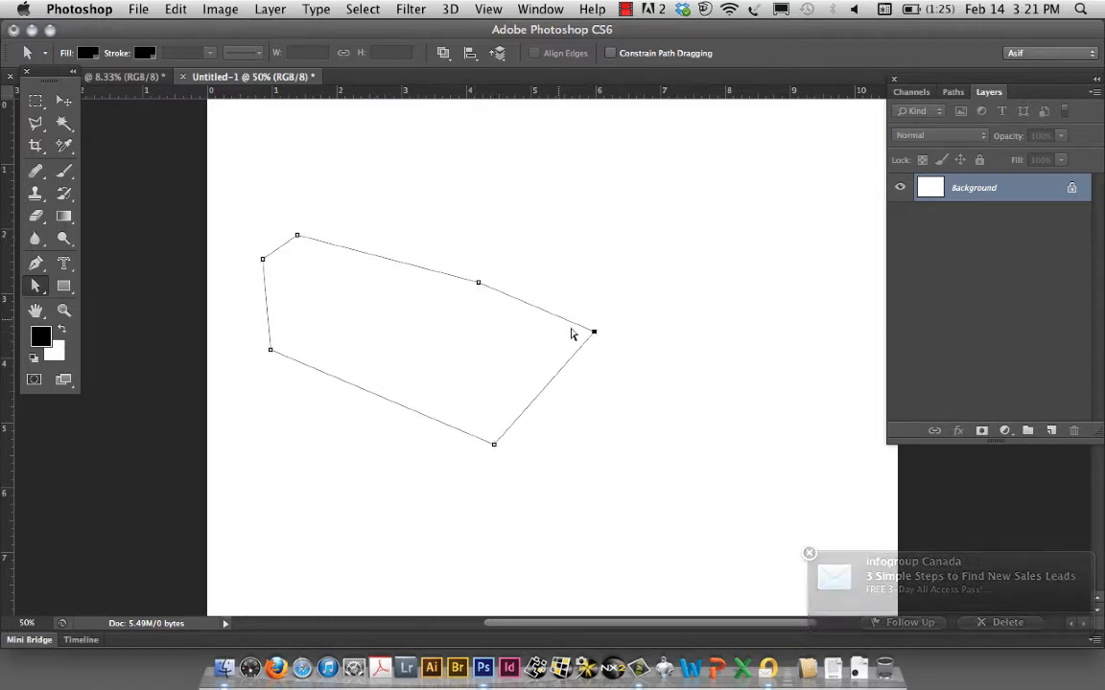
drag(480, 282, 357, 347)
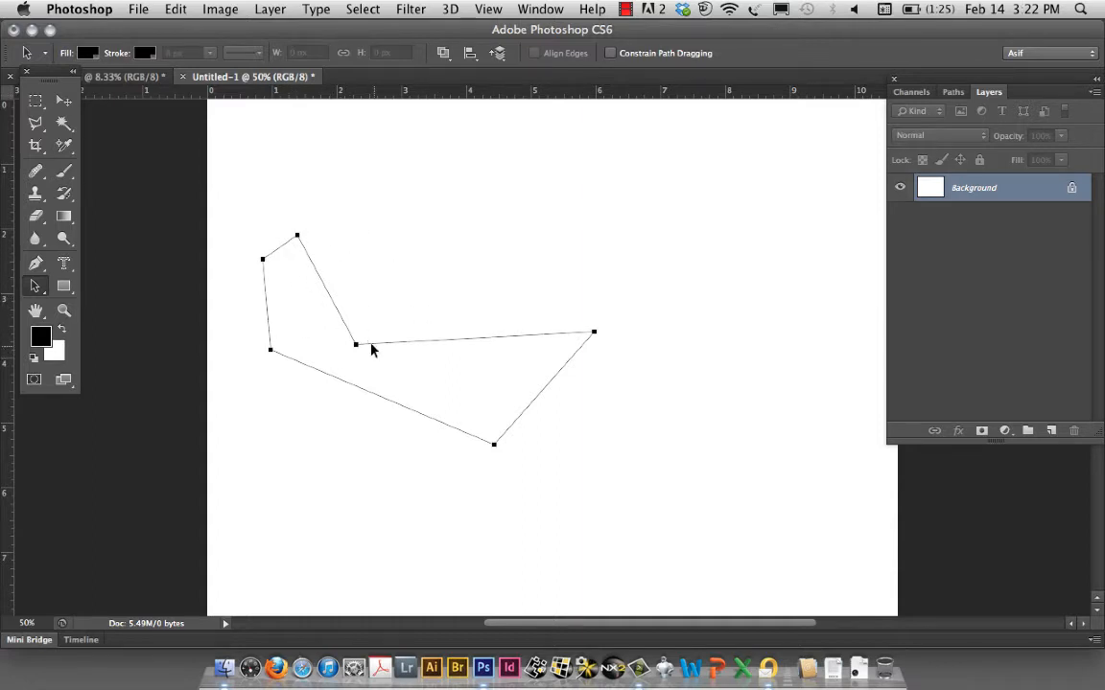
mouse_move(311, 285)
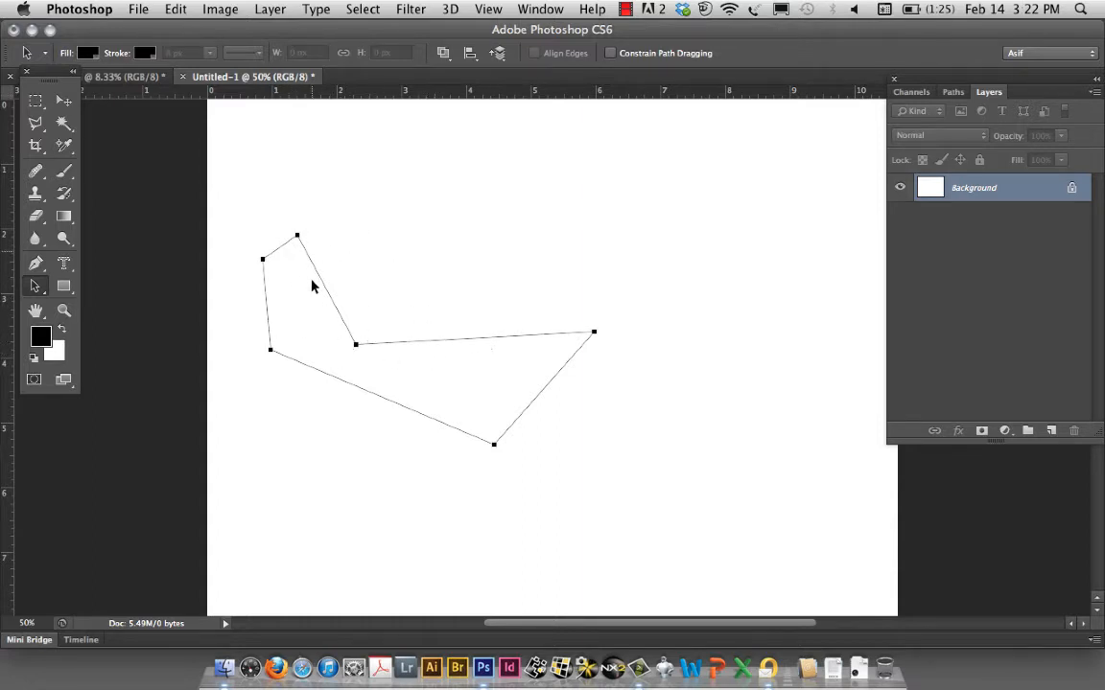
mouse_move(376, 349)
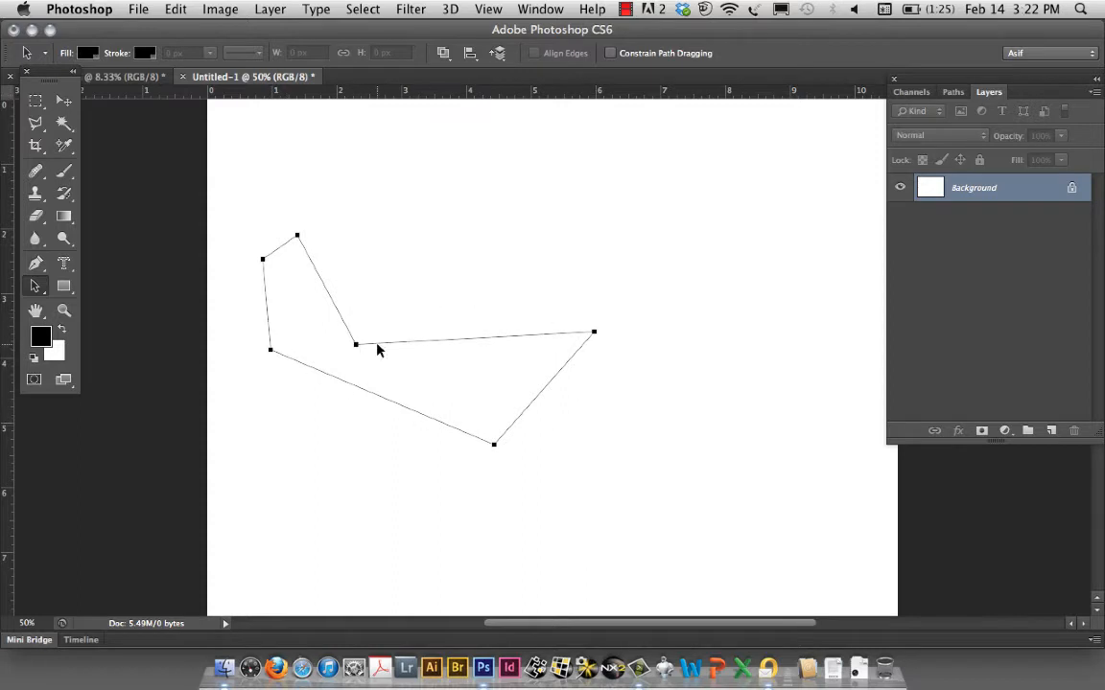
drag(377, 349, 464, 366)
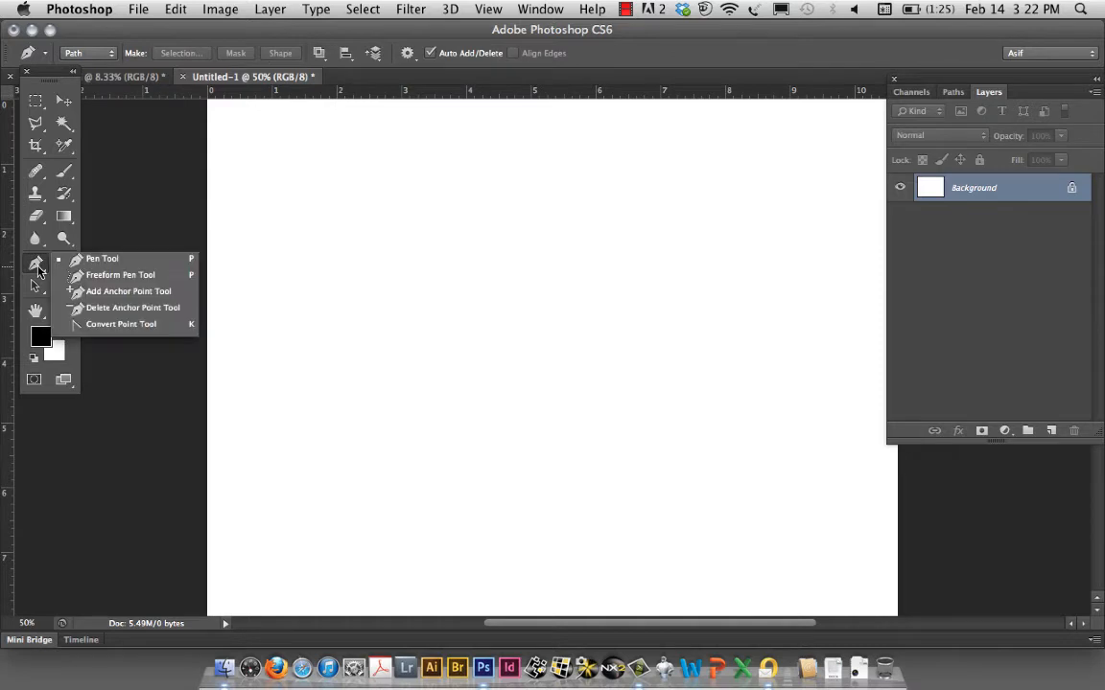
mouse_move(104, 256)
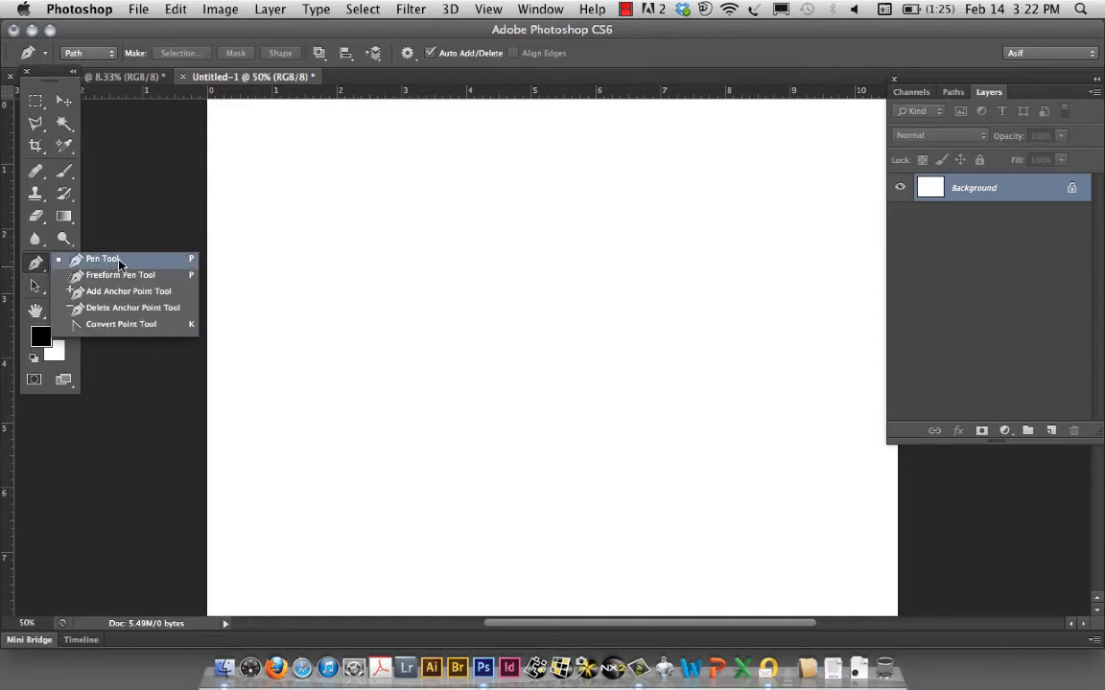
With the Pen tool, draw a new closed curved horseshoe-like path with dragged curve points.
click(103, 259)
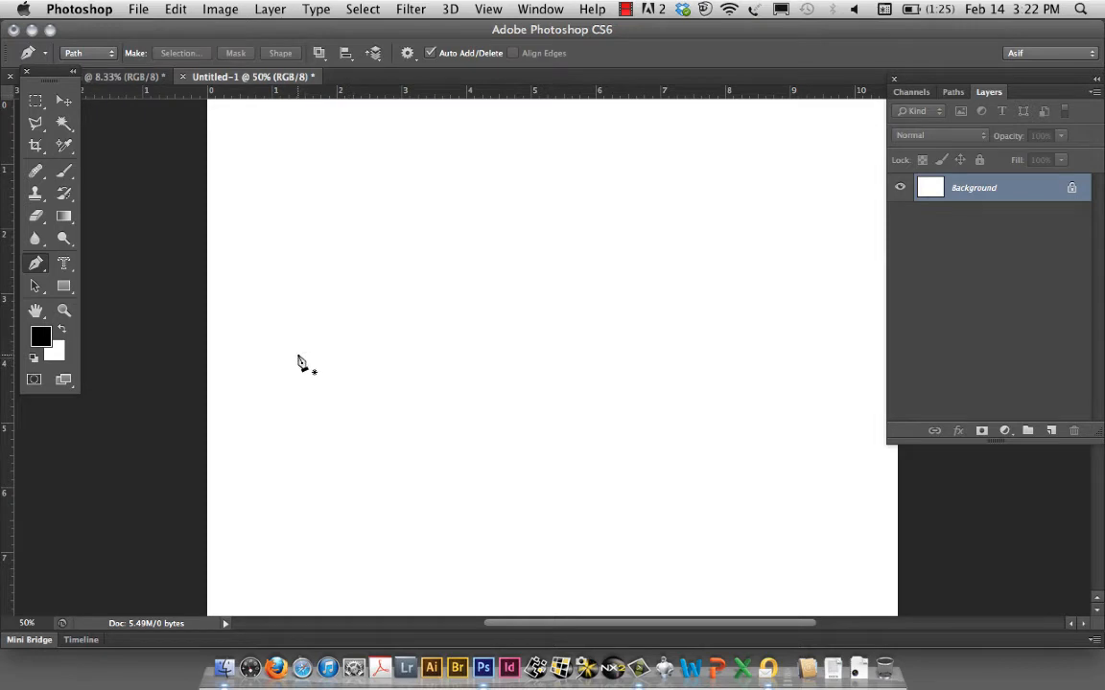
mouse_move(299, 368)
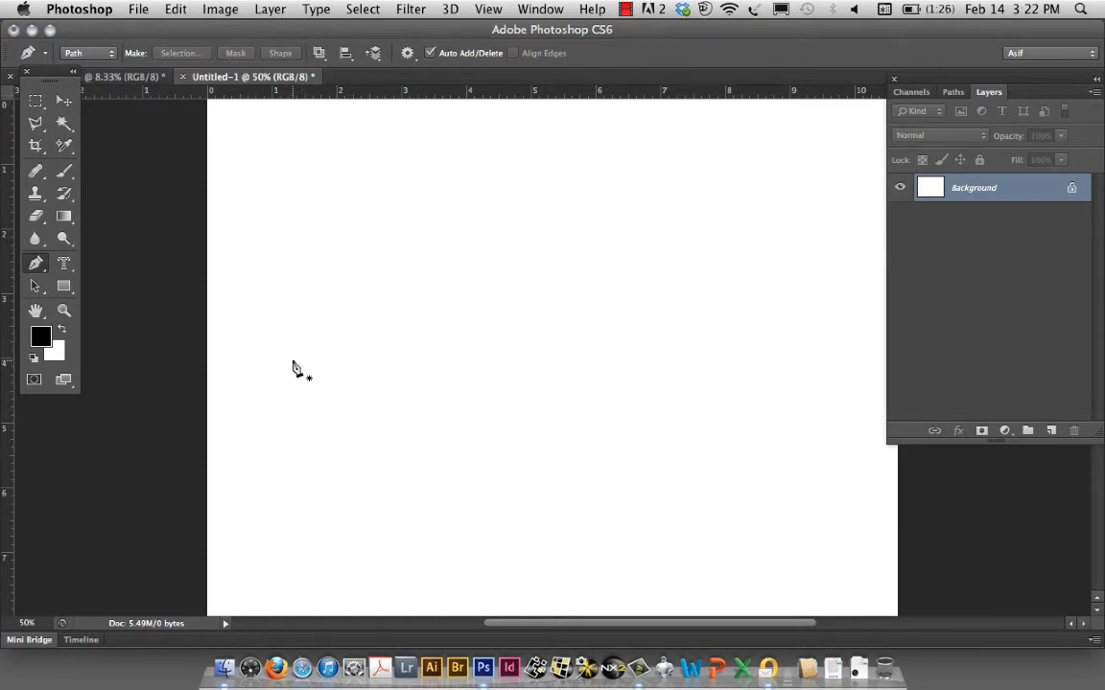
click(303, 326)
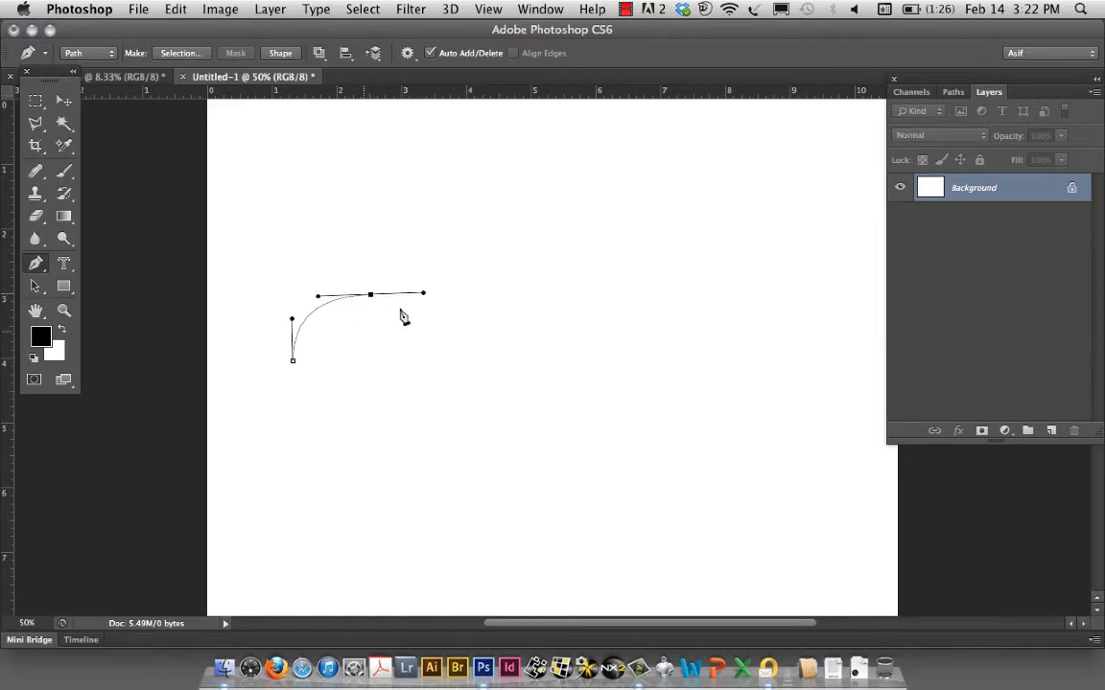
mouse_move(349, 376)
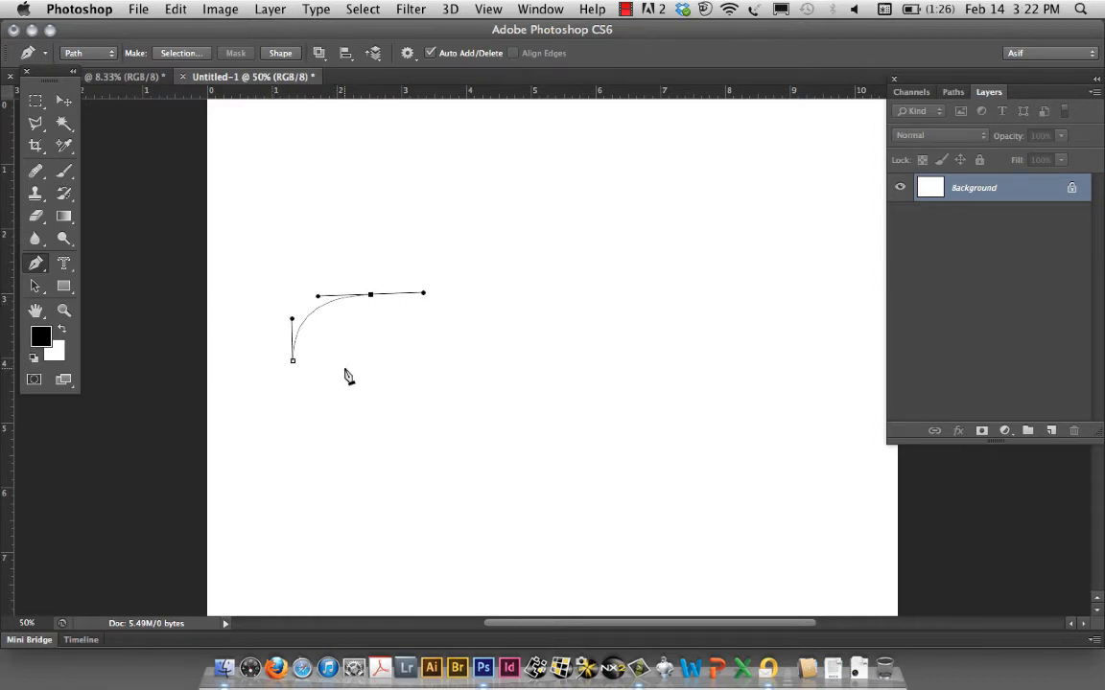
mouse_move(457, 421)
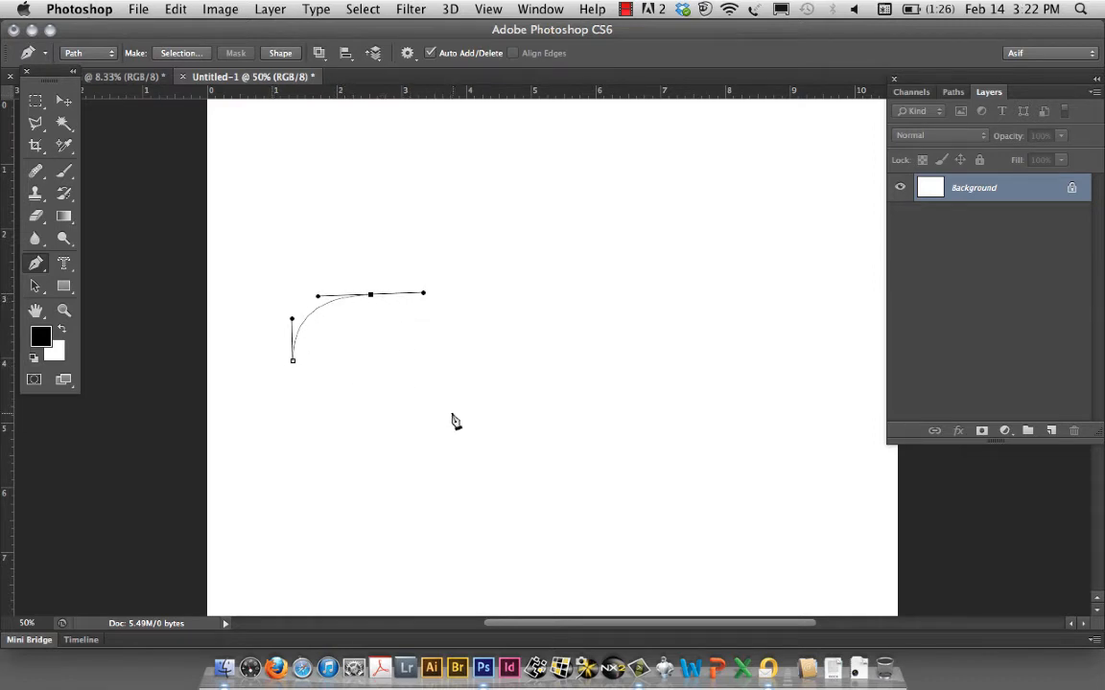
click(453, 418)
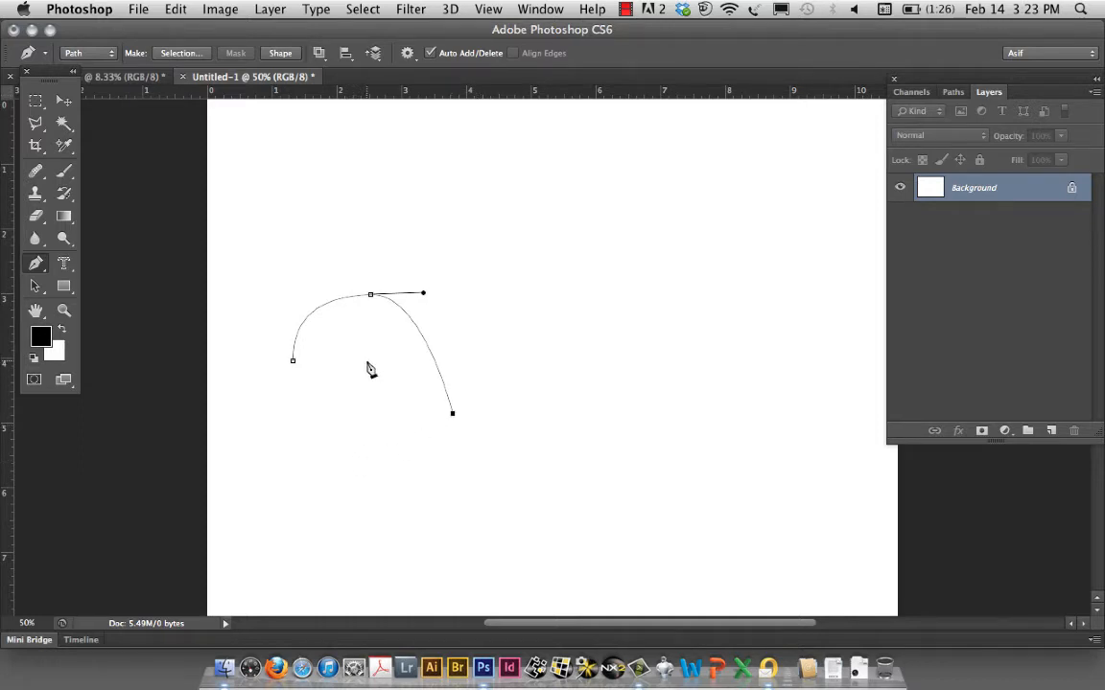
drag(422, 294, 368, 360)
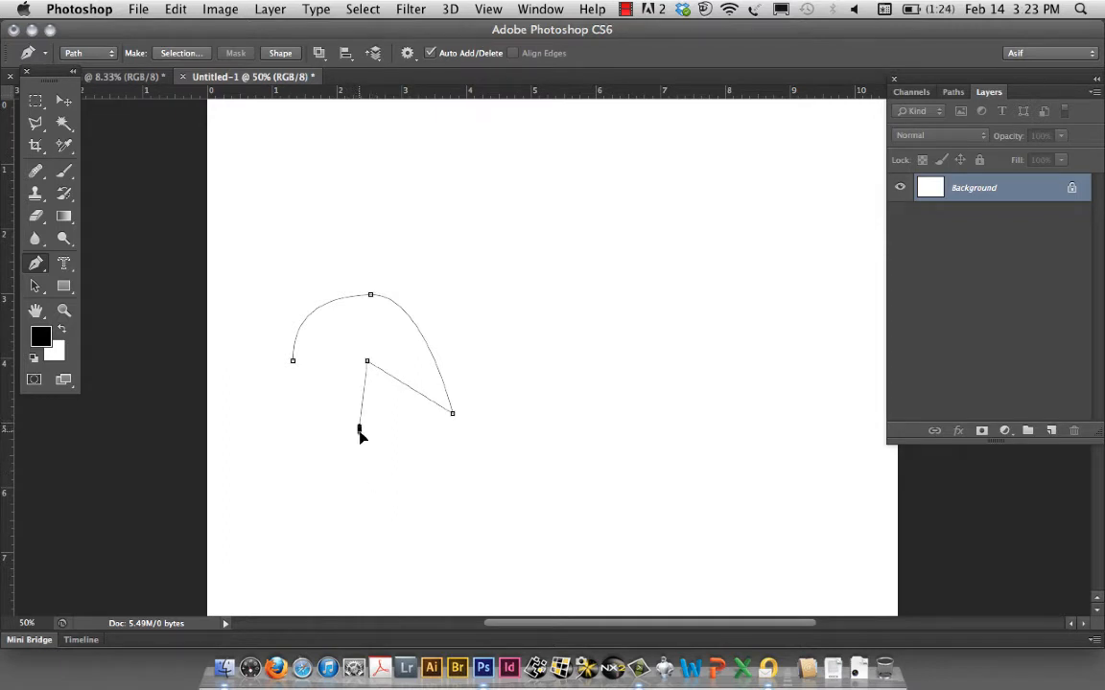
drag(360, 430, 430, 510)
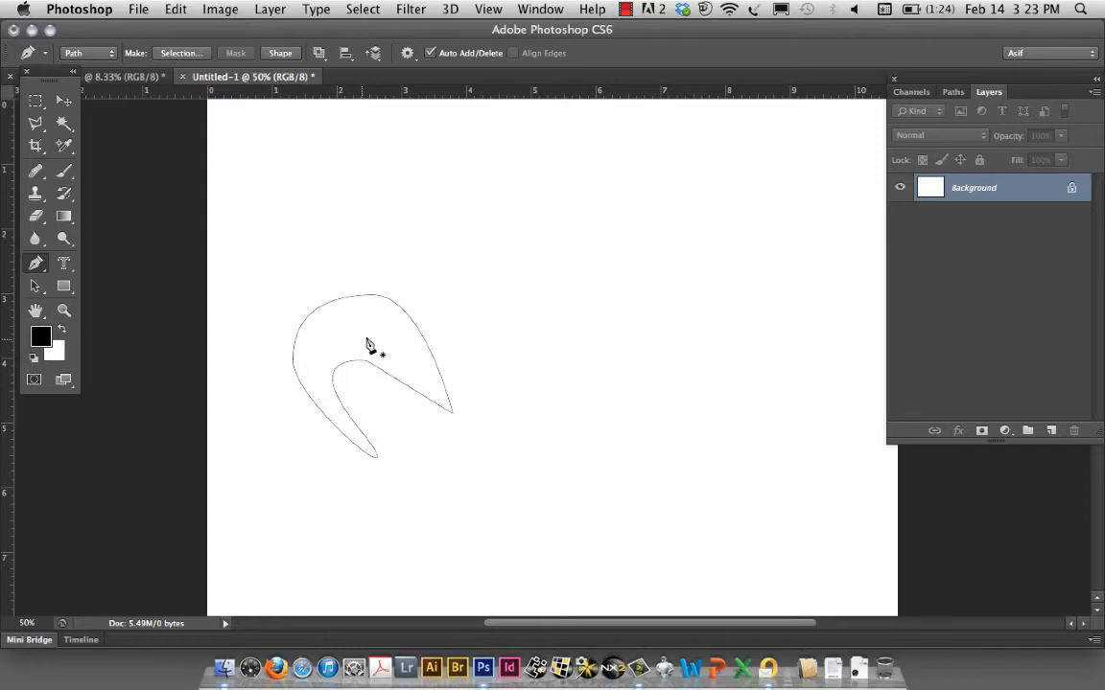
mouse_move(35, 286)
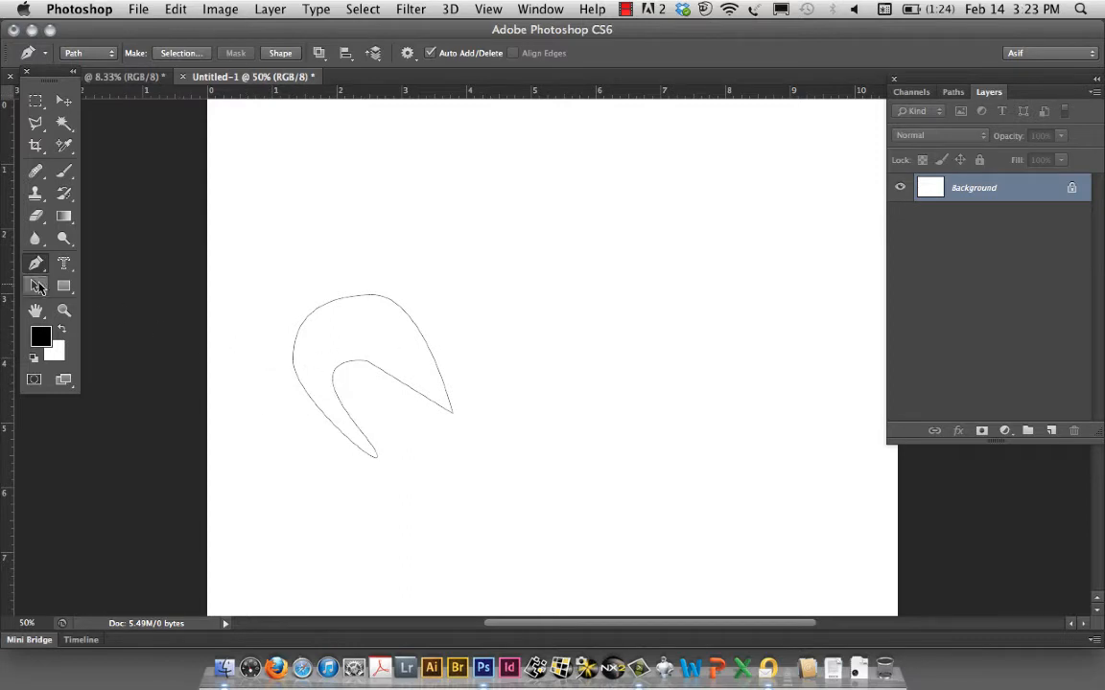
mouse_move(35, 288)
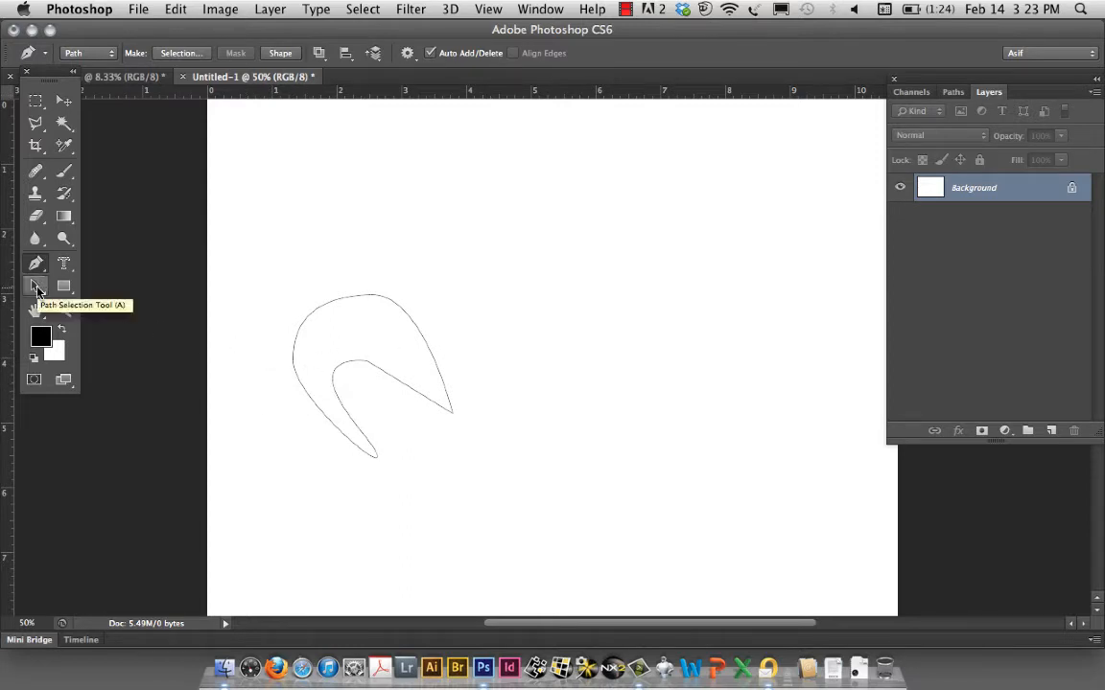
With the Direct Selection tool, bend the horseshoe's top curve and reshape its inner curve.
click(34, 283)
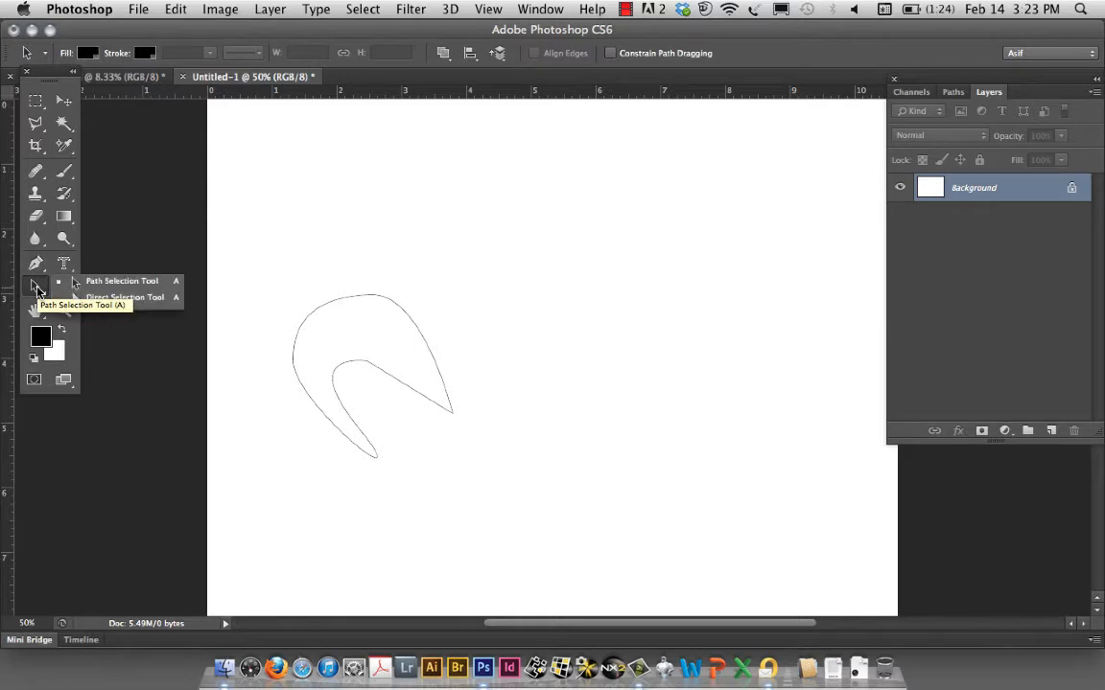
click(35, 280)
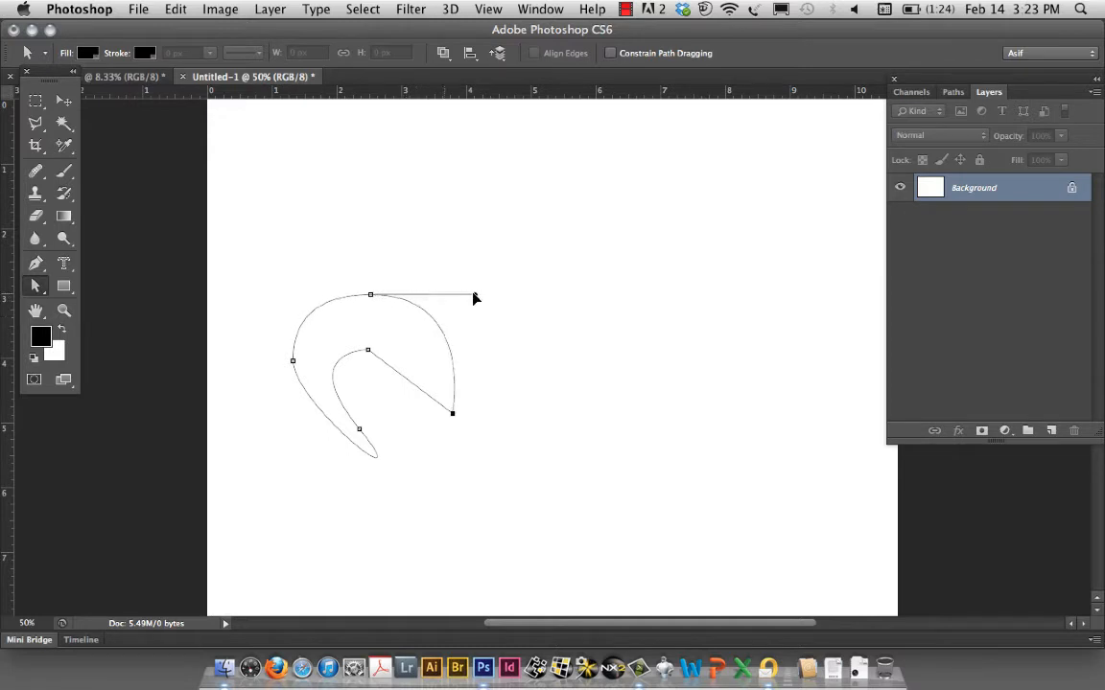
drag(476, 298, 369, 349)
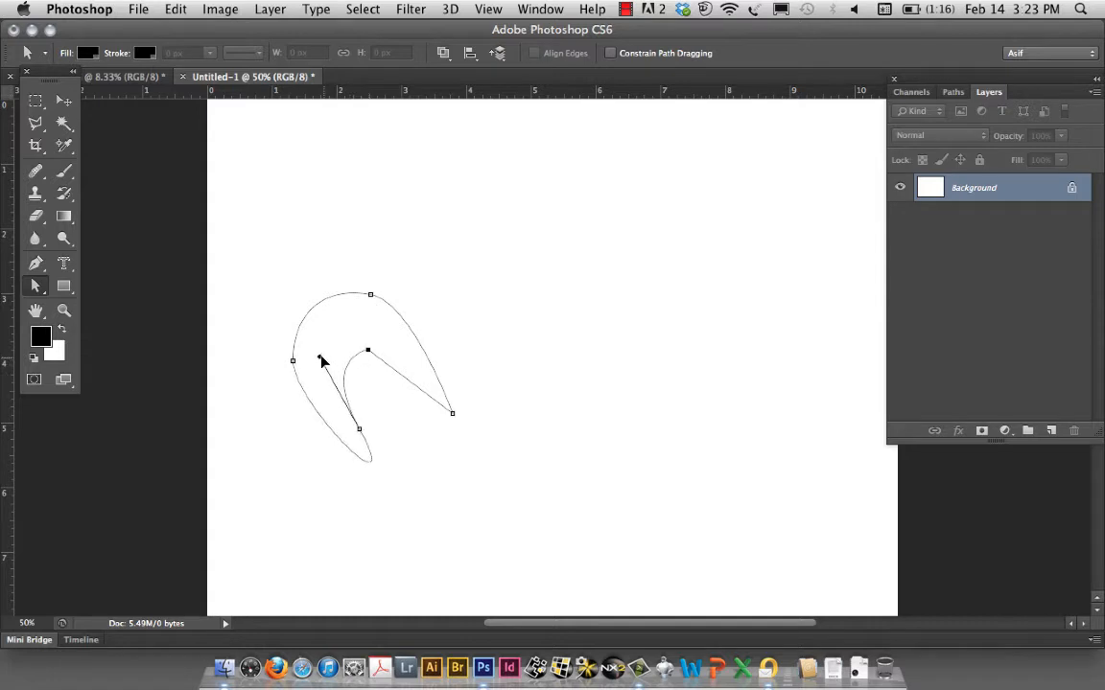
drag(322, 361, 349, 374)
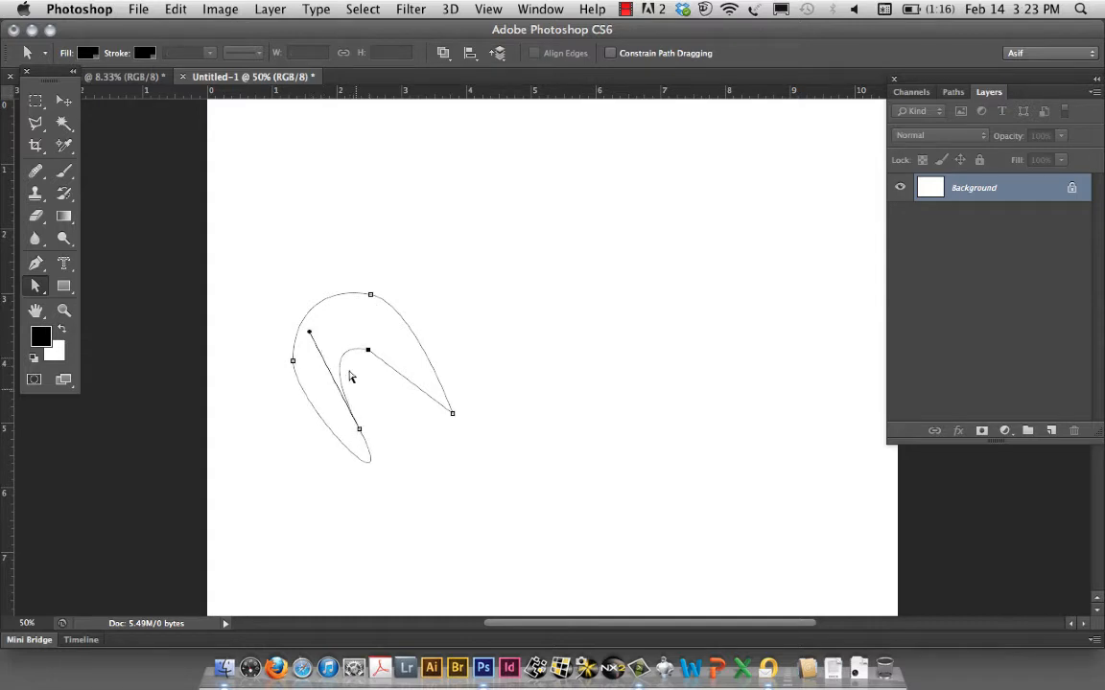
mouse_move(35, 259)
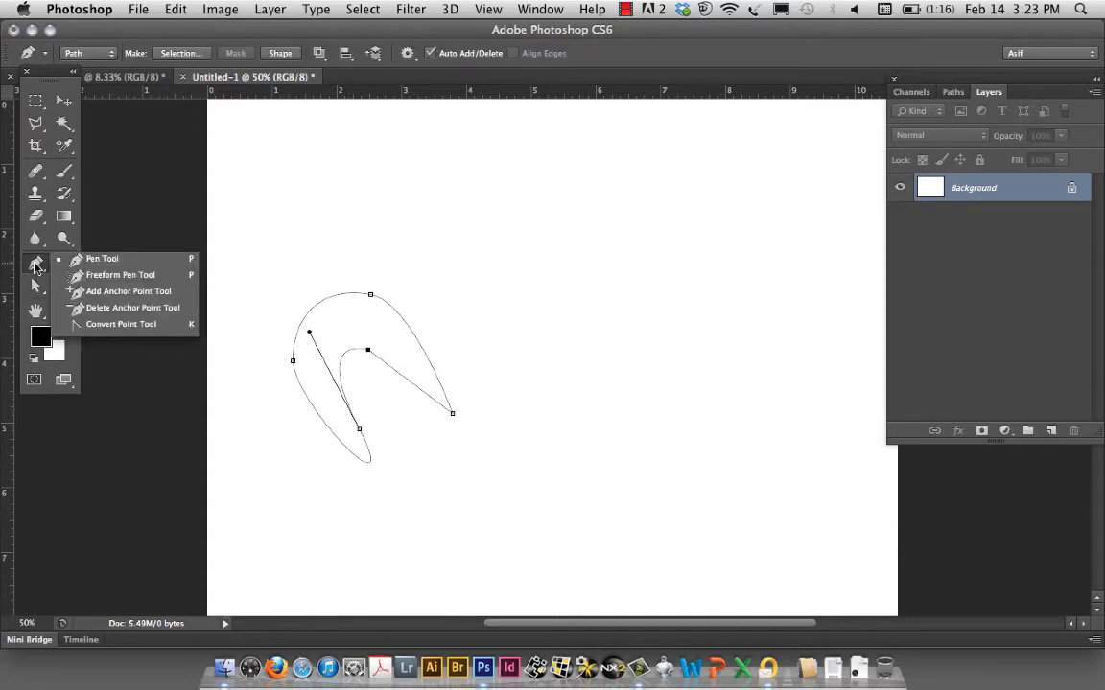
mouse_move(121, 322)
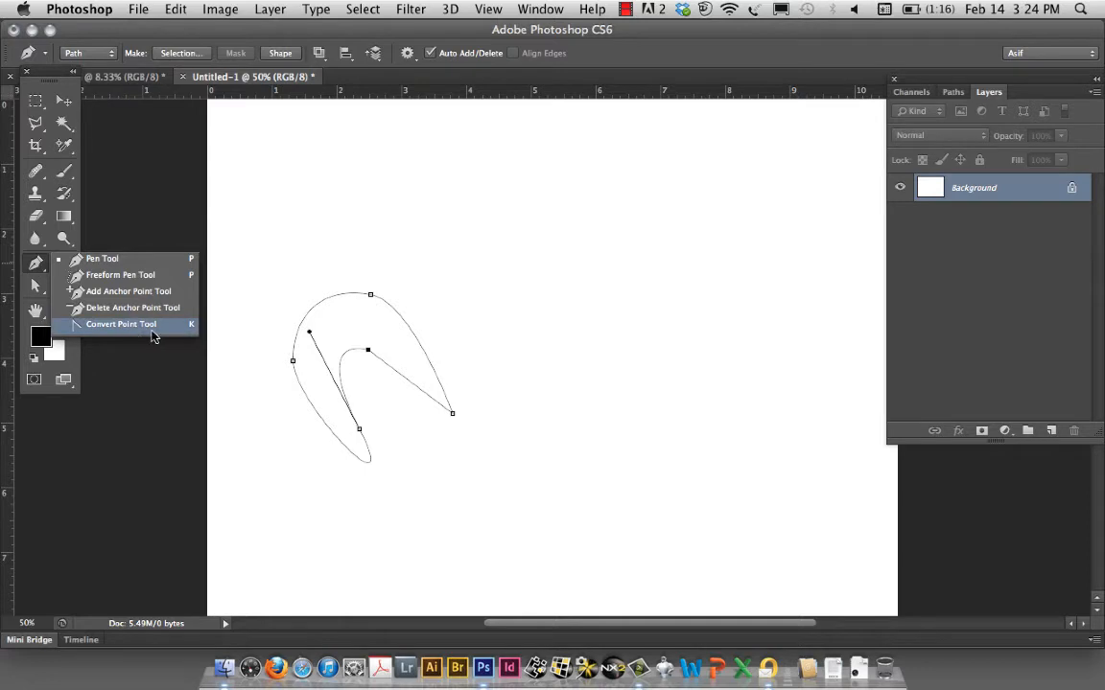
With the Convert Point tool, pull handles to smooth the crescent's outer edge into an arch.
click(119, 322)
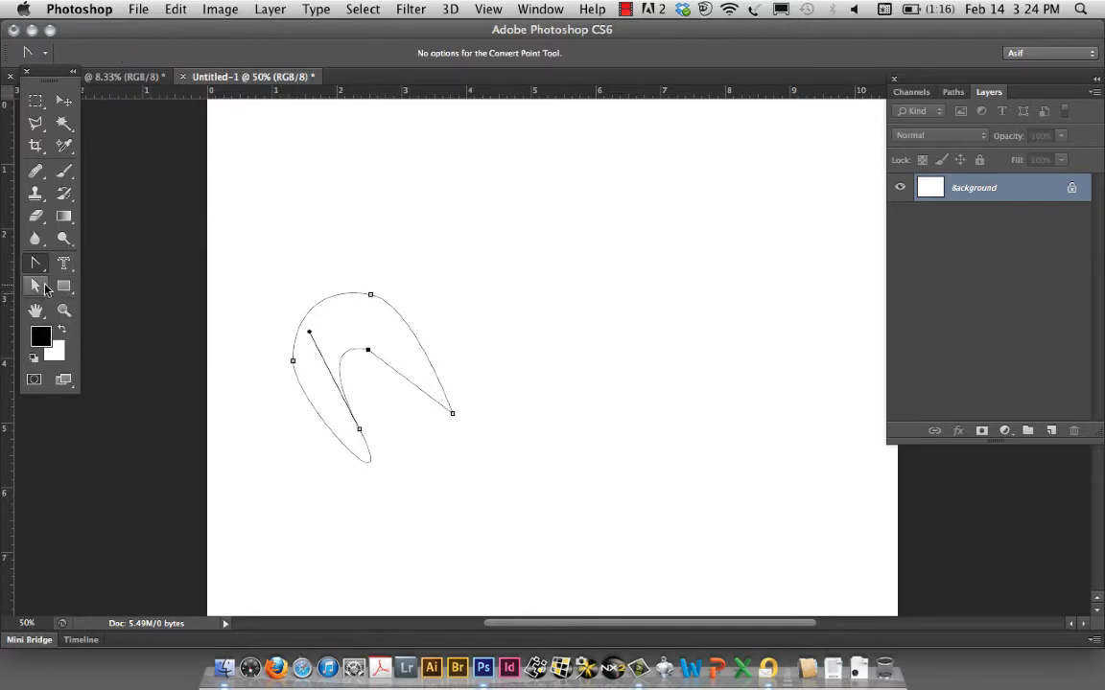
mouse_move(336, 272)
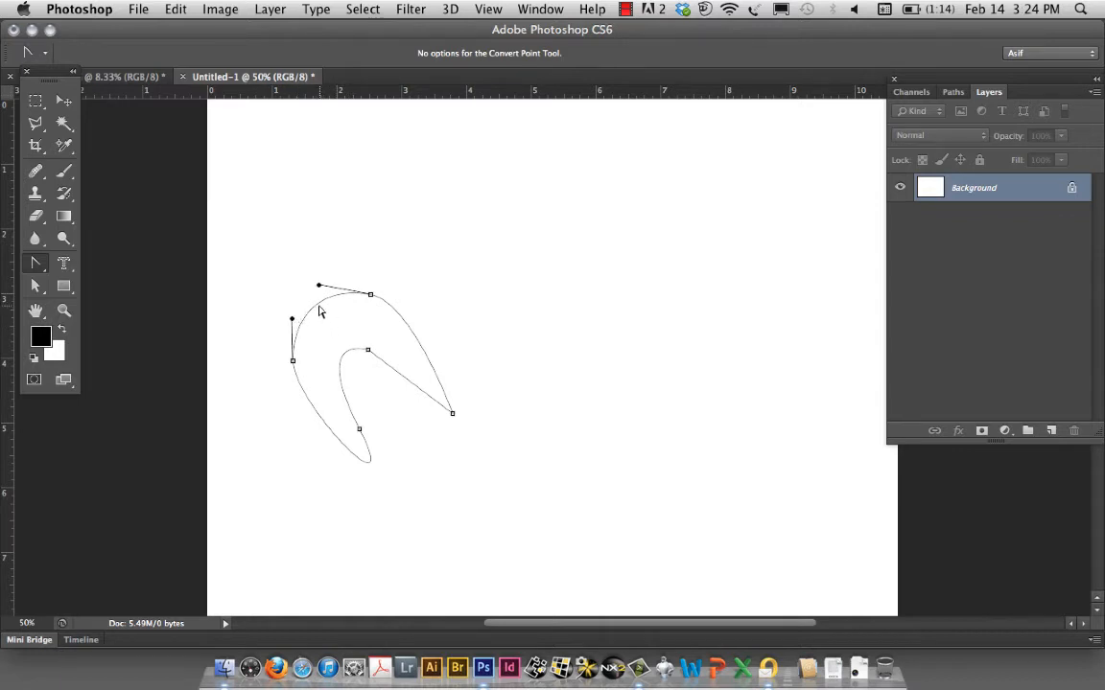
mouse_move(322, 326)
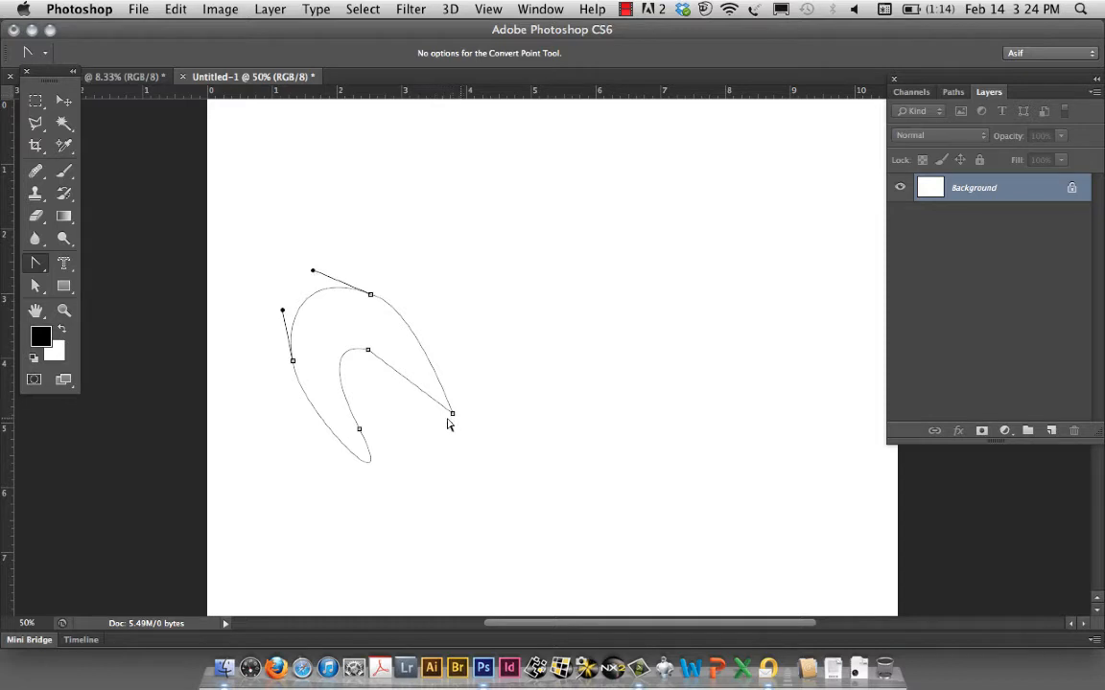
mouse_move(434, 365)
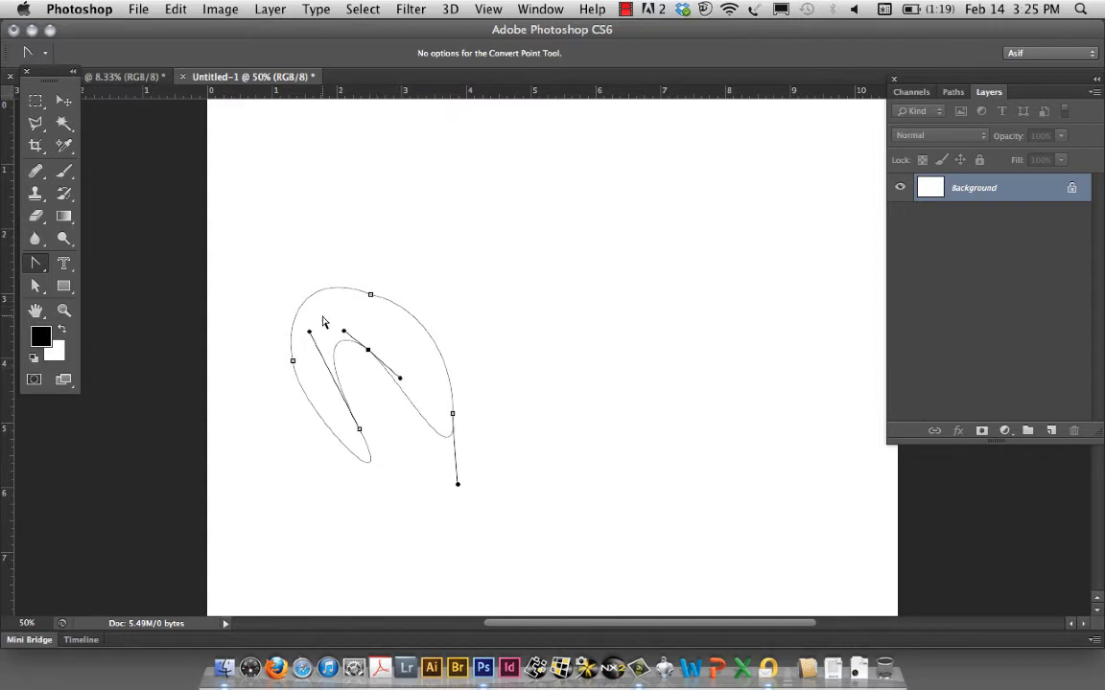
mouse_move(380, 437)
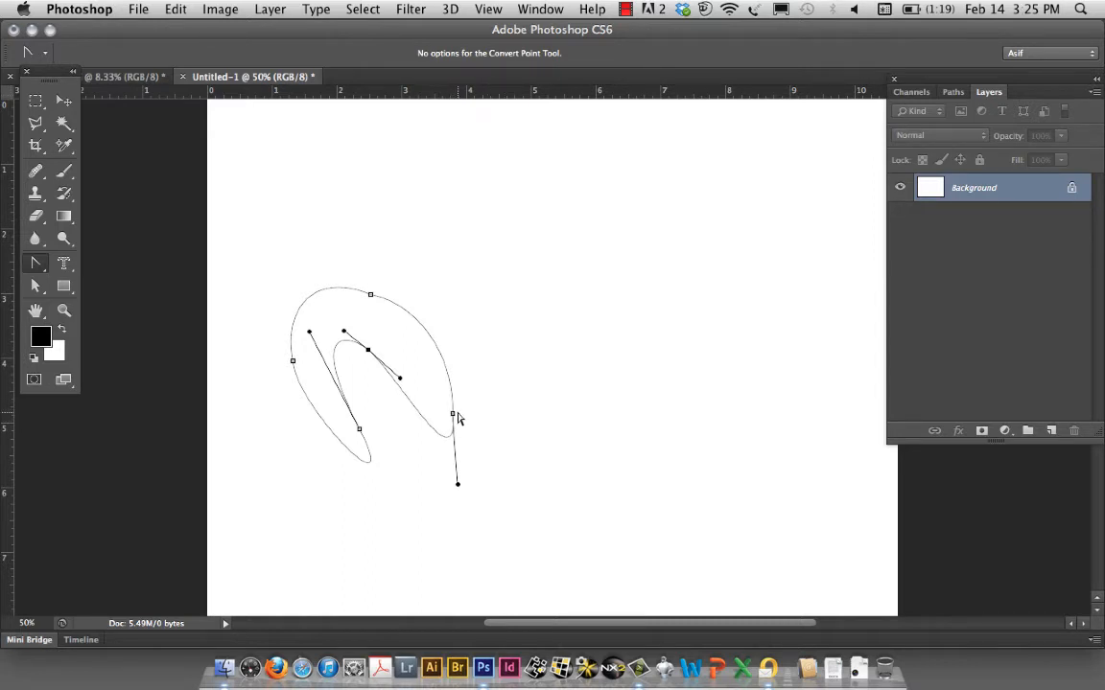
mouse_move(441, 422)
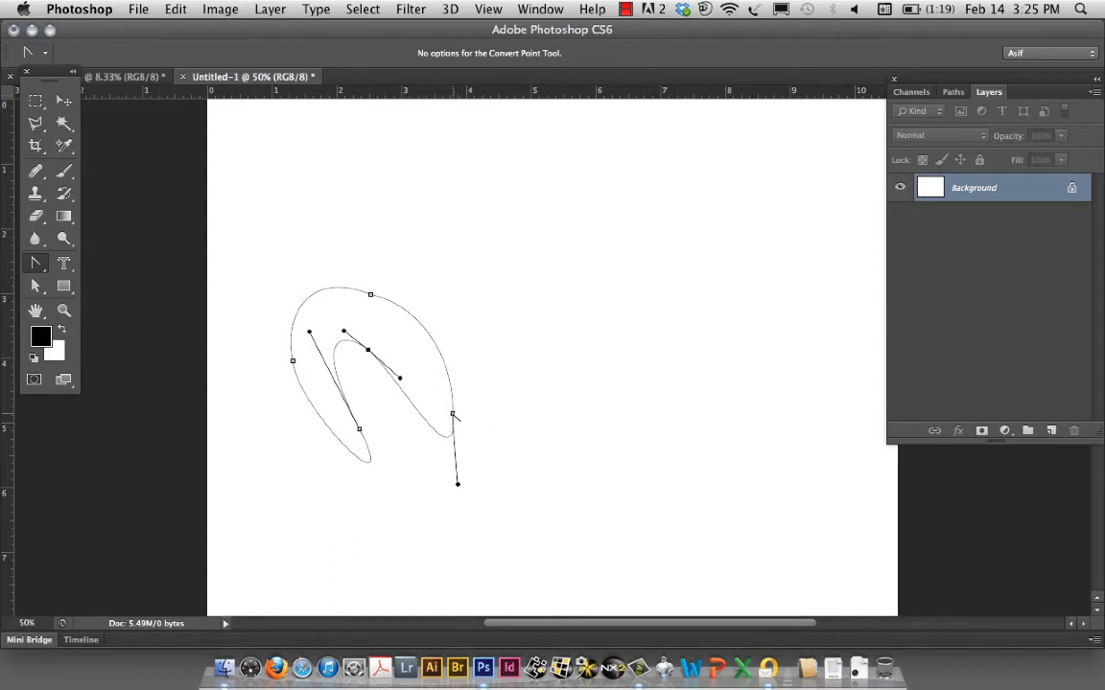
drag(456, 483, 453, 414)
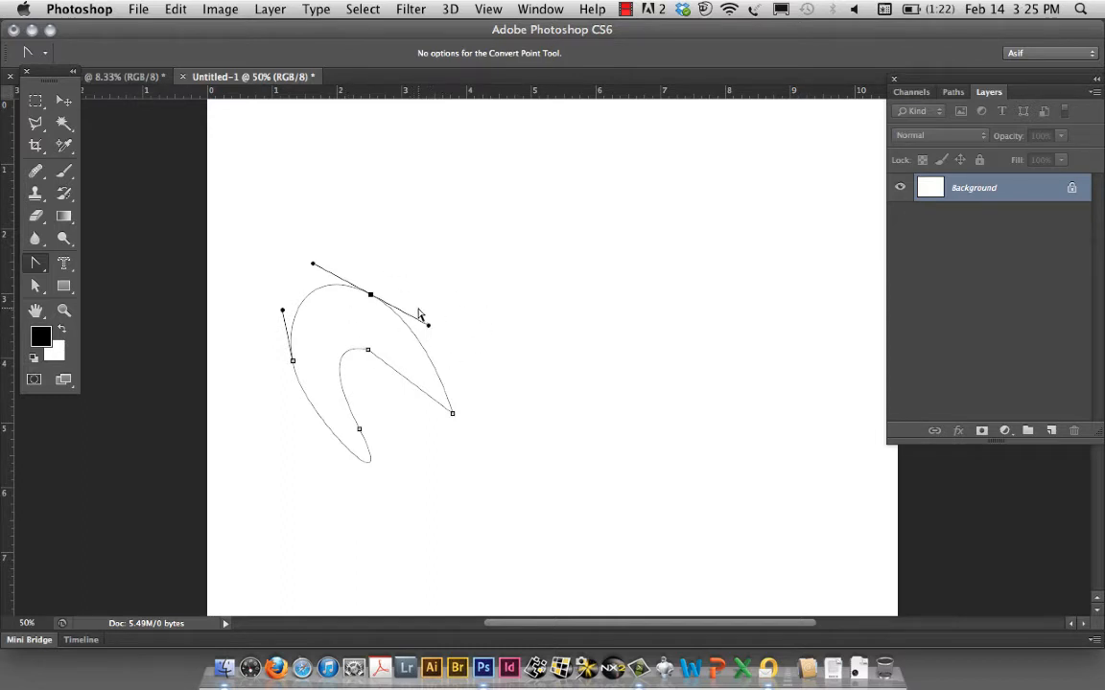
mouse_move(196, 246)
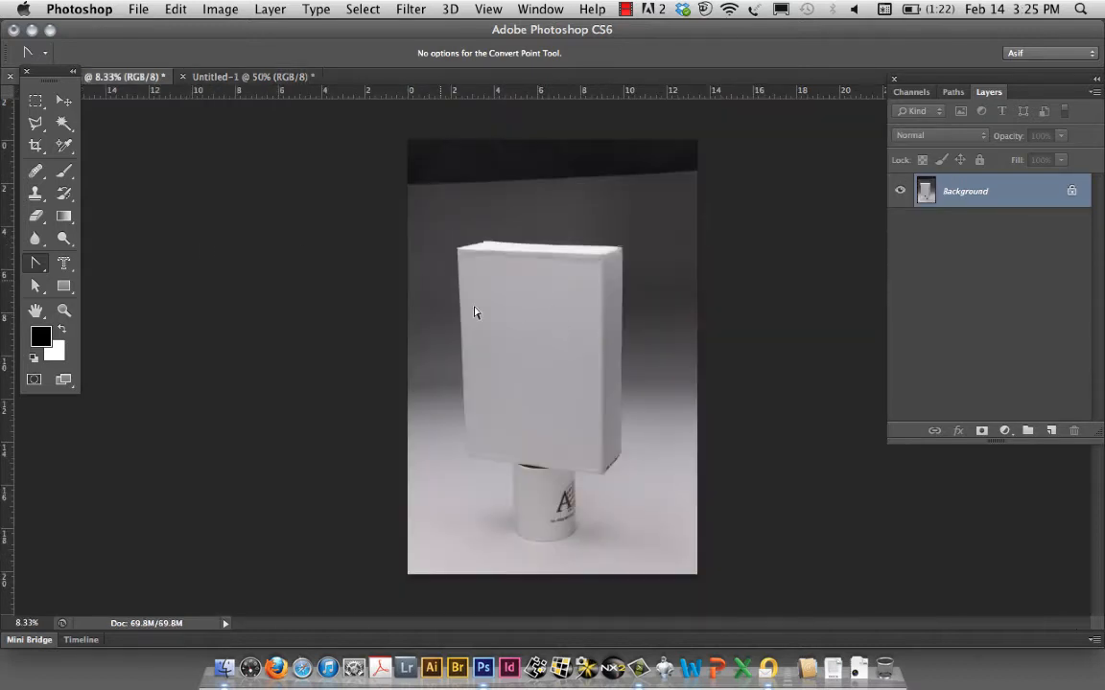
mouse_move(489, 278)
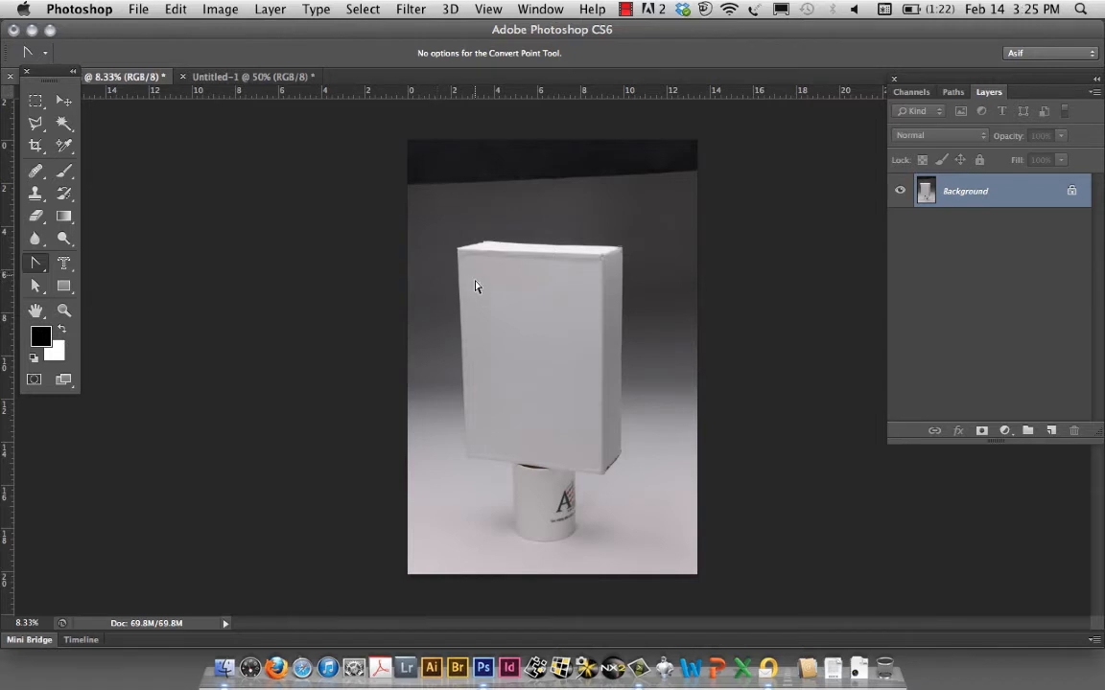
mouse_move(622, 257)
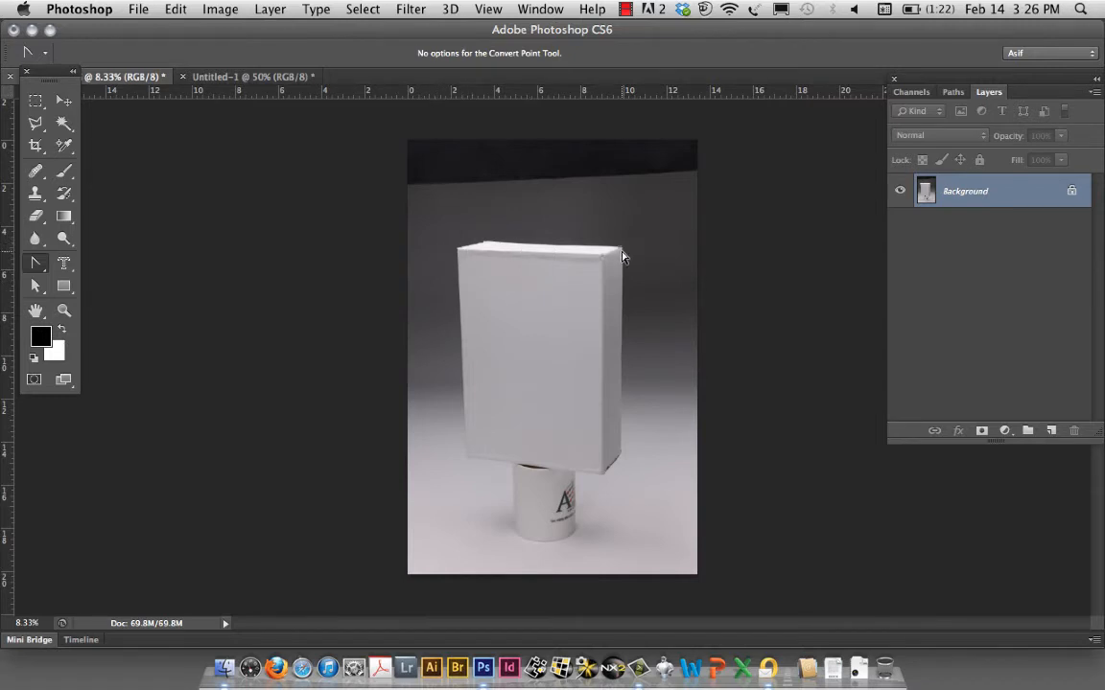
mouse_move(484, 456)
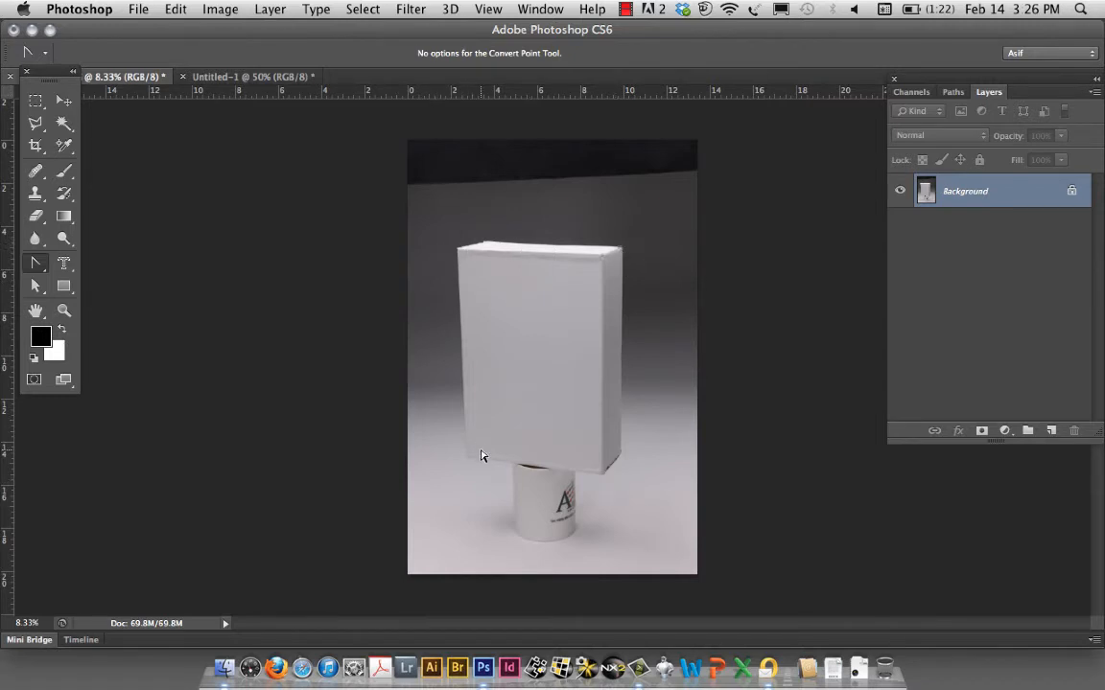
mouse_move(617, 214)
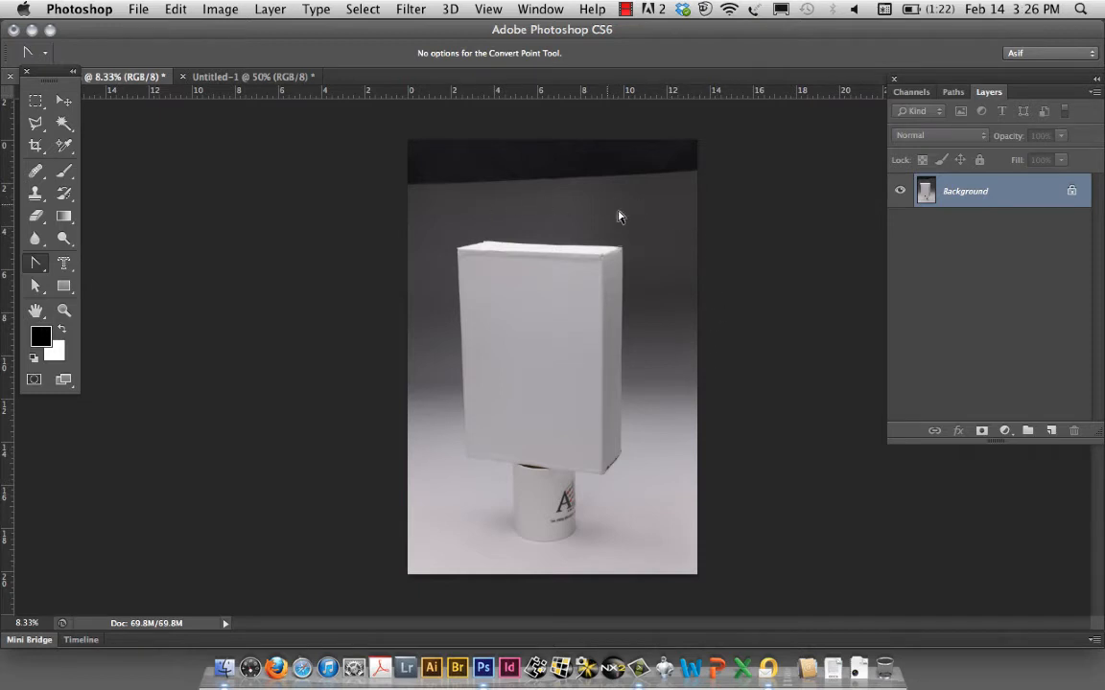
mouse_move(669, 201)
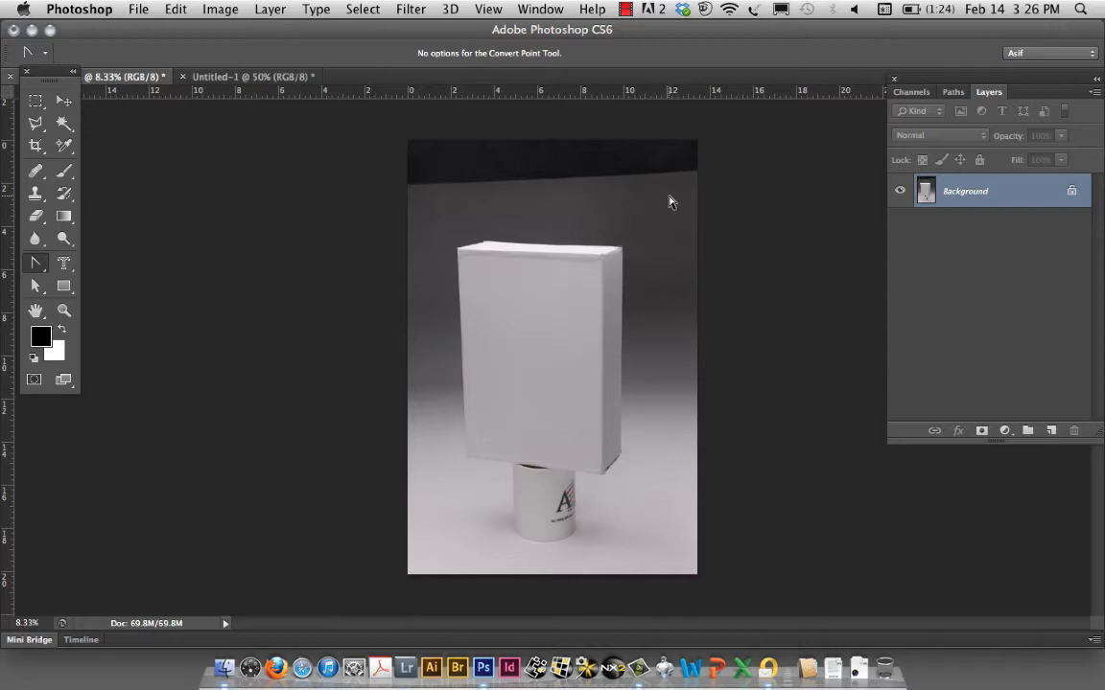
mouse_move(138, 246)
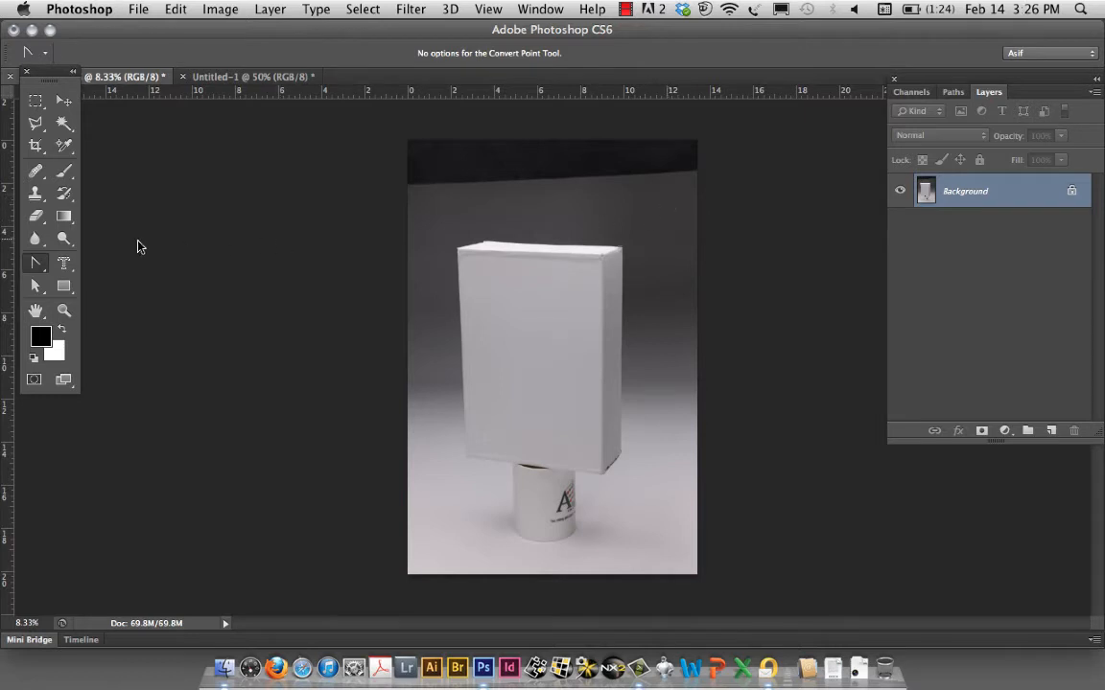
With the Pen tool, place anchors along the box's top edge, bottom edge and lower-left corner.
click(35, 260)
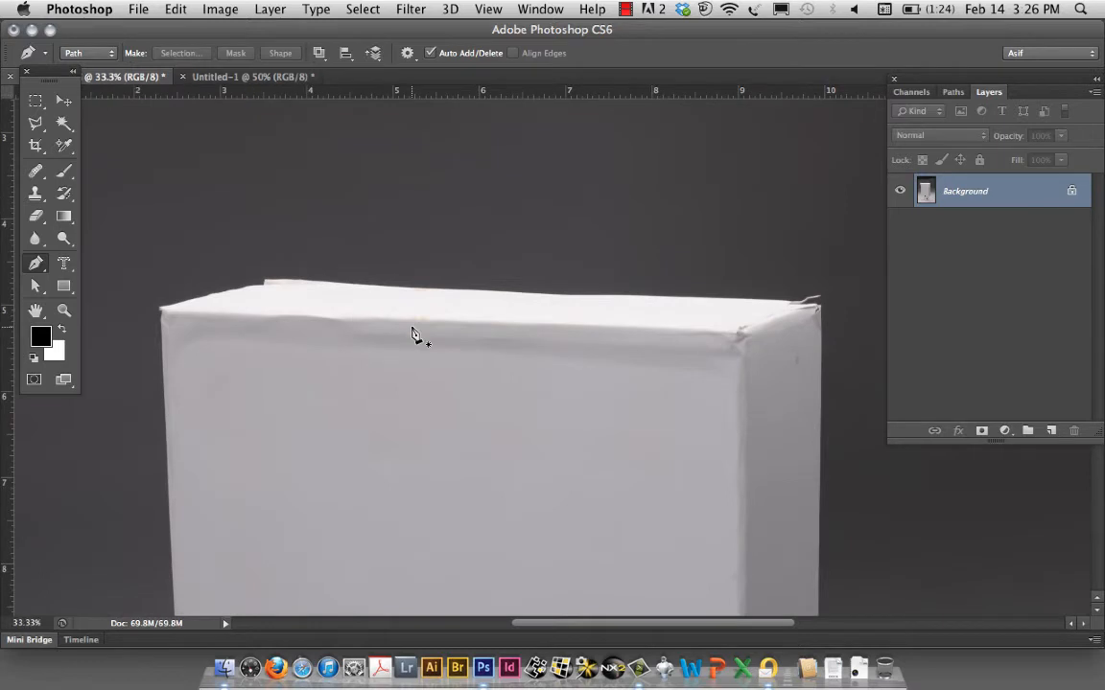
mouse_move(296, 299)
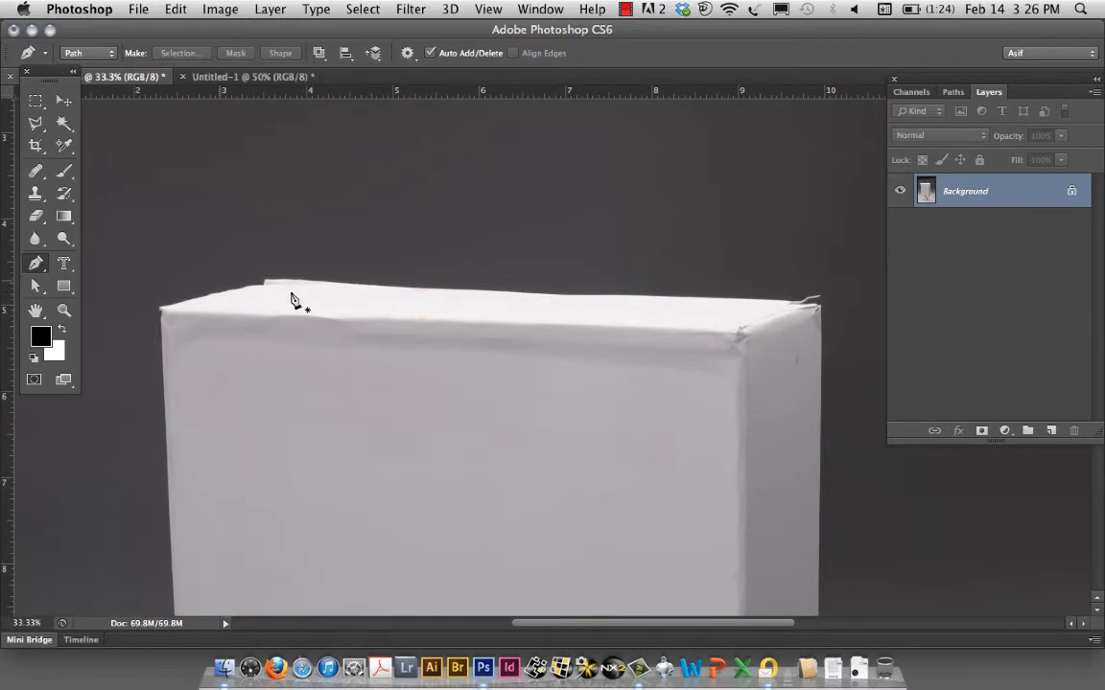
mouse_move(273, 291)
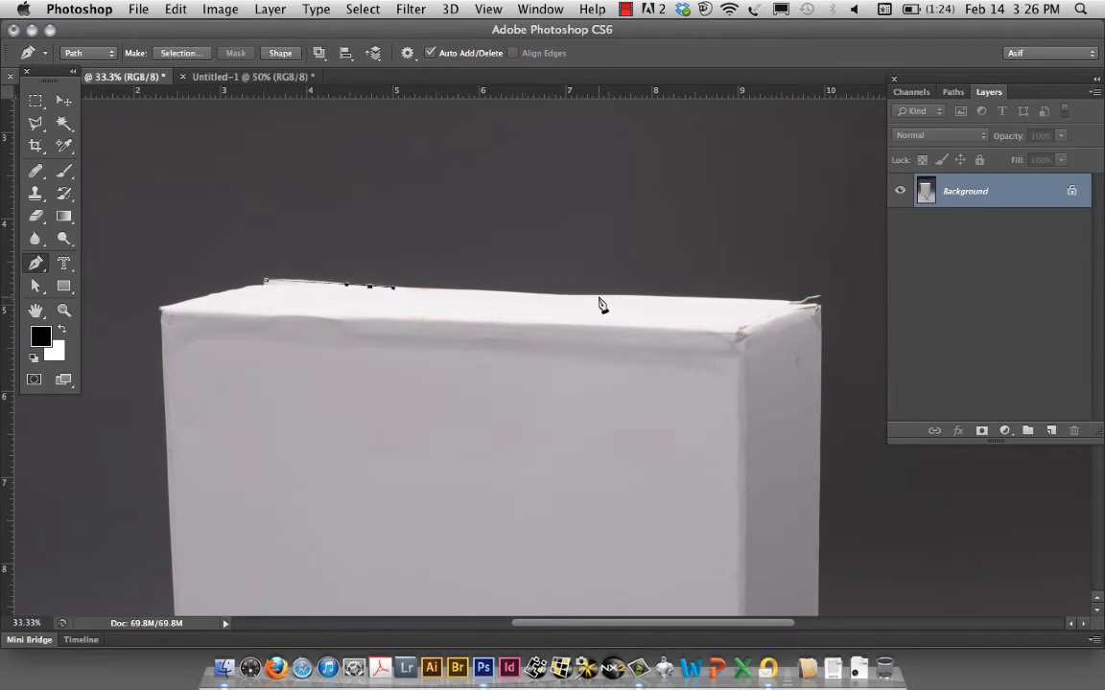
click(599, 297)
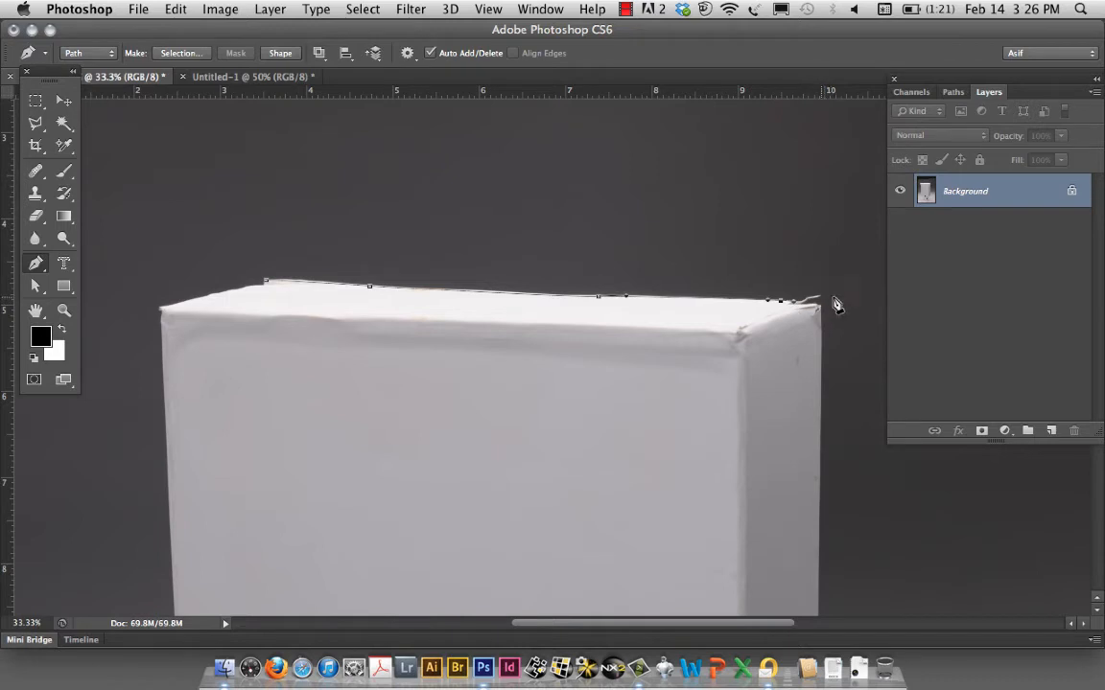
mouse_move(817, 312)
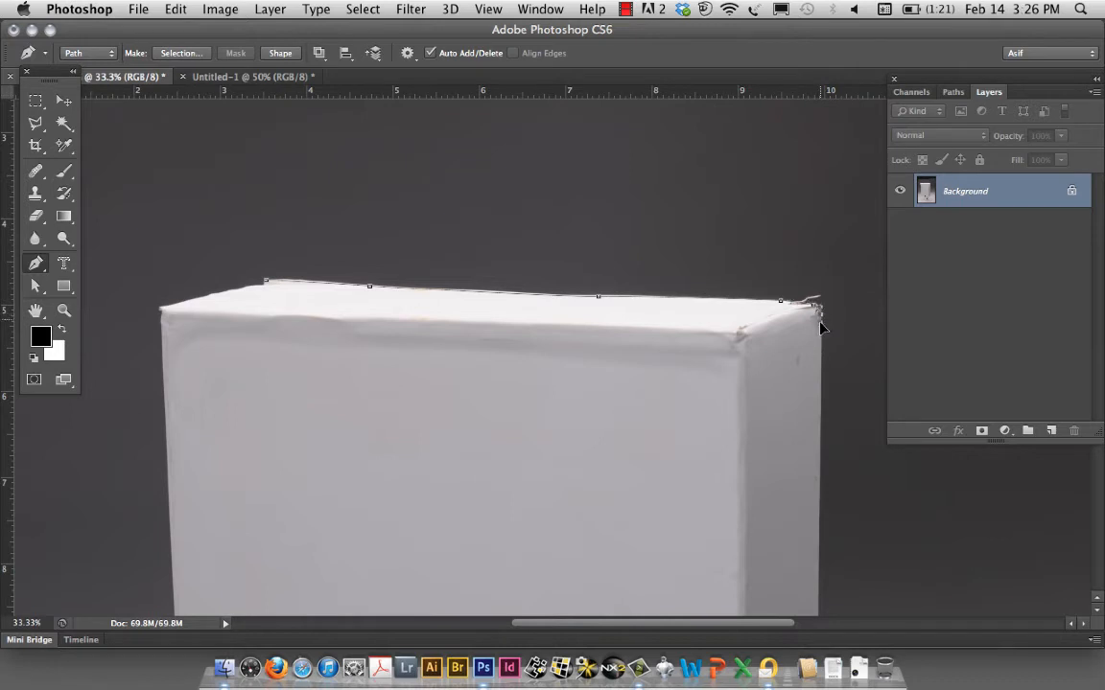
mouse_move(821, 525)
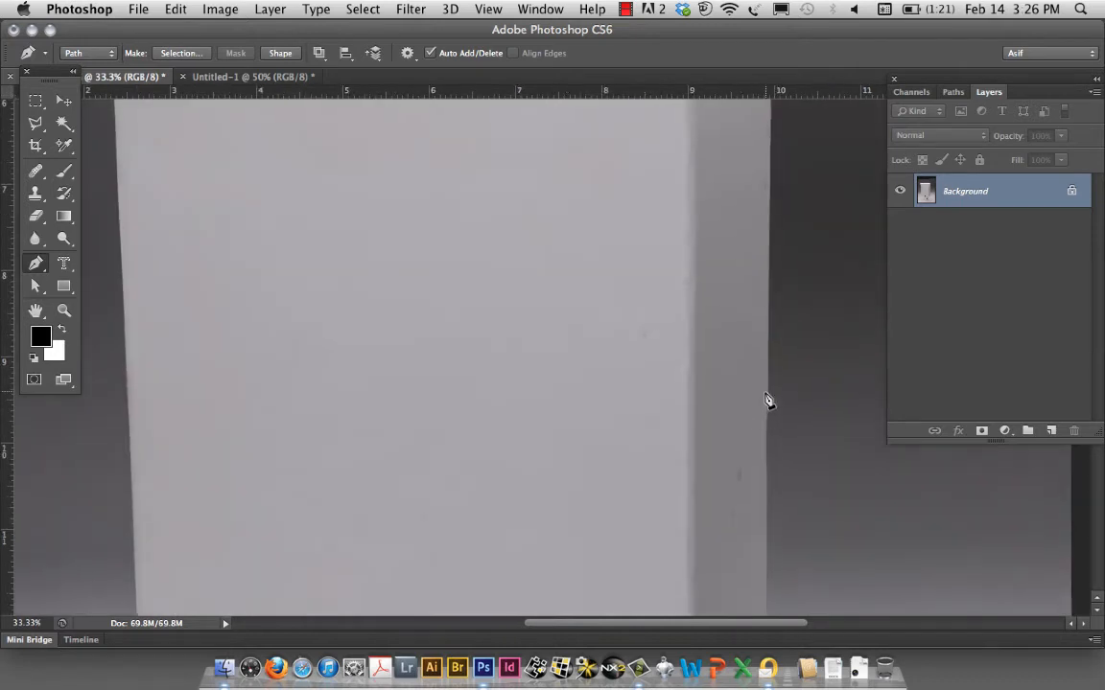
mouse_move(773, 495)
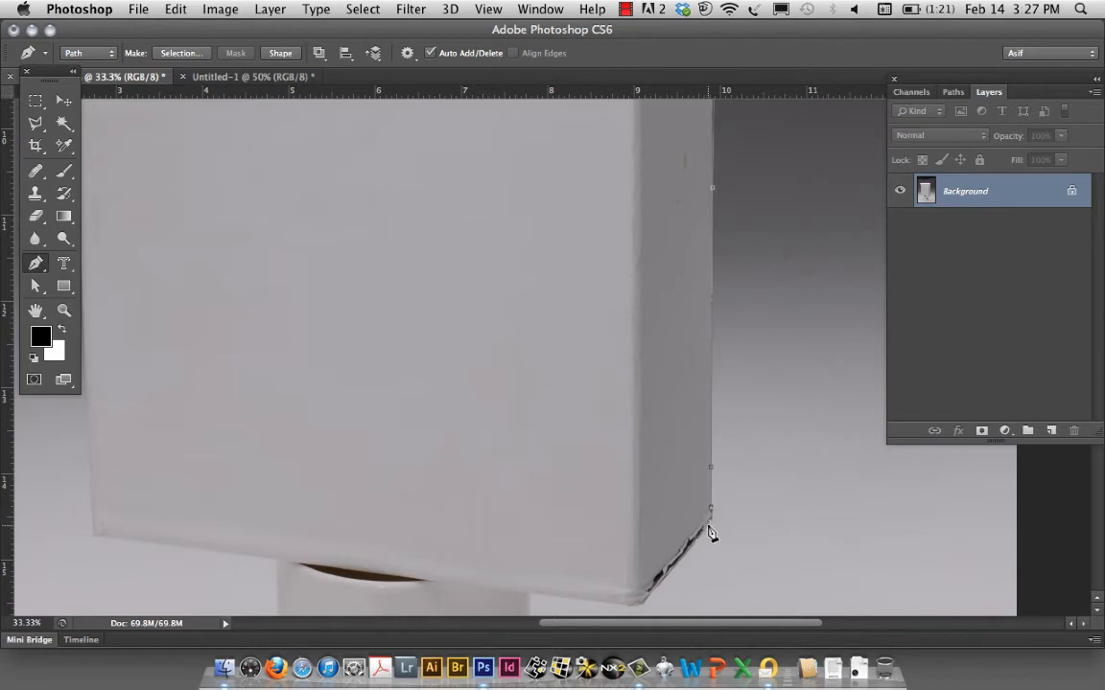
mouse_move(700, 537)
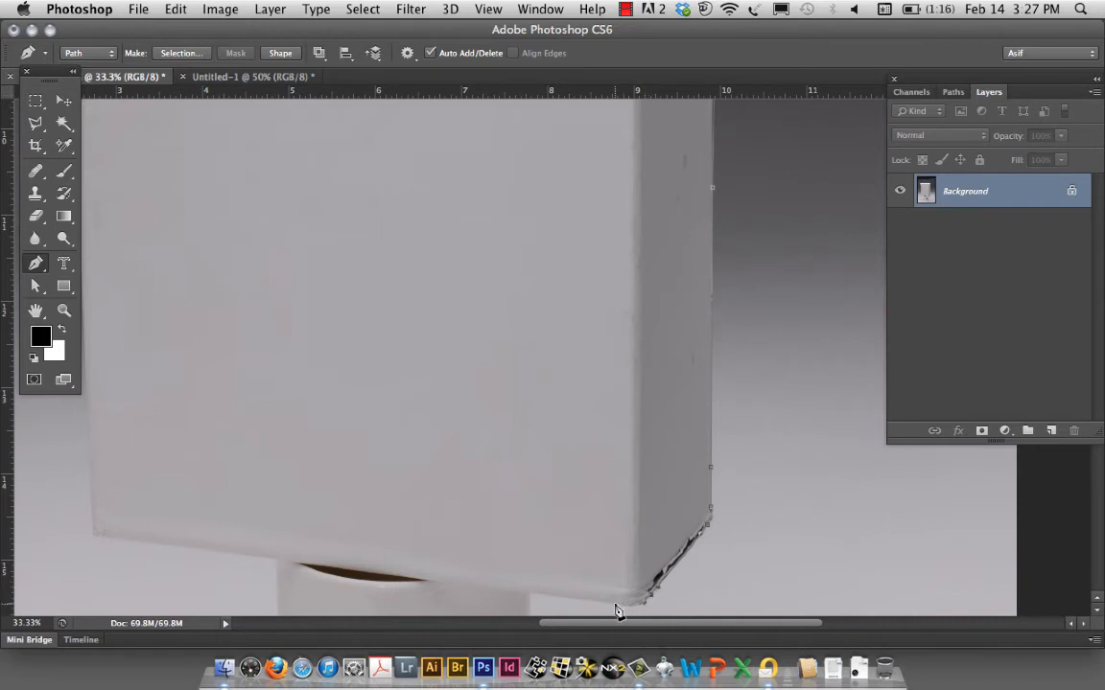
mouse_move(596, 606)
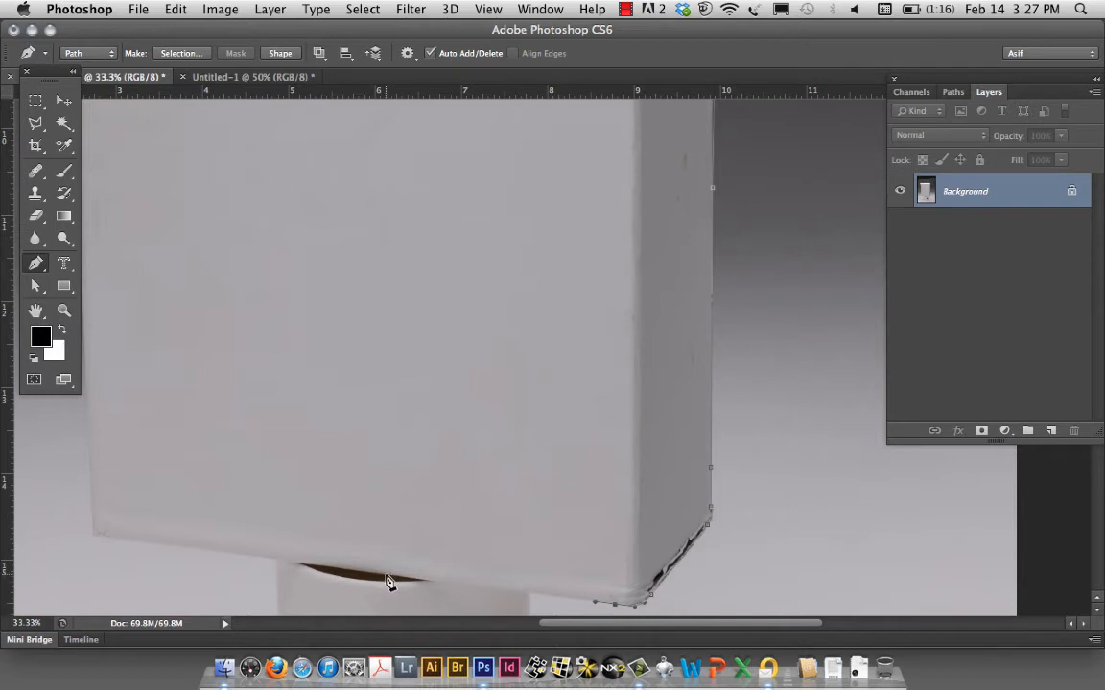
click(366, 579)
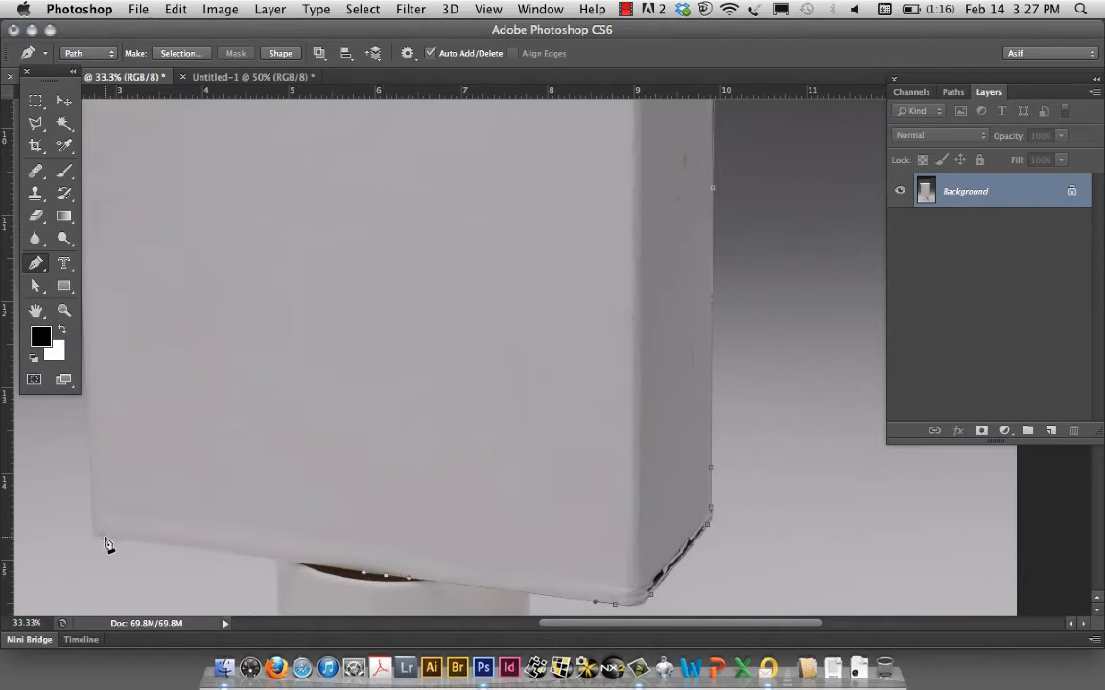
click(100, 529)
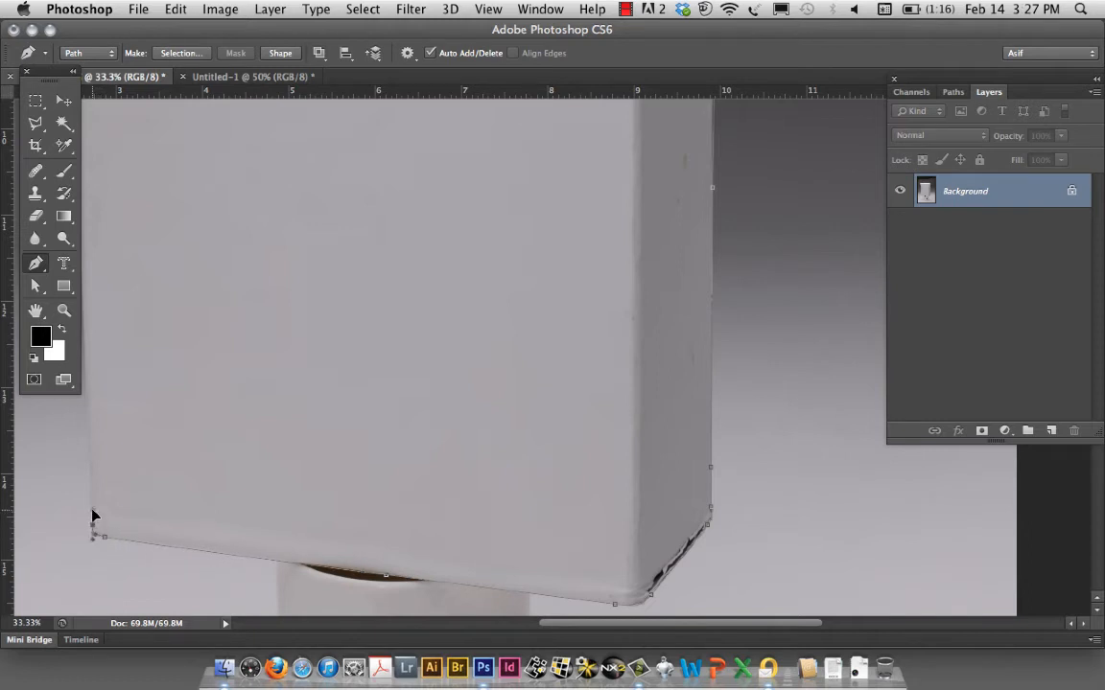
mouse_move(195, 299)
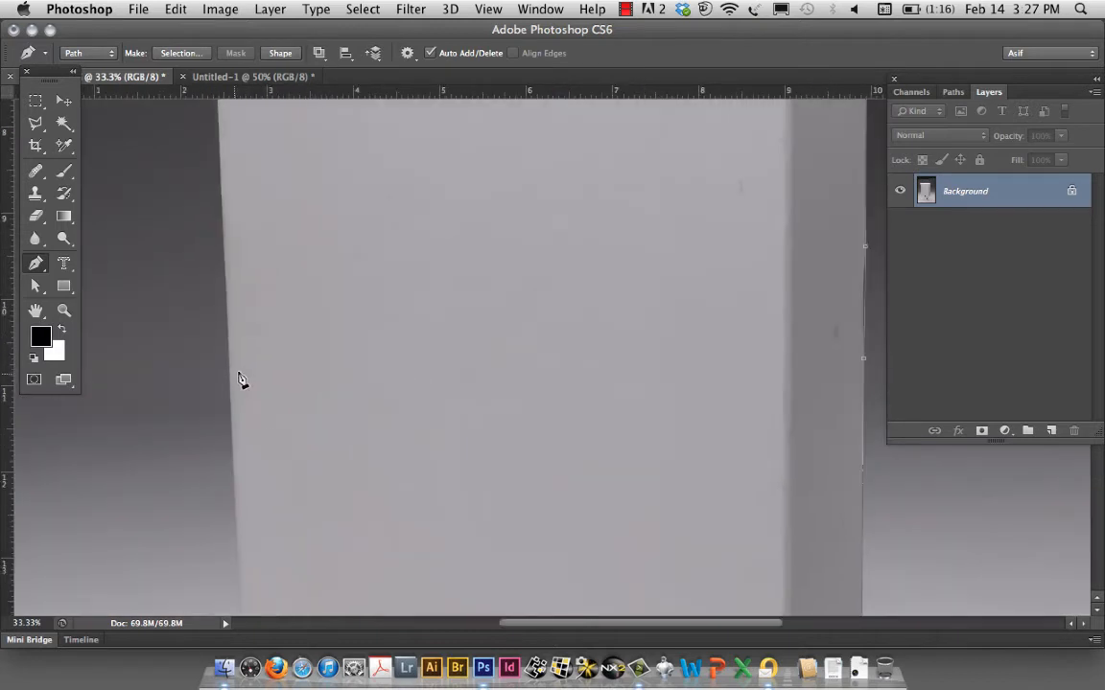
mouse_move(230, 368)
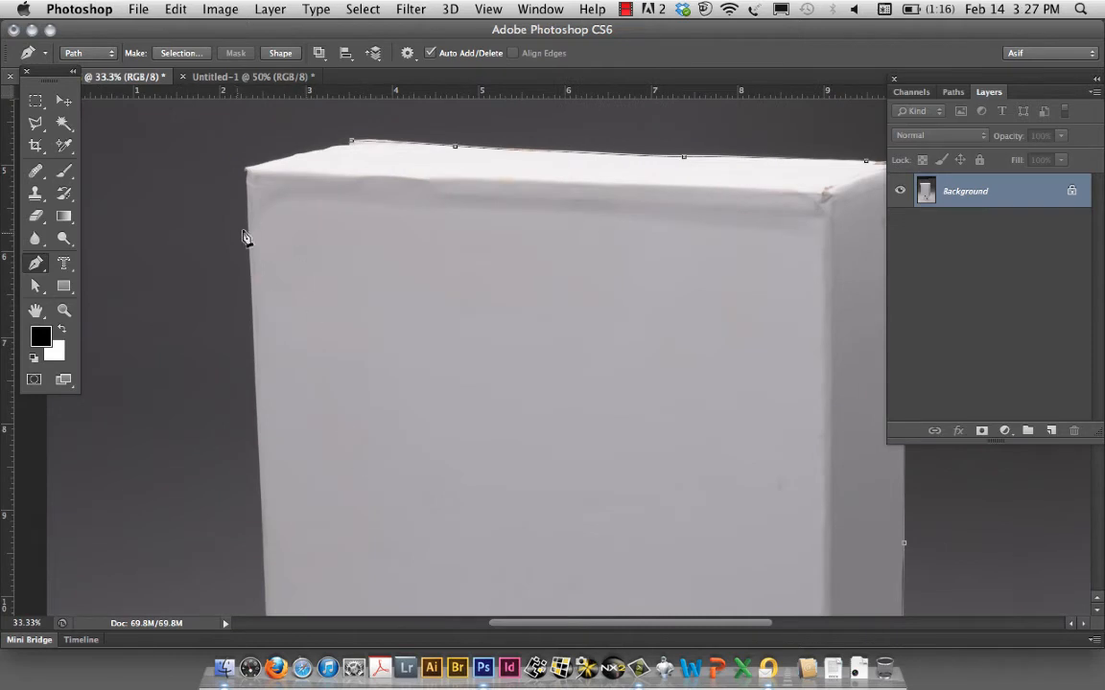
mouse_move(247, 203)
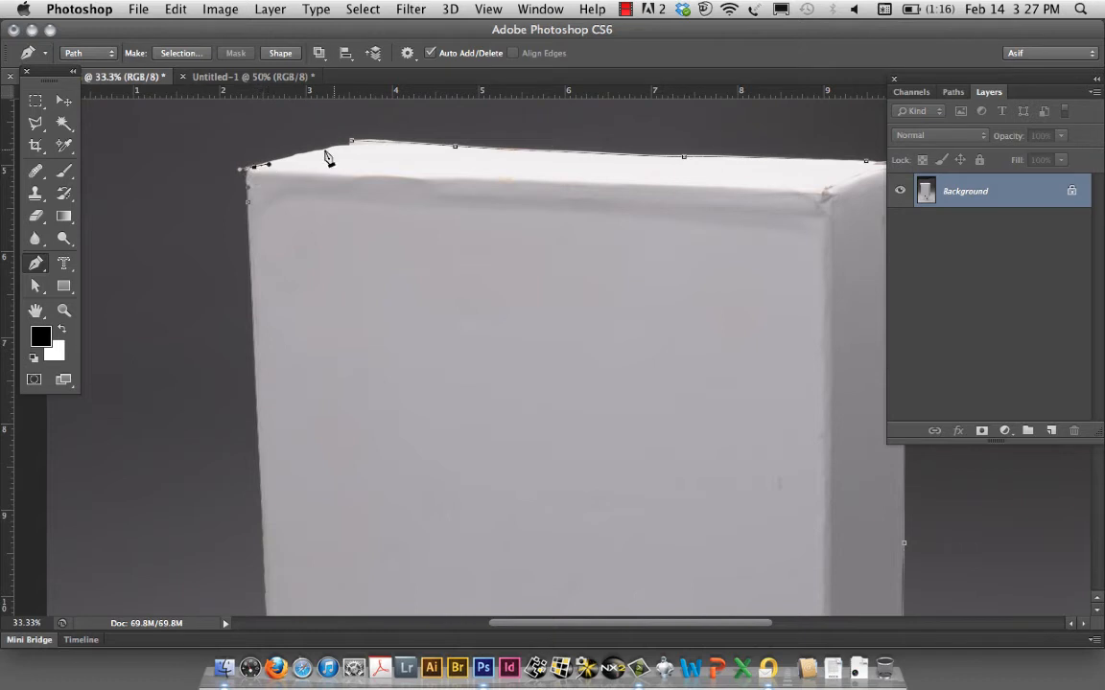
mouse_move(338, 153)
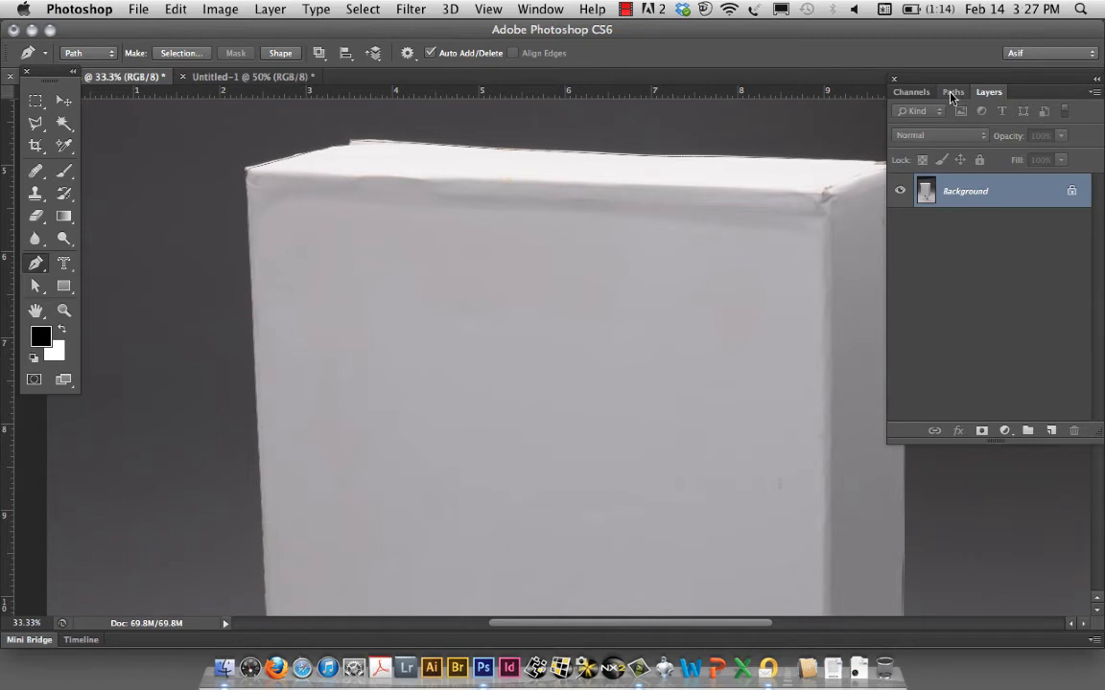
In the Paths panel, save the work path under the name Box.
click(951, 92)
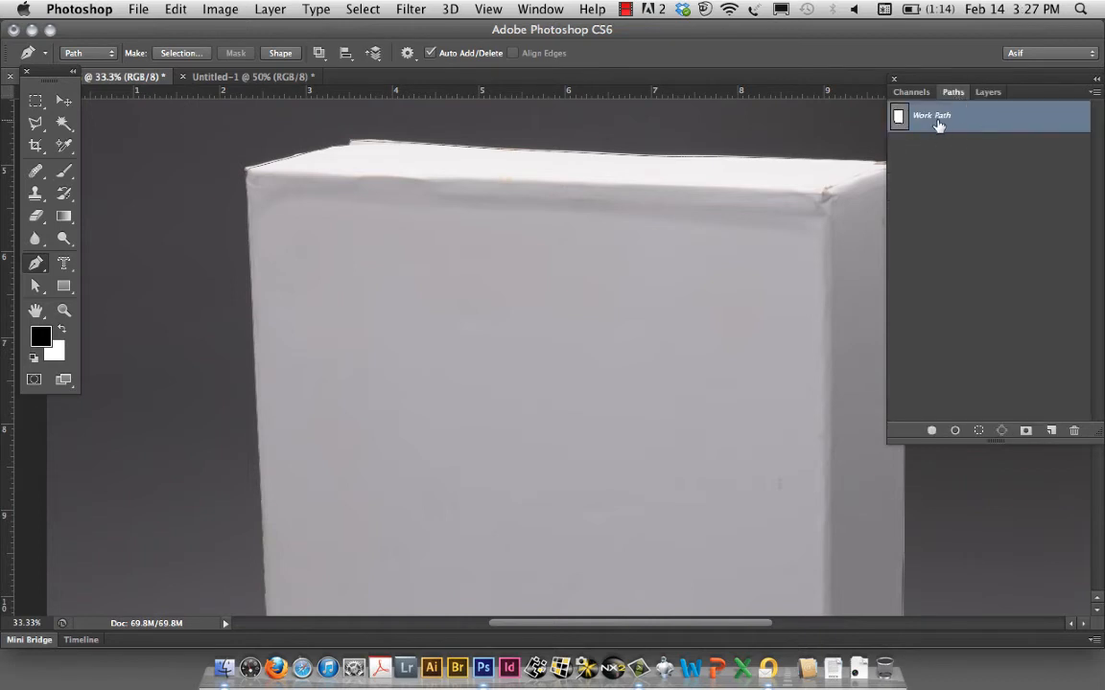
mouse_move(948, 125)
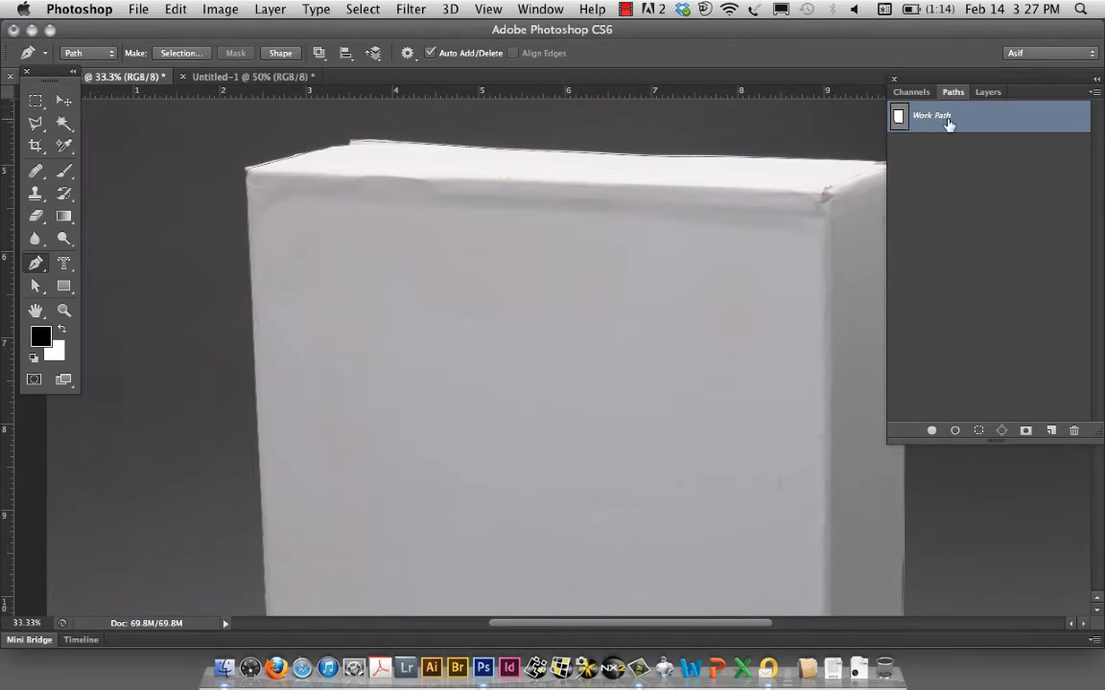
mouse_move(944, 126)
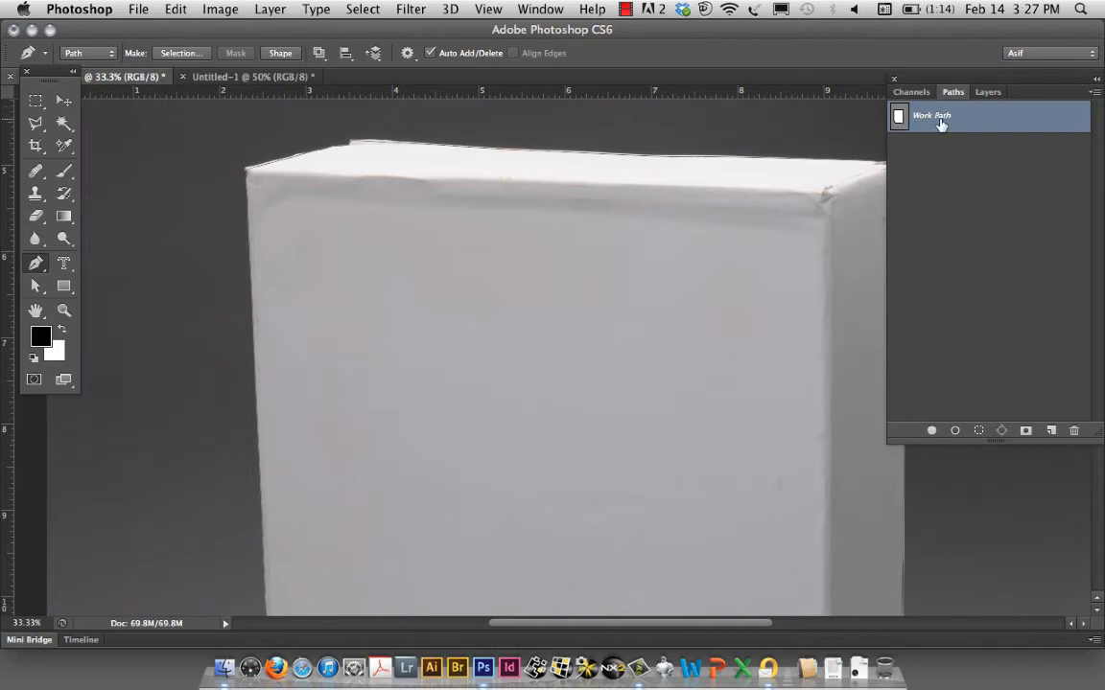
mouse_move(930, 119)
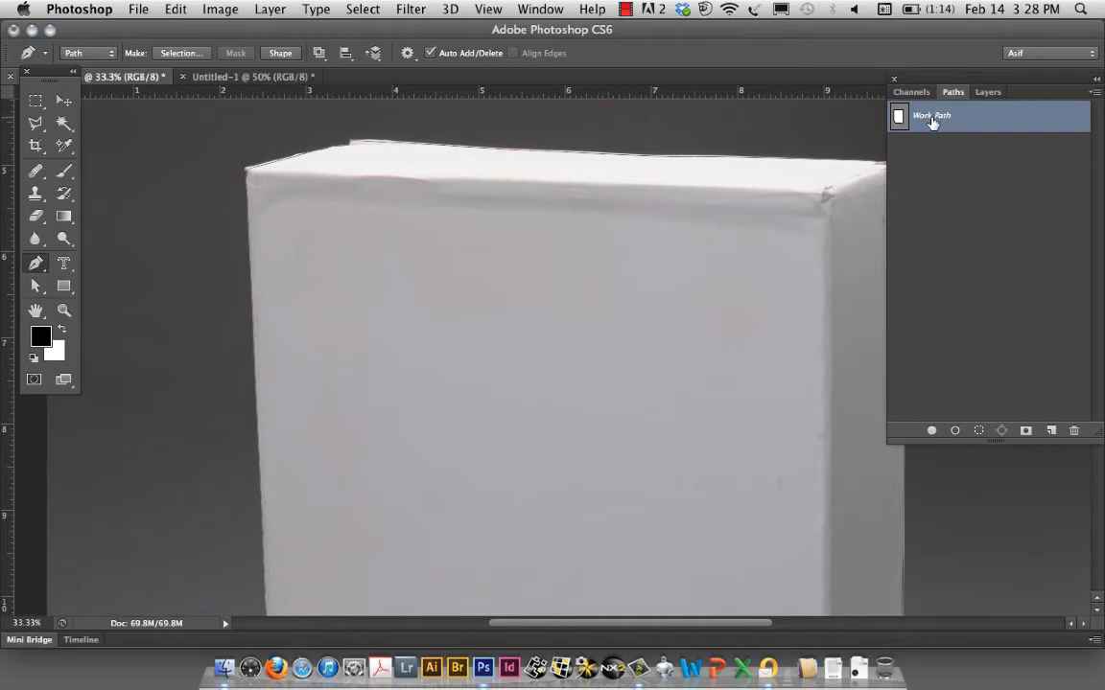
double_click(932, 115)
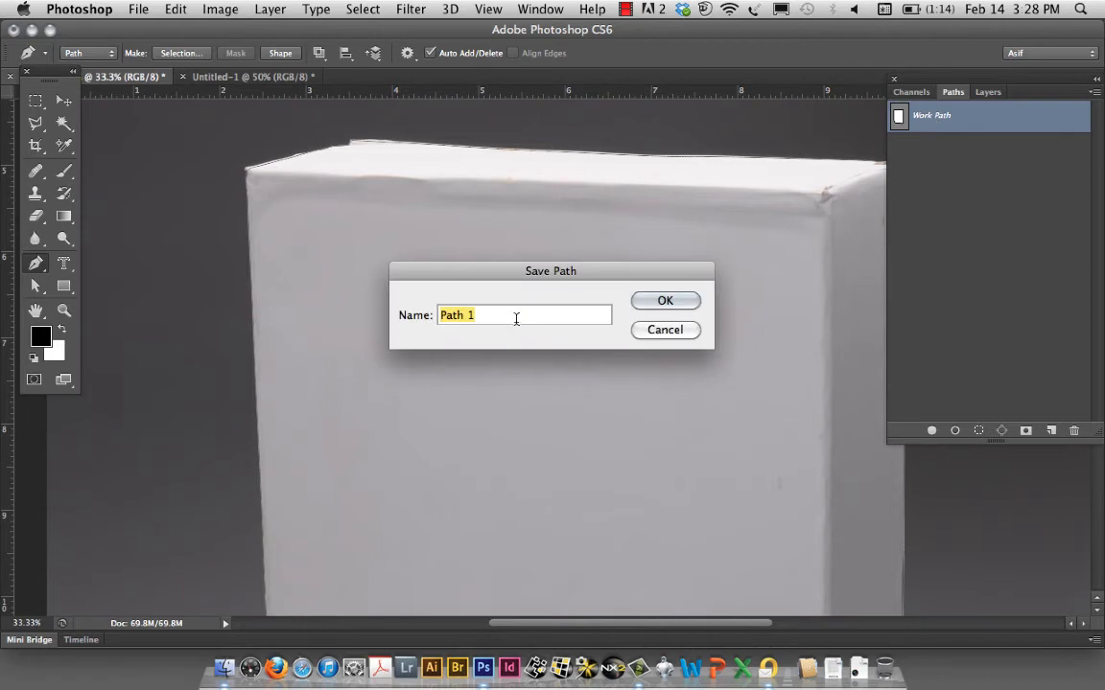
text(B)
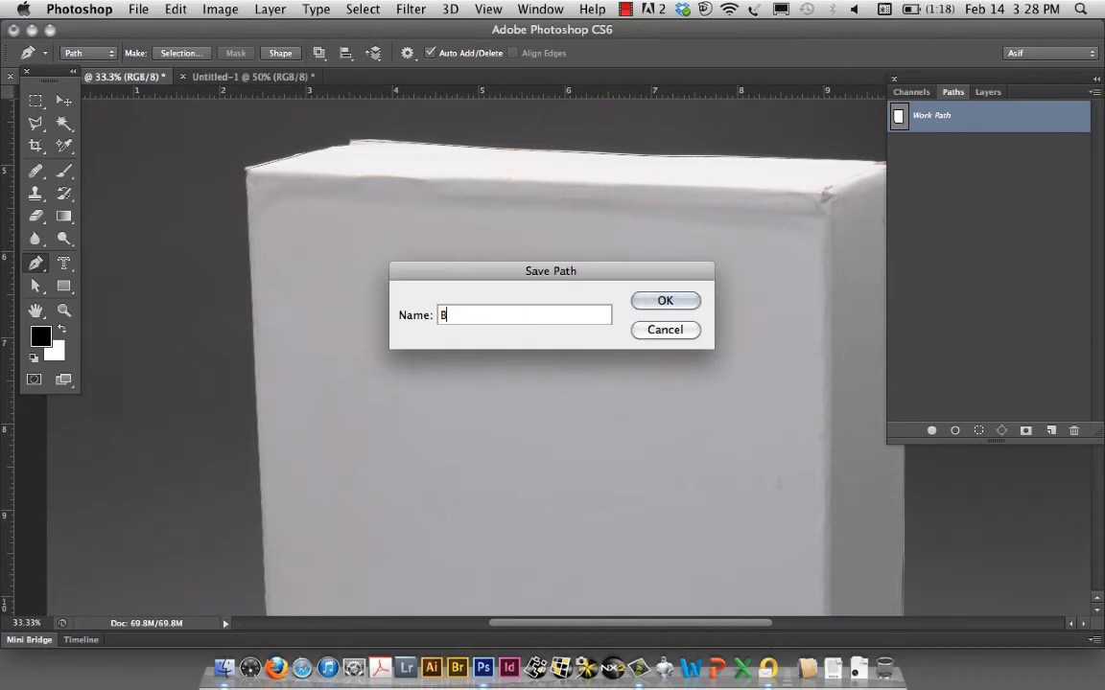
click(663, 299)
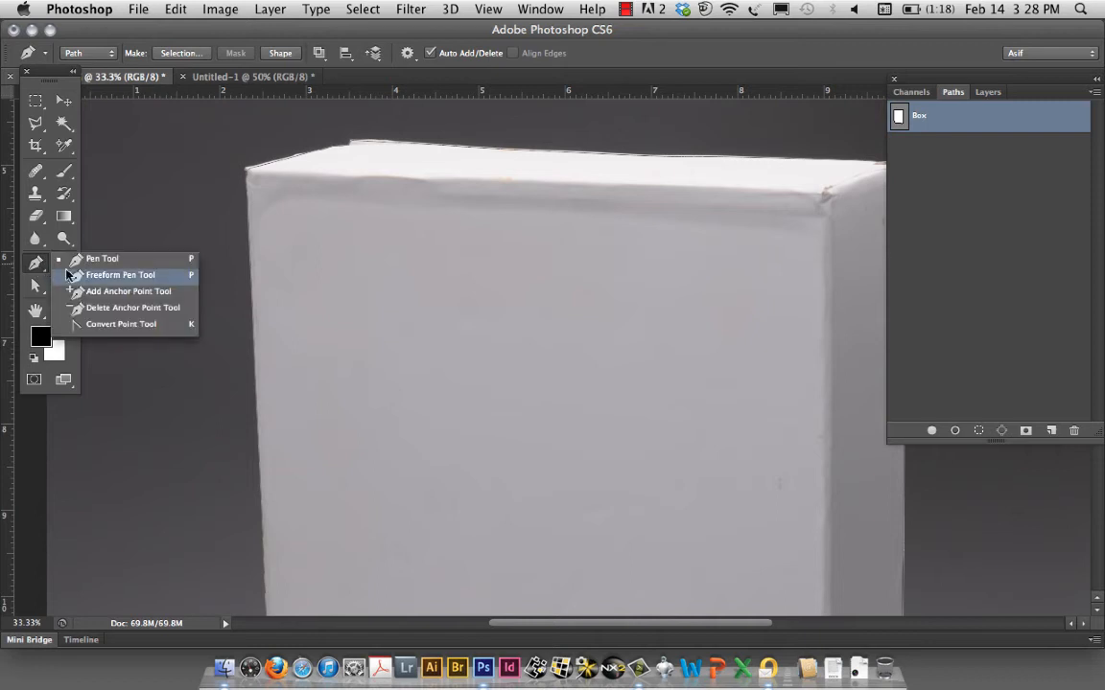
With the Convert Point tool, adjust the Box path's anchors along the edges, panning the view.
click(121, 322)
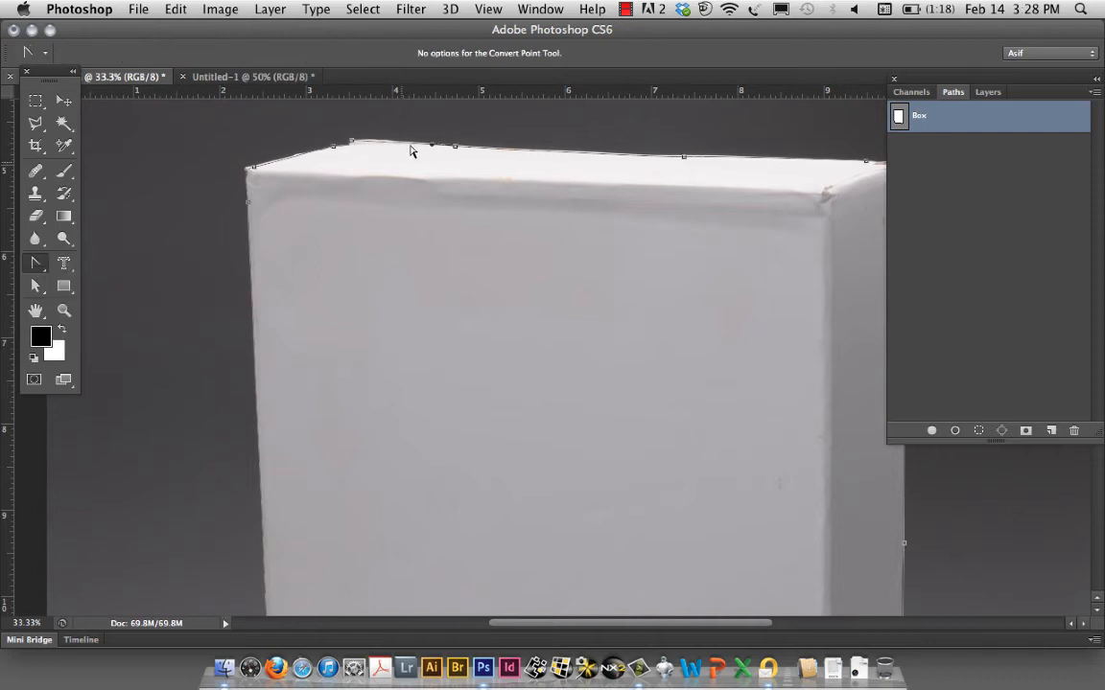
mouse_move(374, 177)
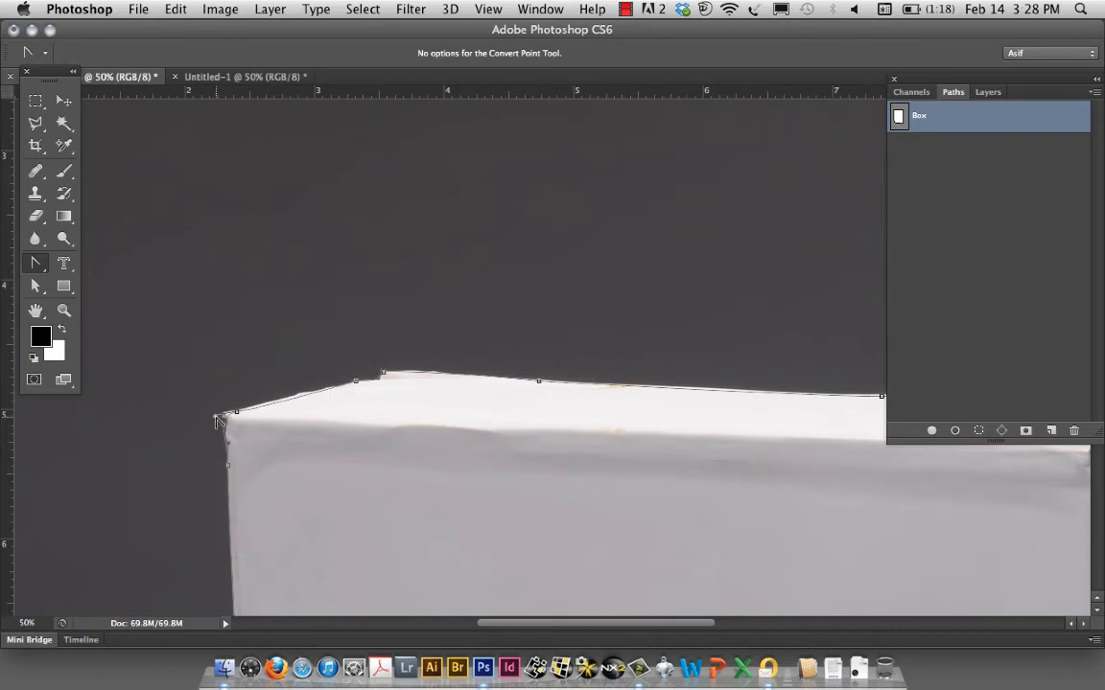
mouse_move(540, 495)
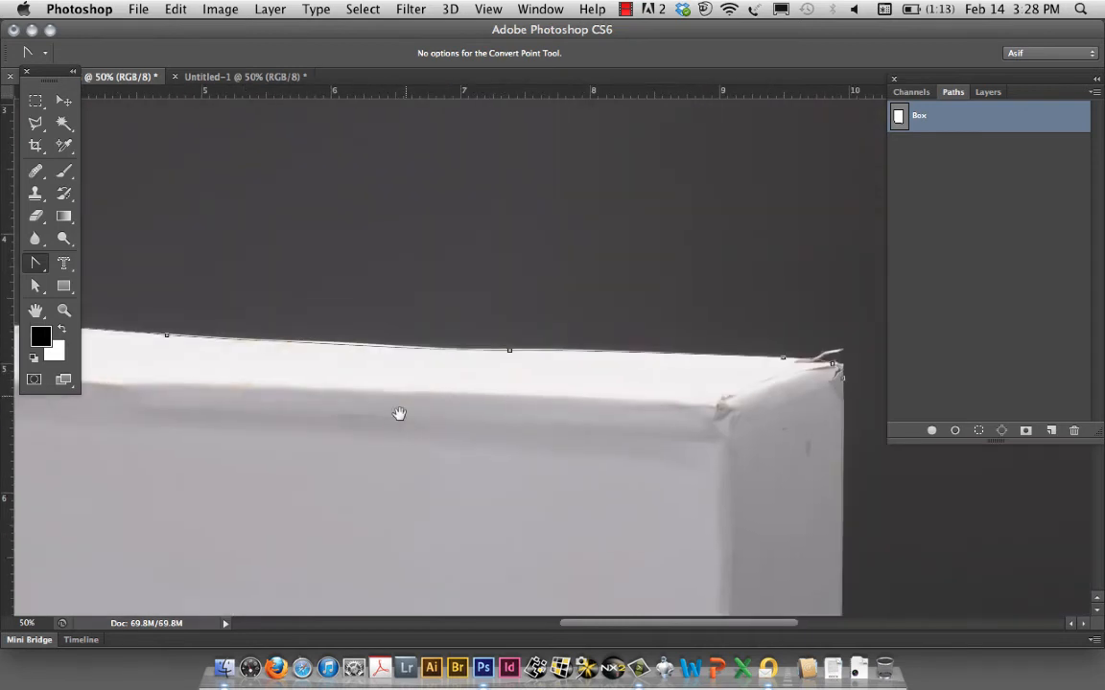
mouse_move(794, 433)
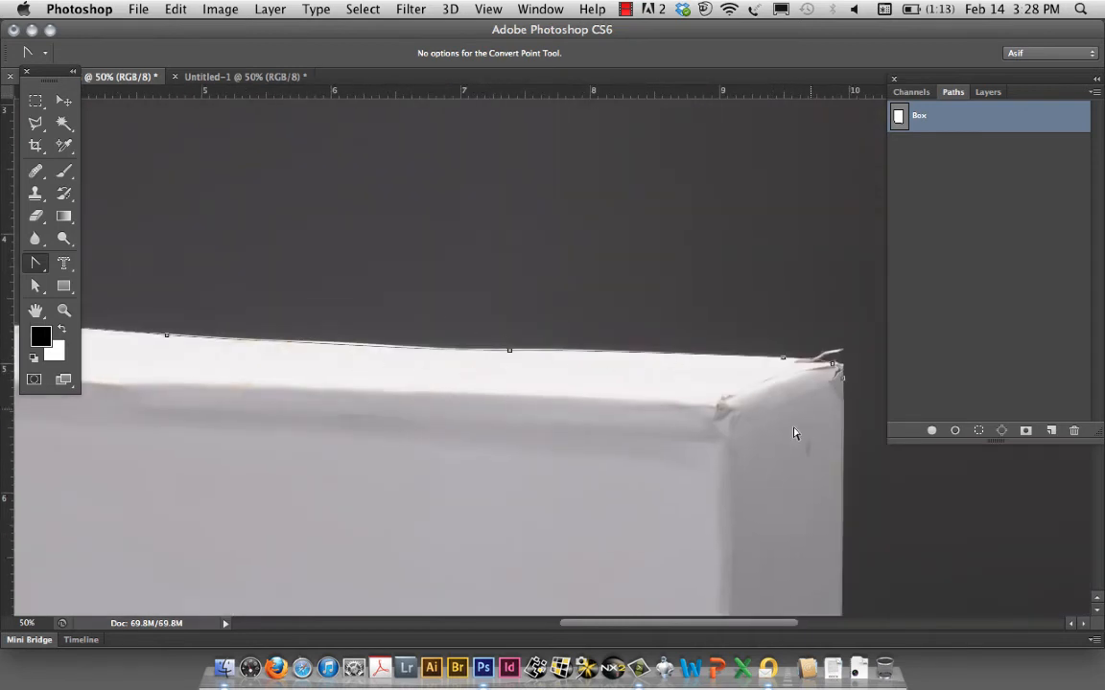
mouse_move(841, 368)
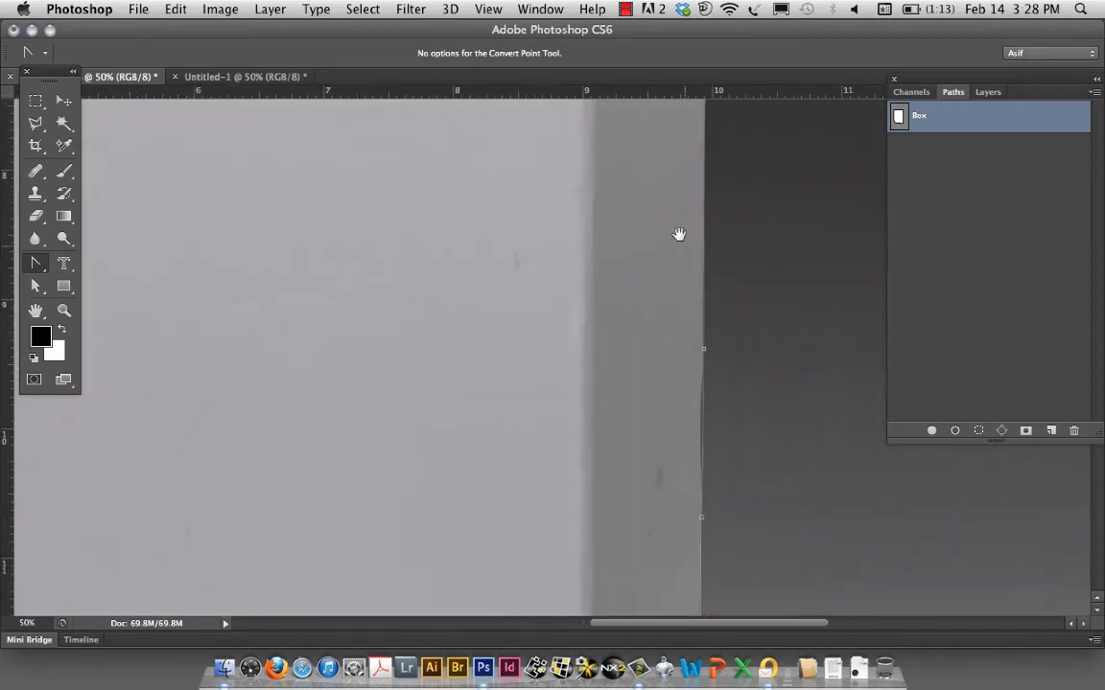
mouse_move(702, 330)
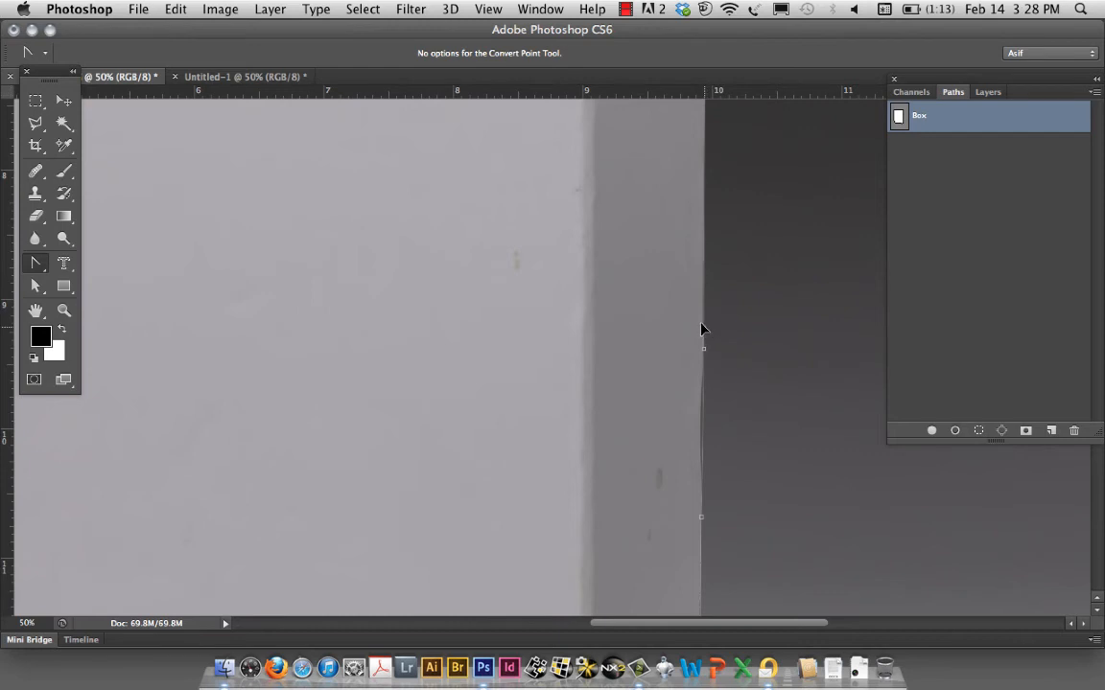
mouse_move(694, 443)
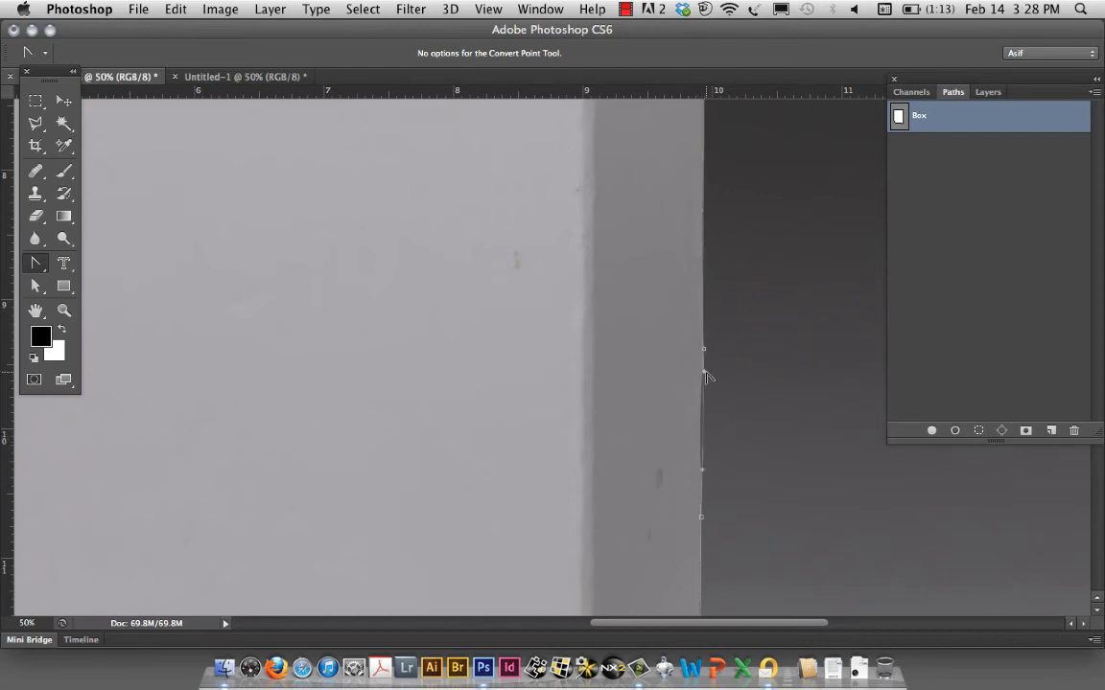
mouse_move(708, 418)
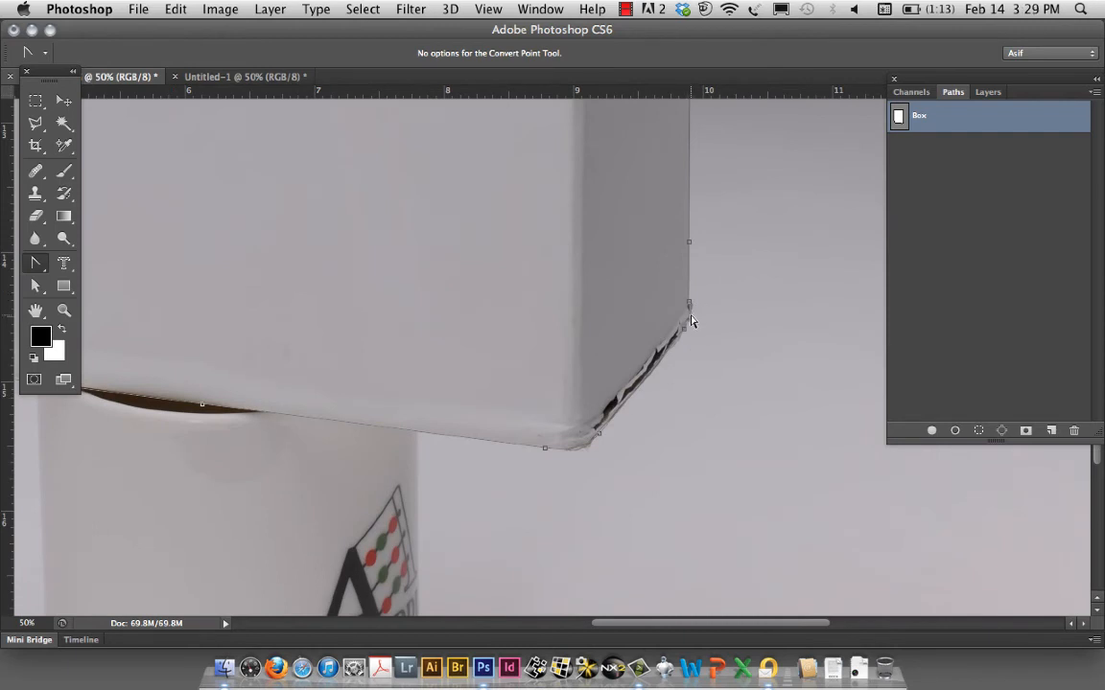
mouse_move(690, 325)
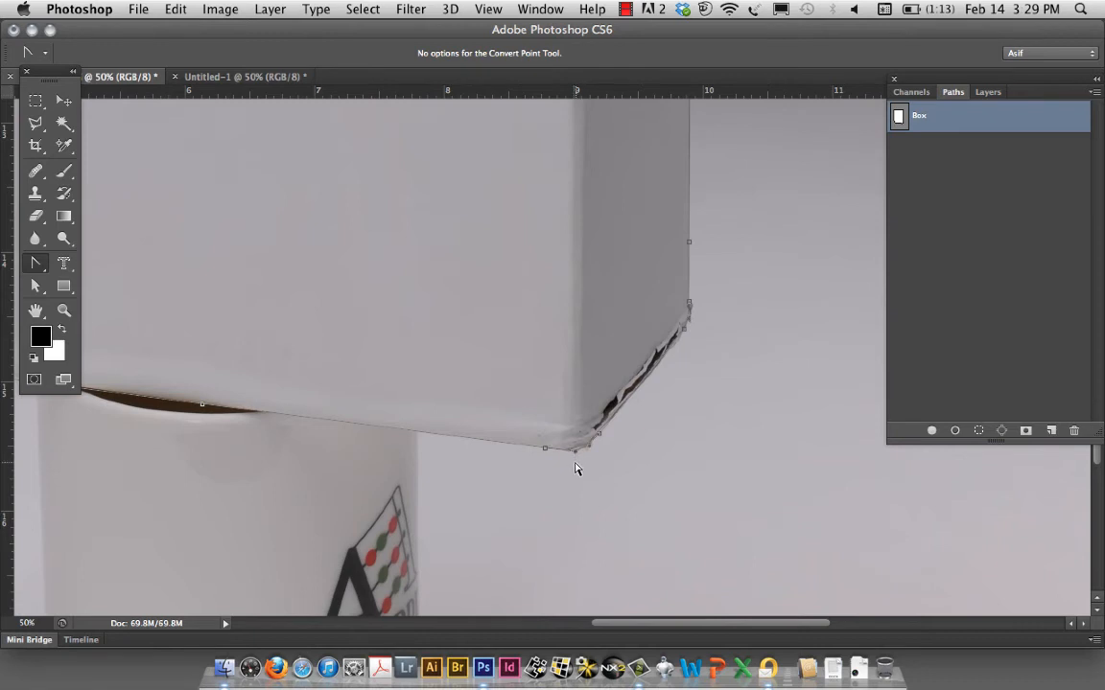
mouse_move(571, 456)
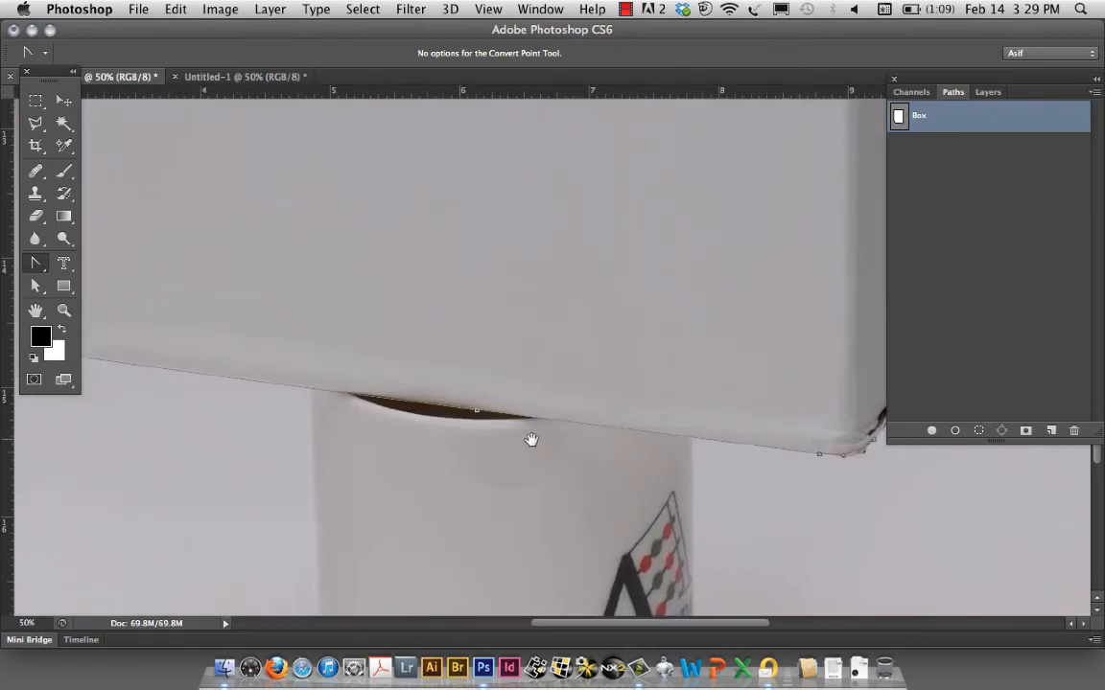
drag(531, 439, 387, 443)
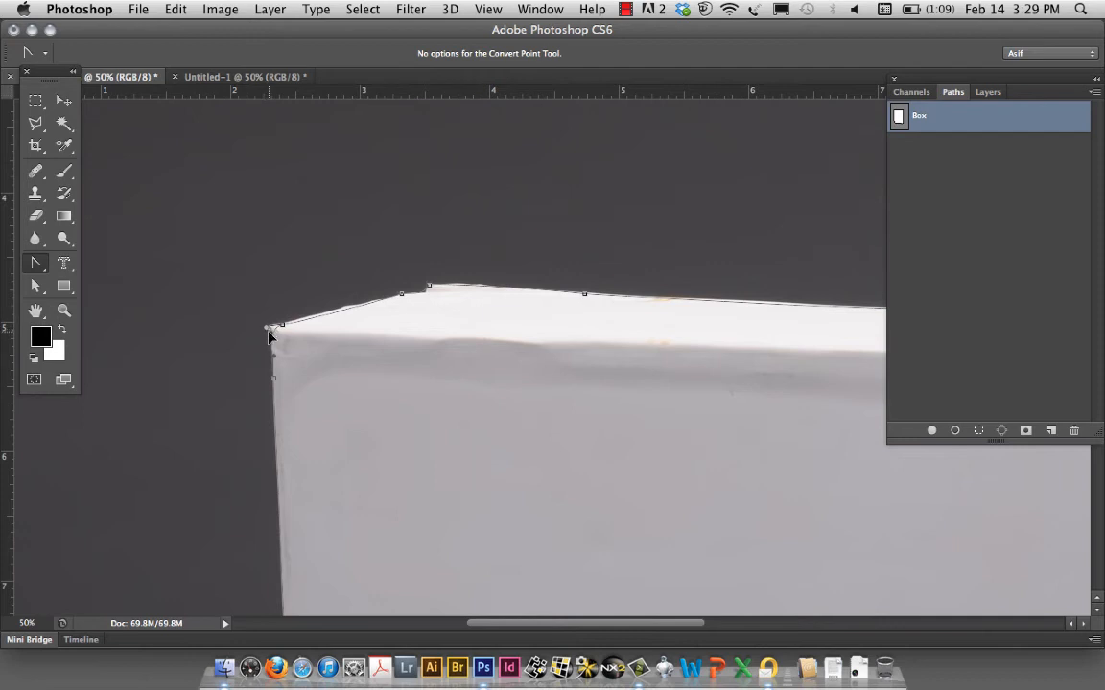
mouse_move(395, 361)
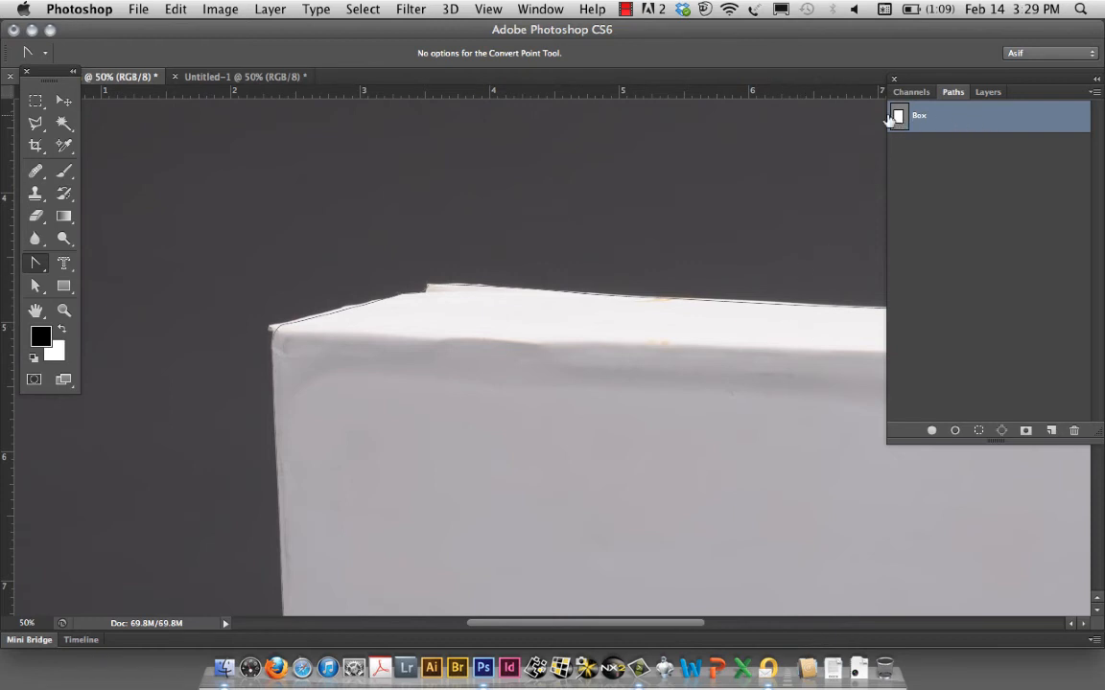
mouse_move(1009, 120)
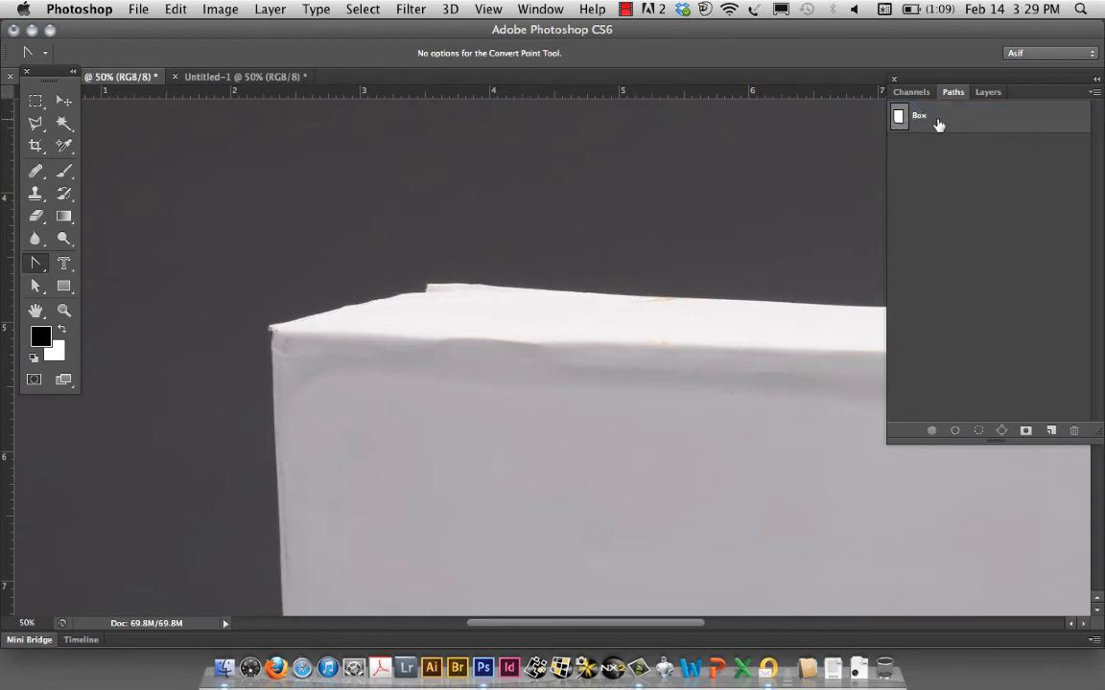
Select the Box path and show the Paths panel's command list.
click(935, 115)
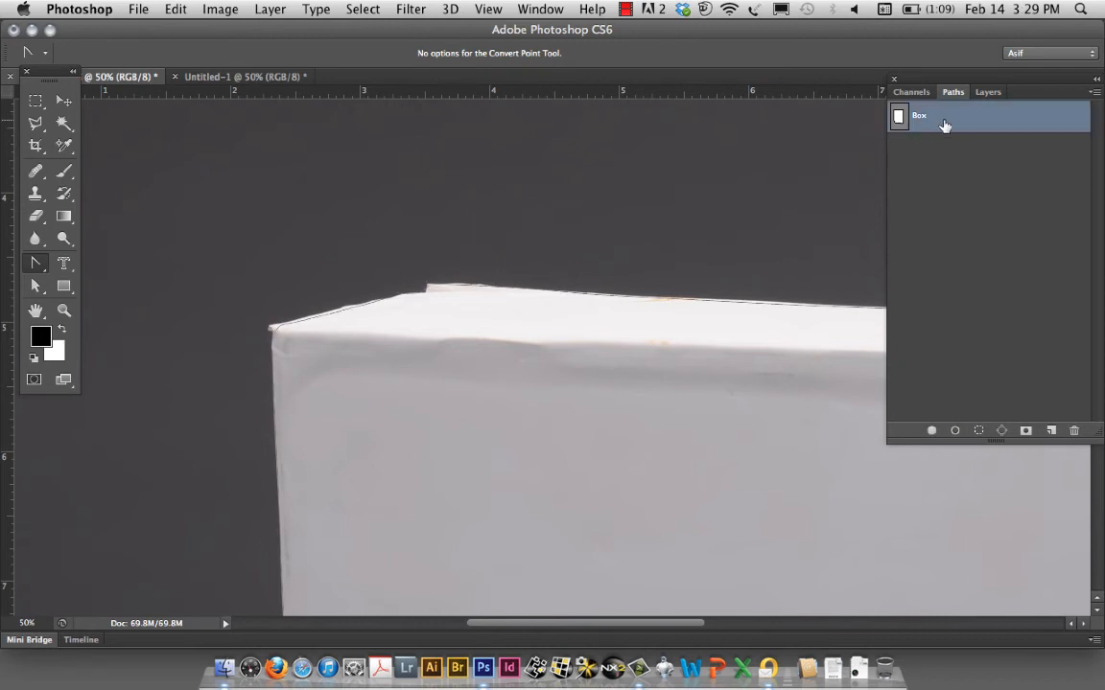
mouse_move(925, 123)
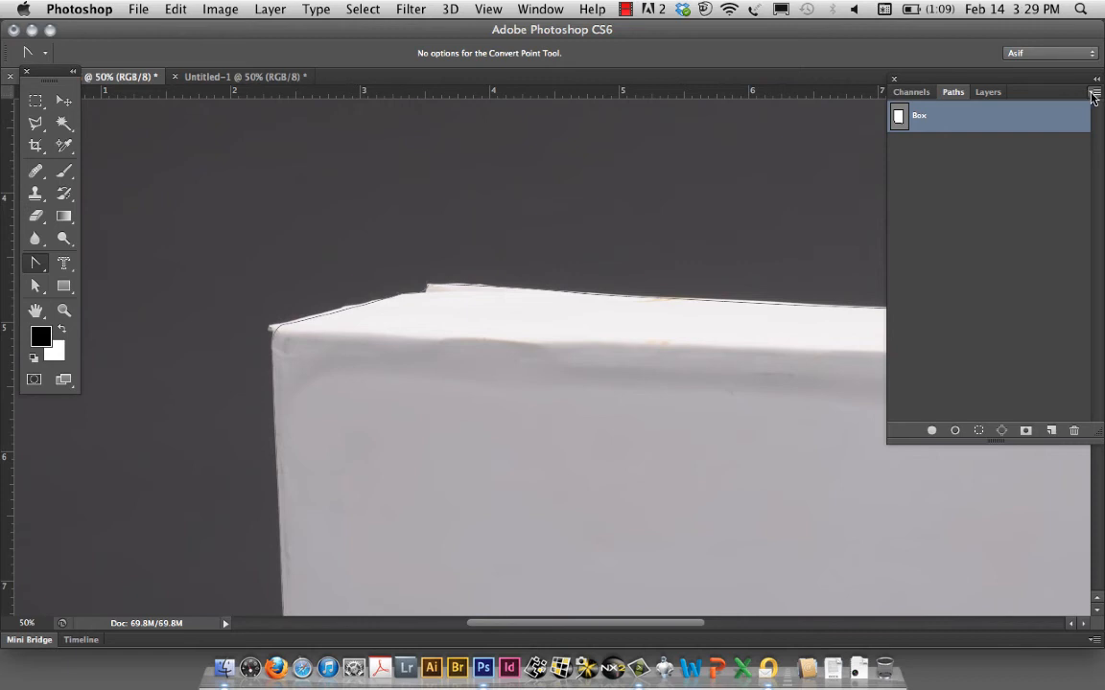
click(1093, 96)
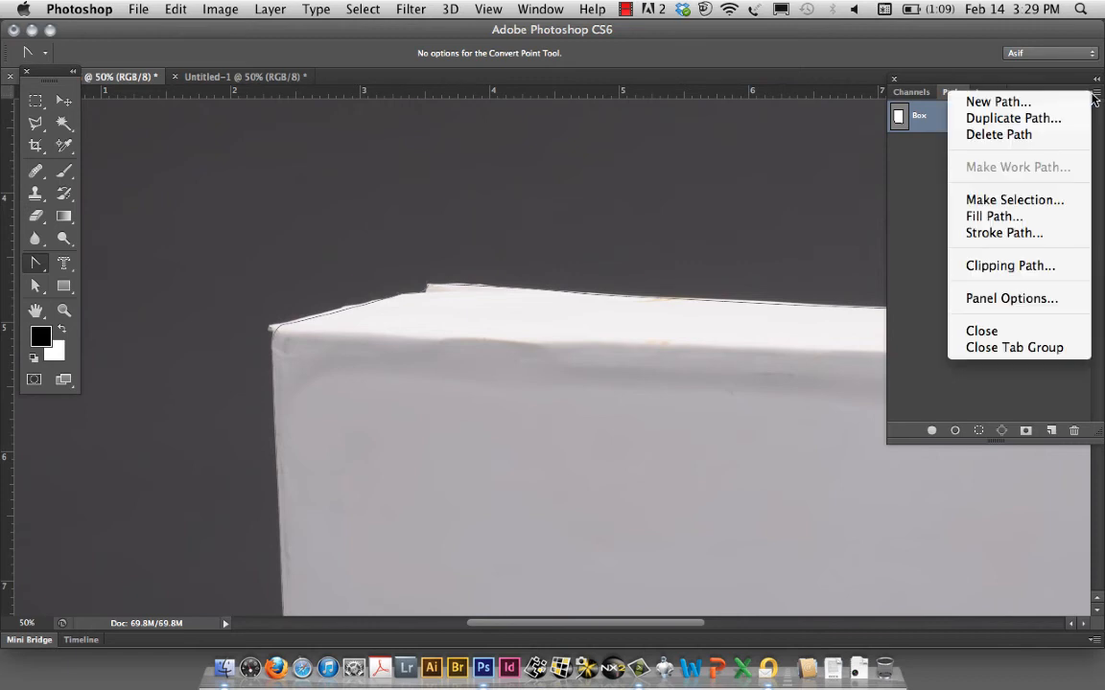
mouse_move(1051, 167)
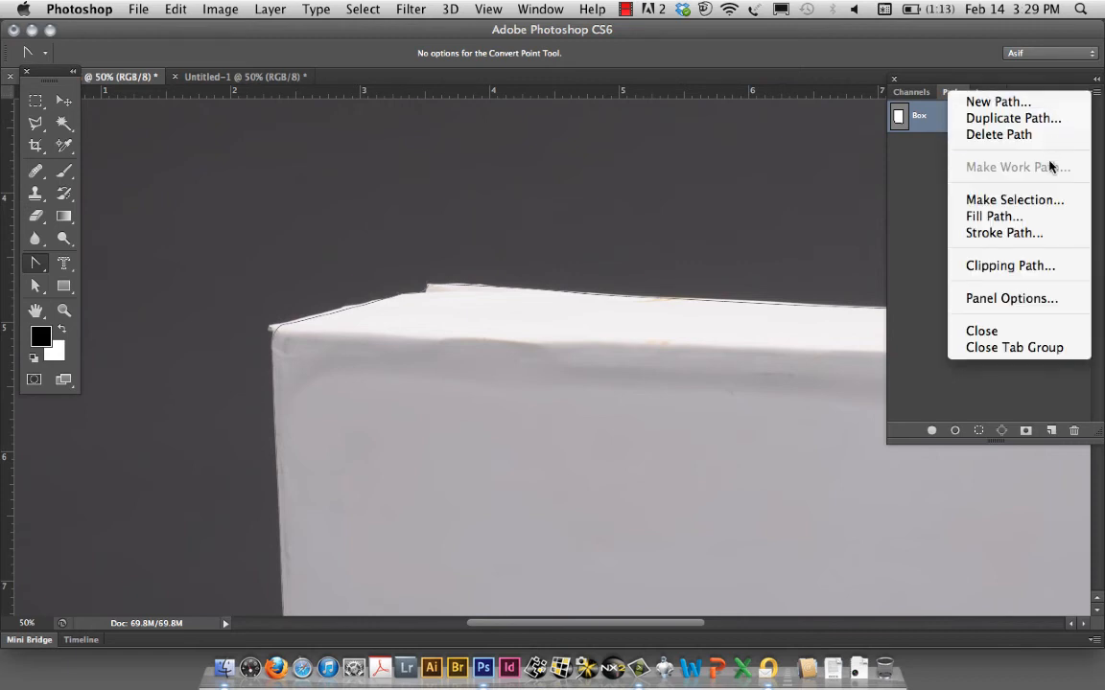
Make a selection from the Box path with a 2-pixel feather and return to the Layers panel.
click(1013, 200)
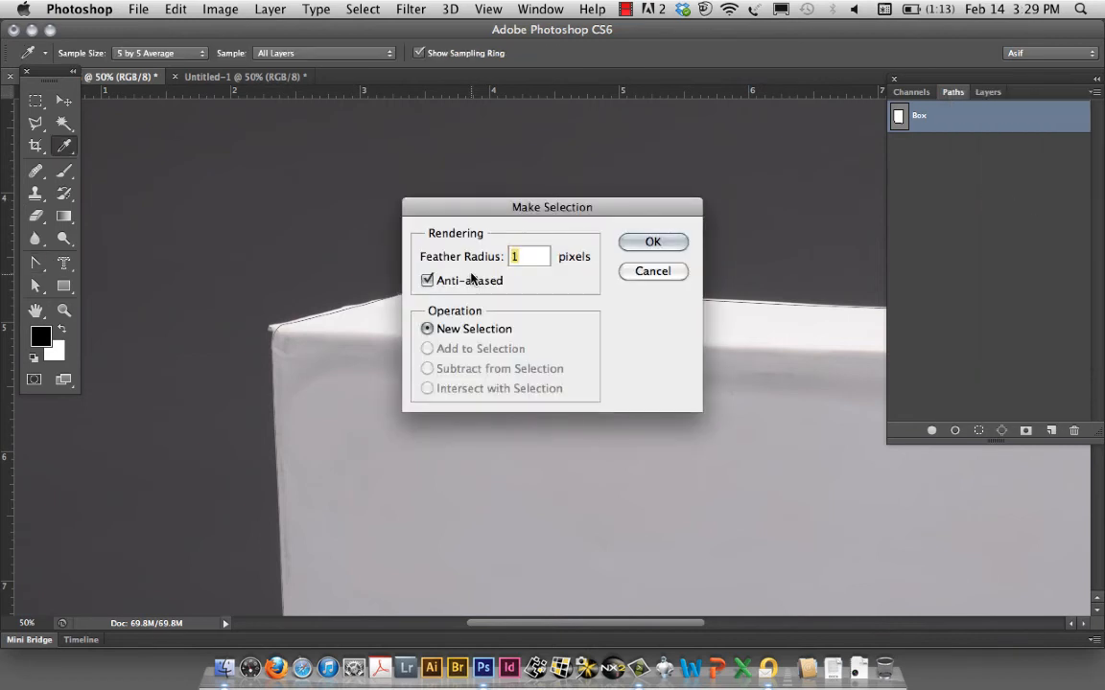
mouse_move(326, 376)
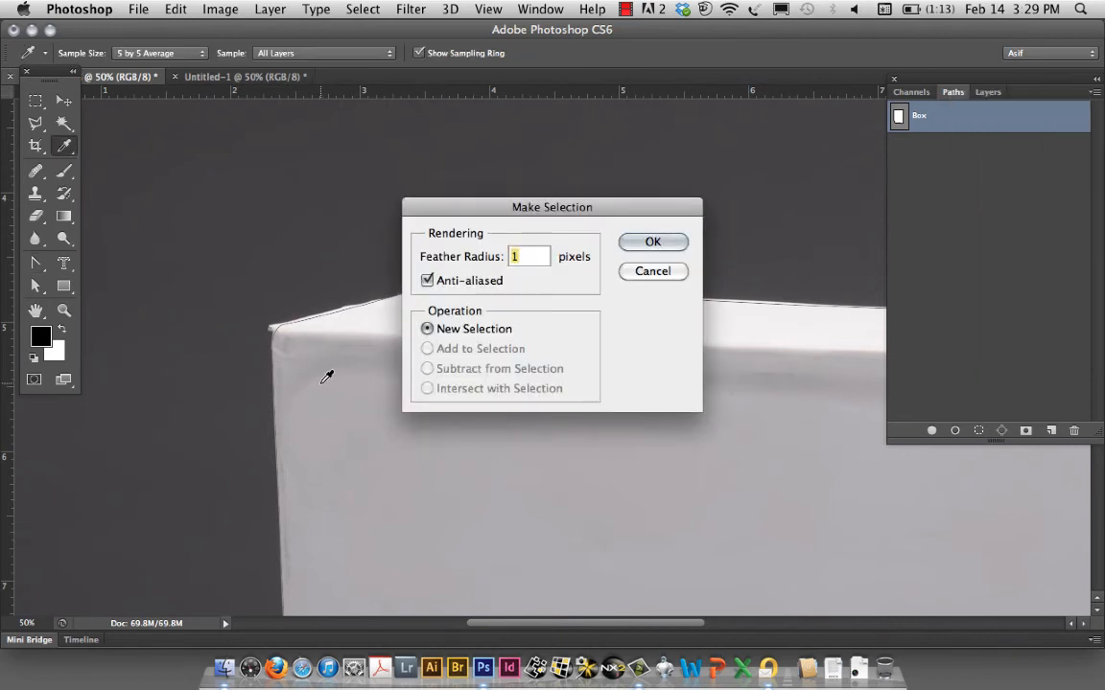
mouse_move(270, 333)
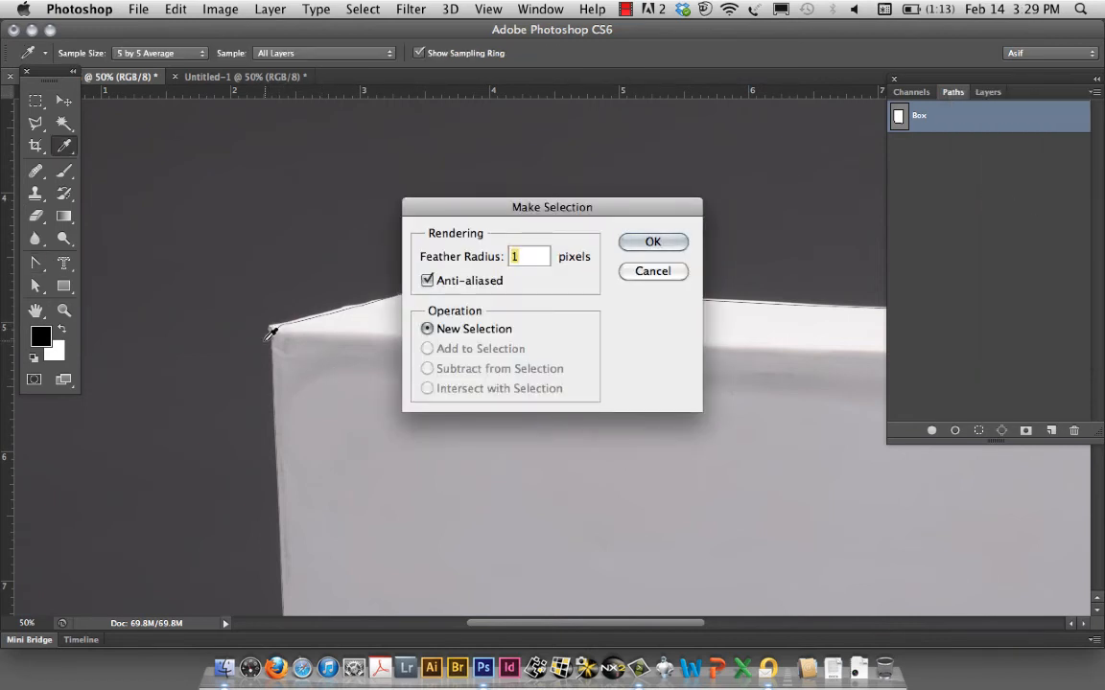
mouse_move(295, 311)
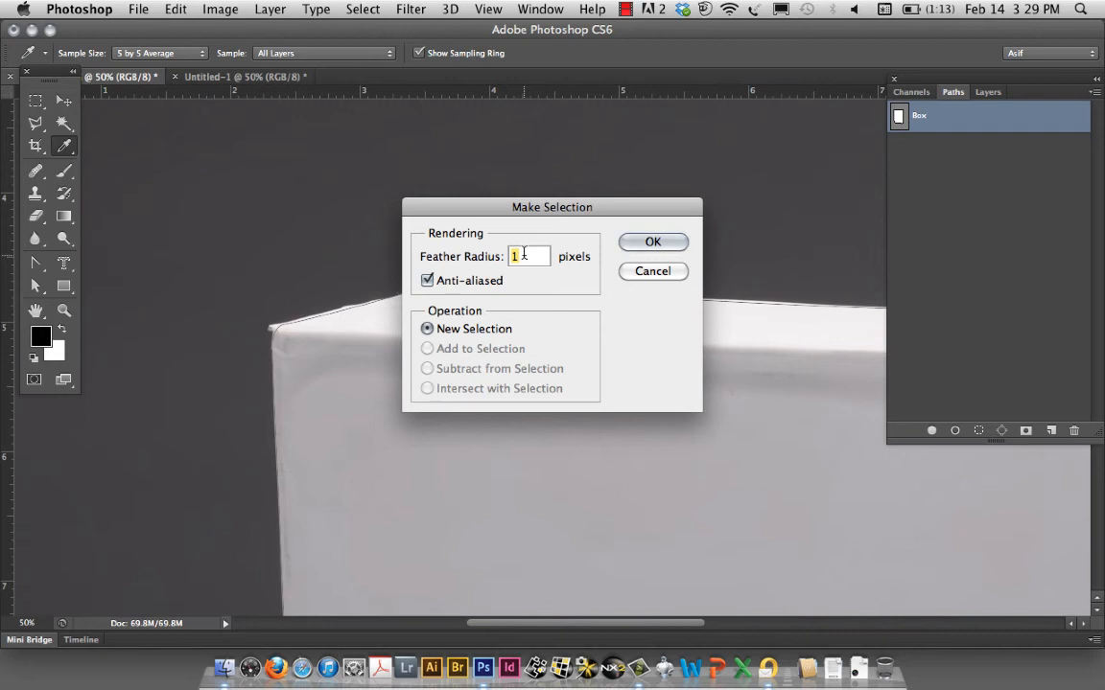
mouse_move(495, 241)
text(2)
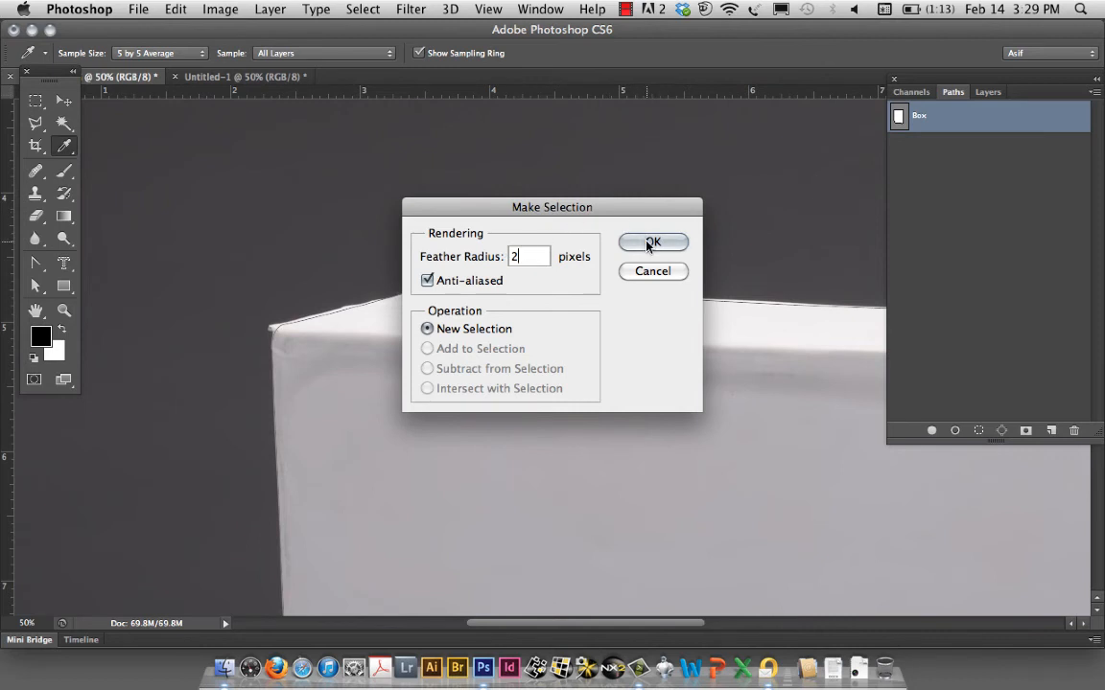
click(652, 241)
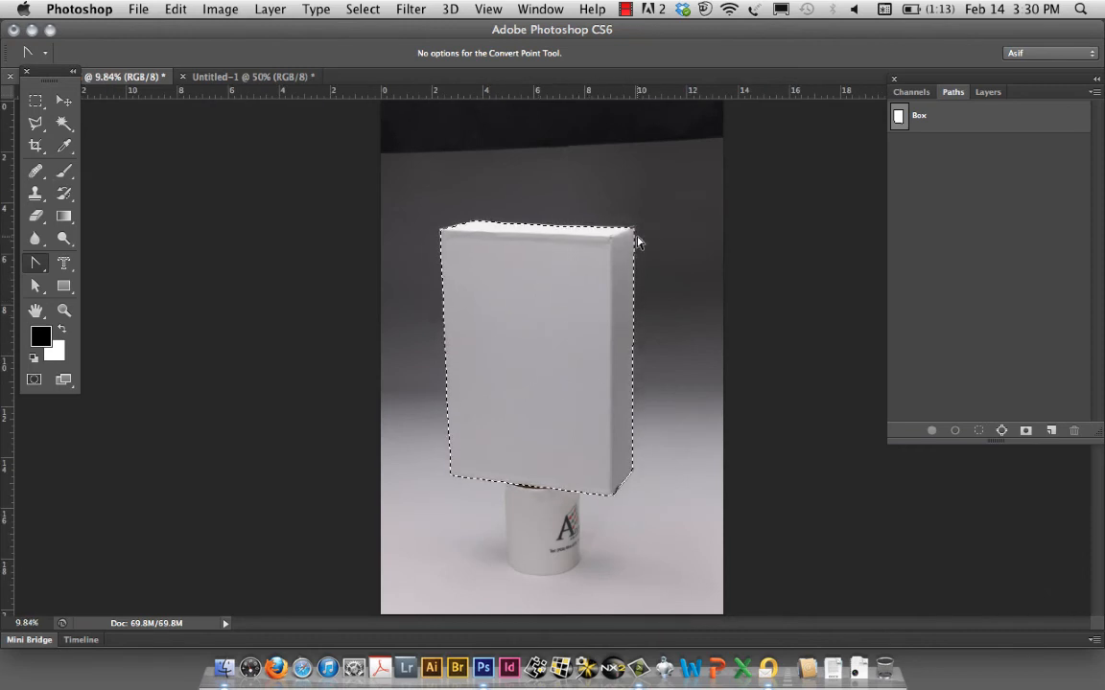
click(988, 92)
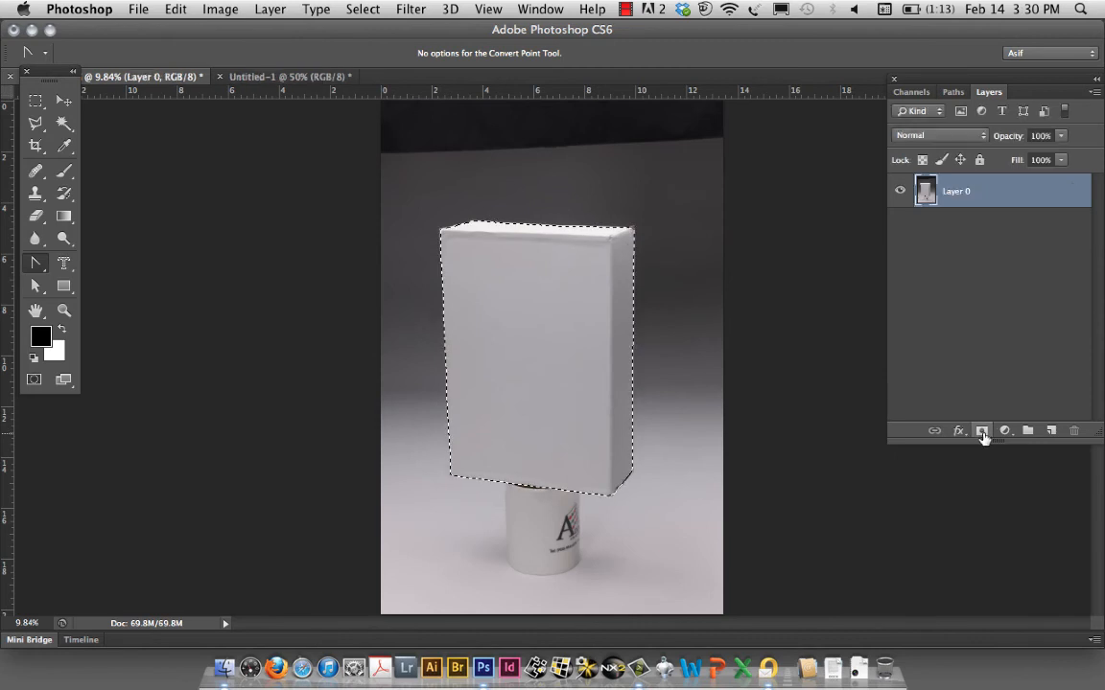
Mask the layer to the box selection and set the transparency grid to Small.
click(982, 429)
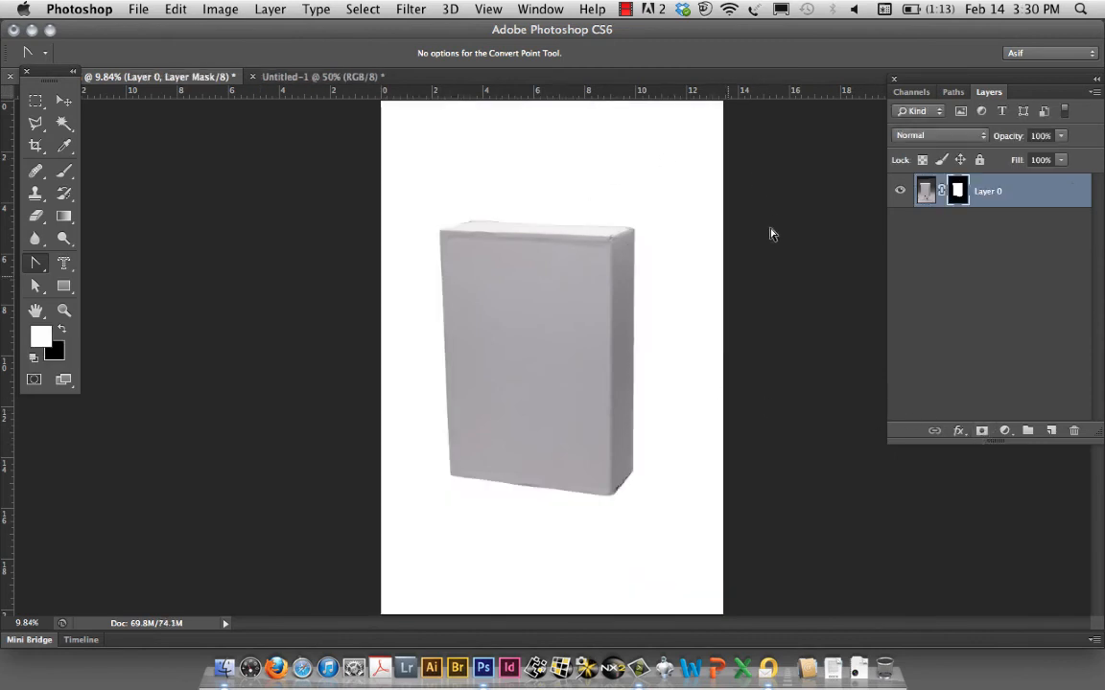
mouse_move(621, 161)
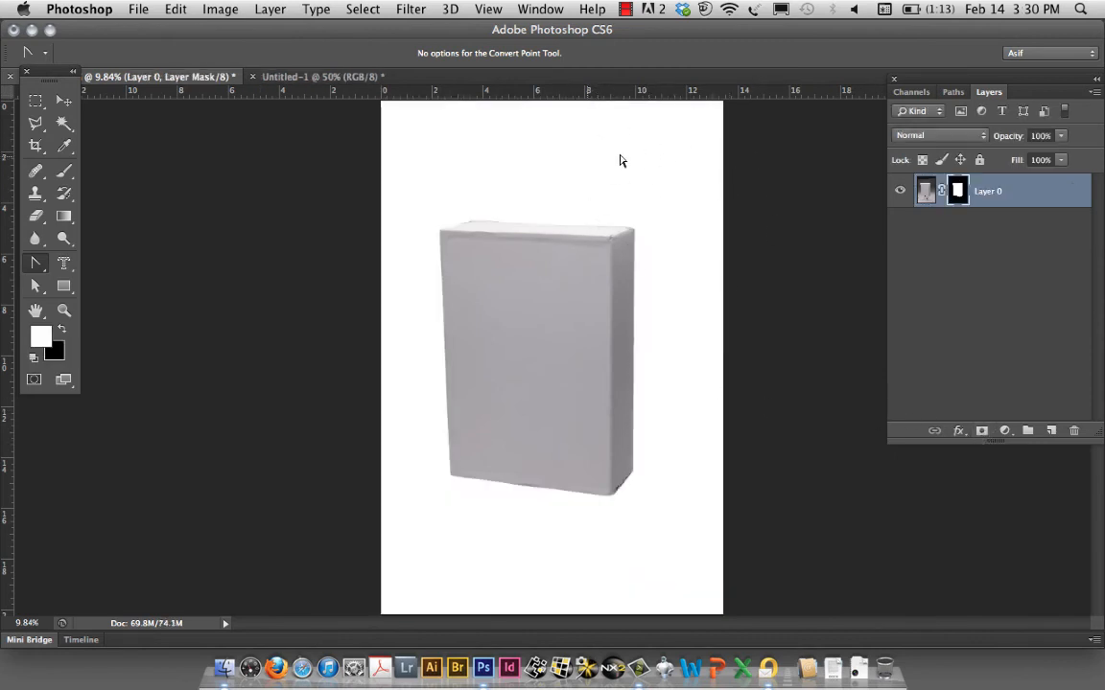
mouse_move(662, 144)
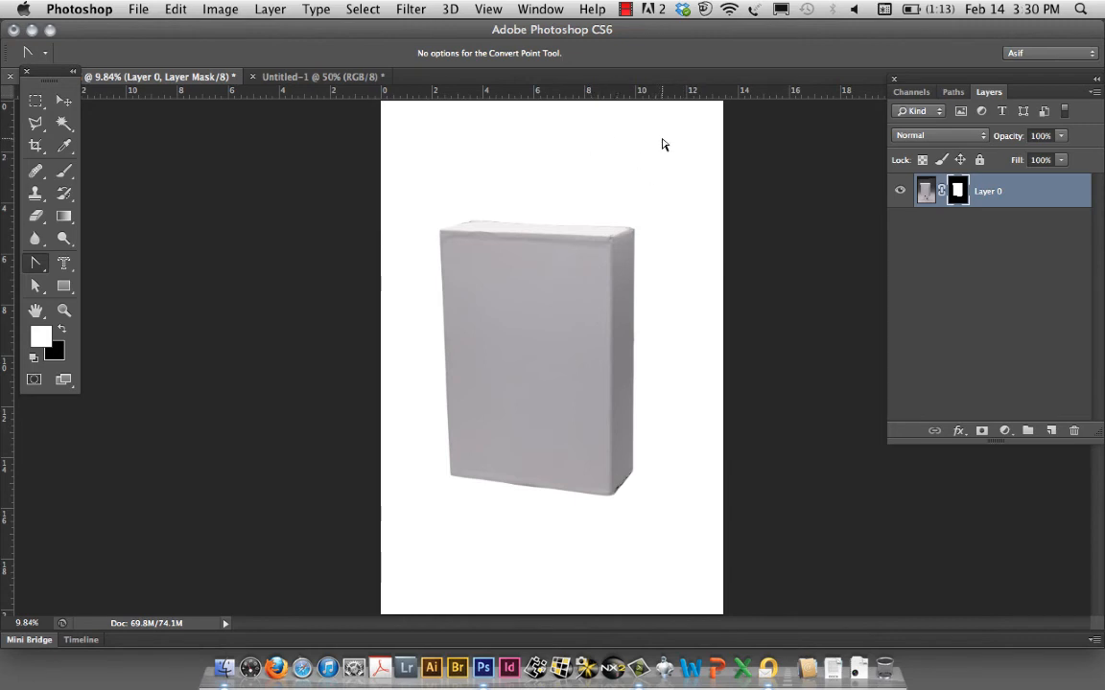
mouse_move(647, 155)
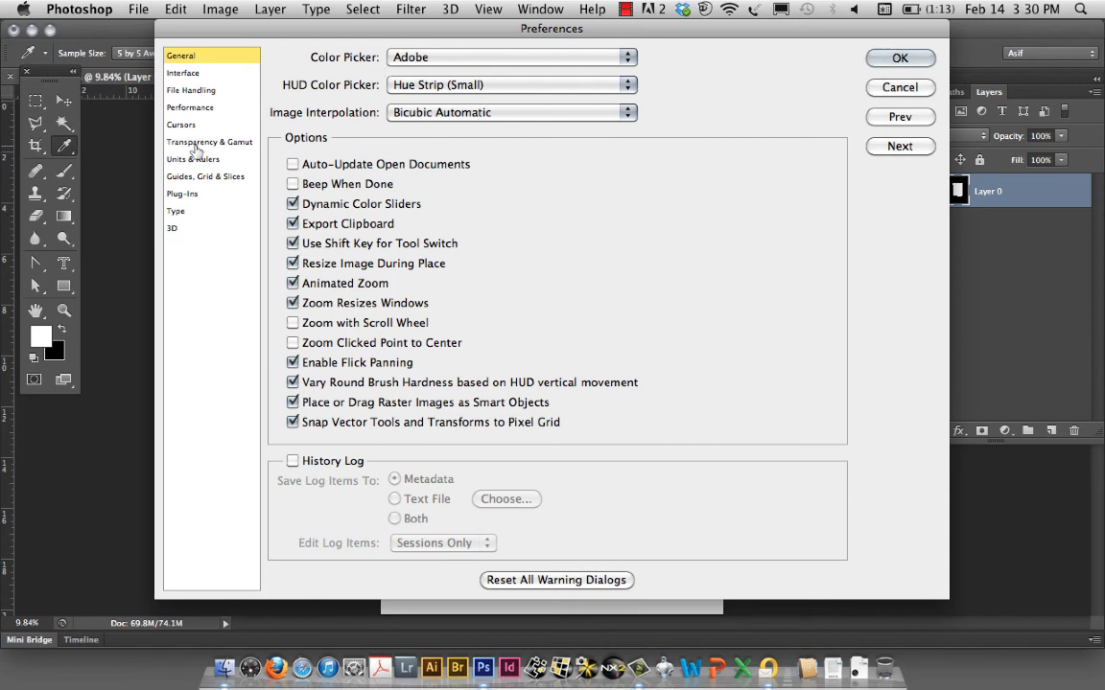
click(209, 142)
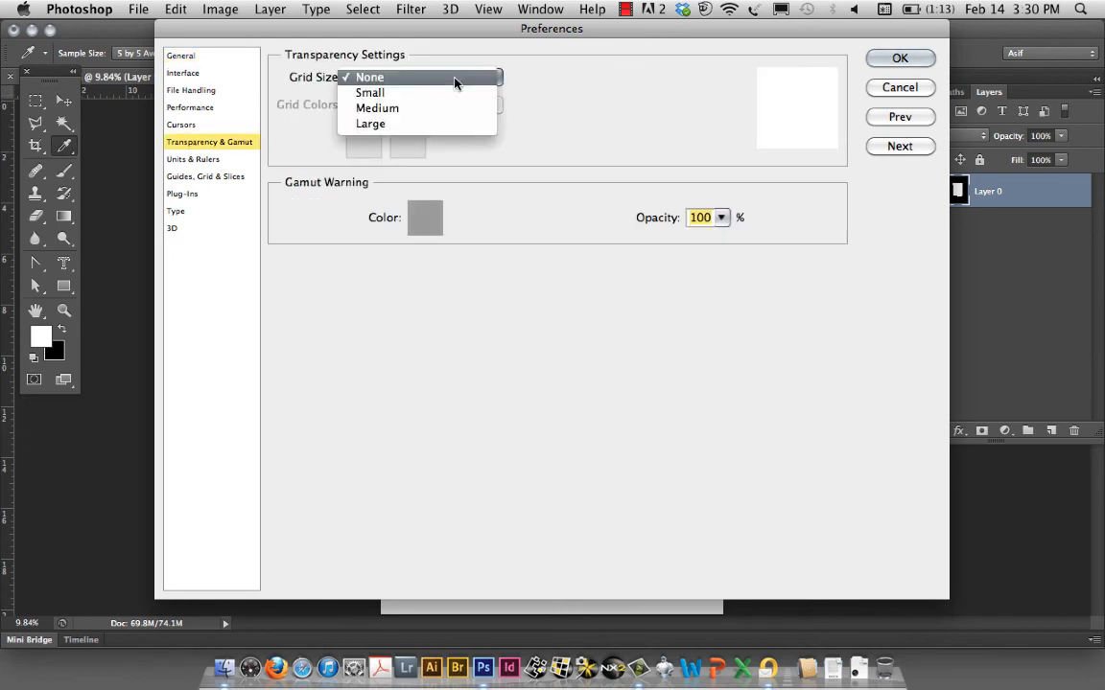
mouse_move(370, 92)
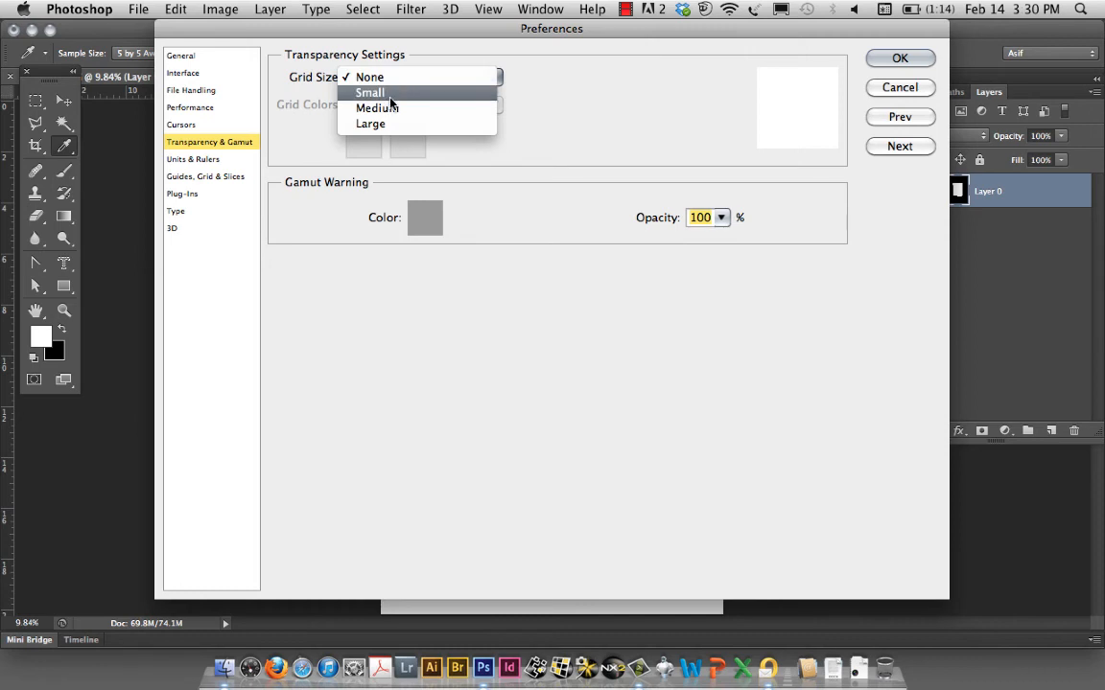
click(898, 58)
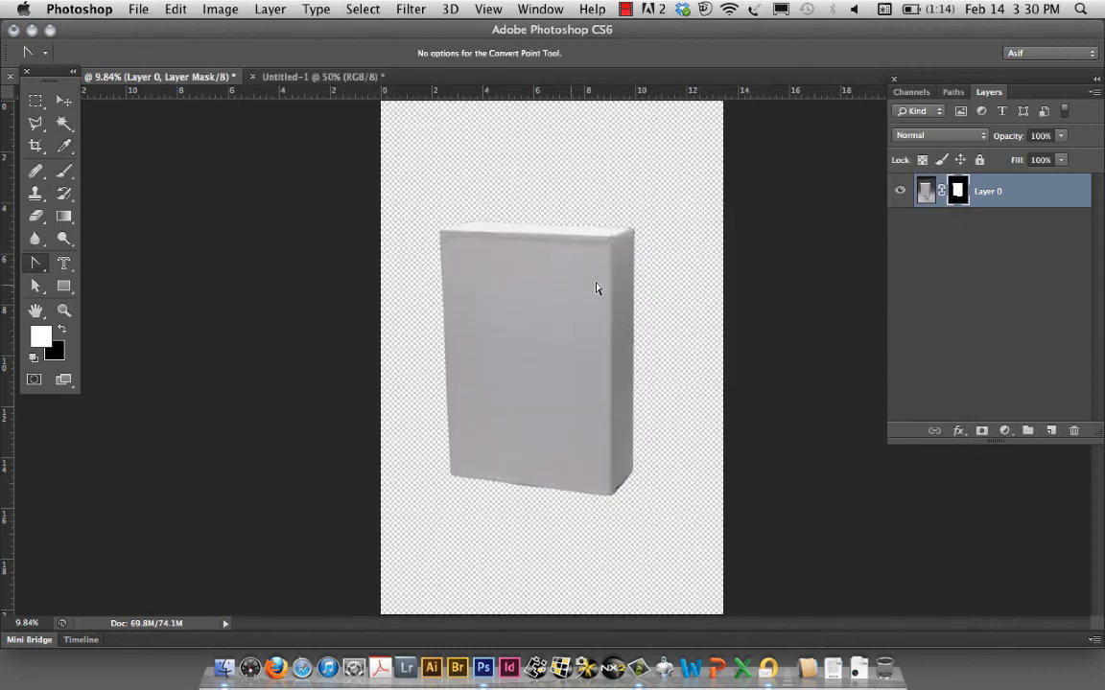
mouse_move(525, 307)
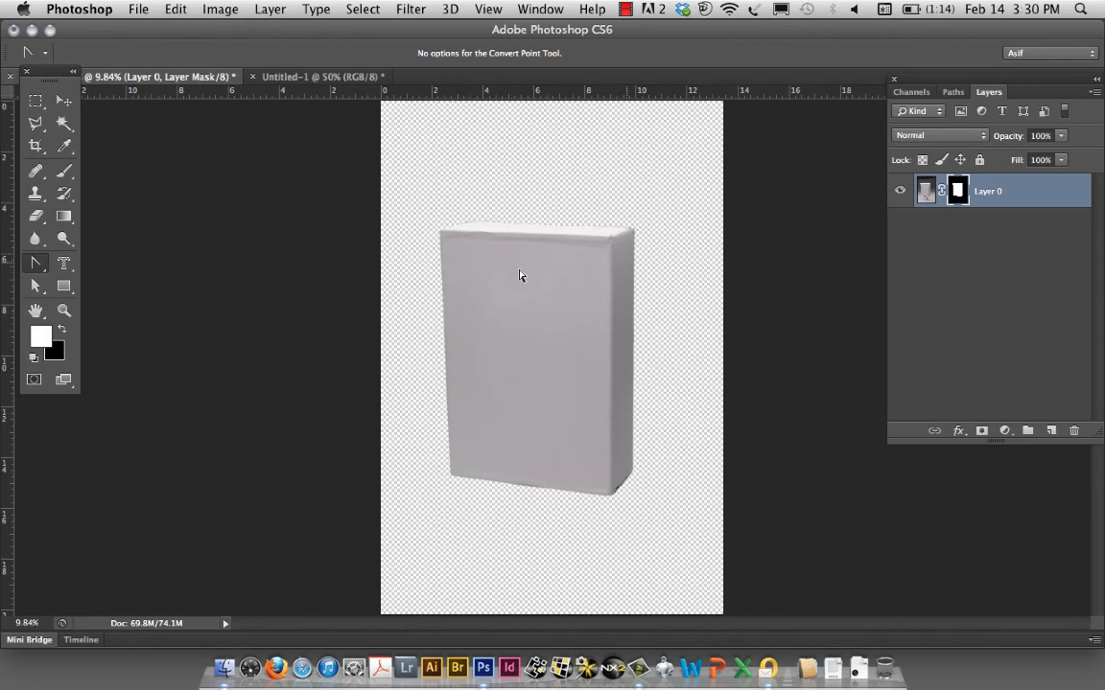
mouse_move(652, 182)
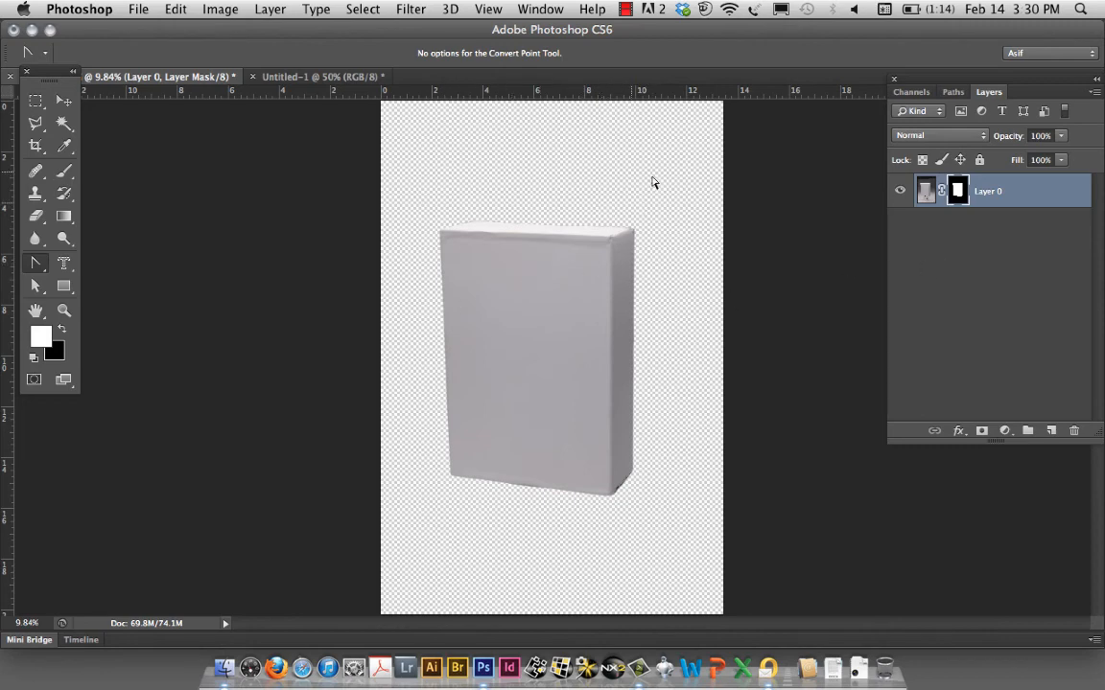
mouse_move(790, 196)
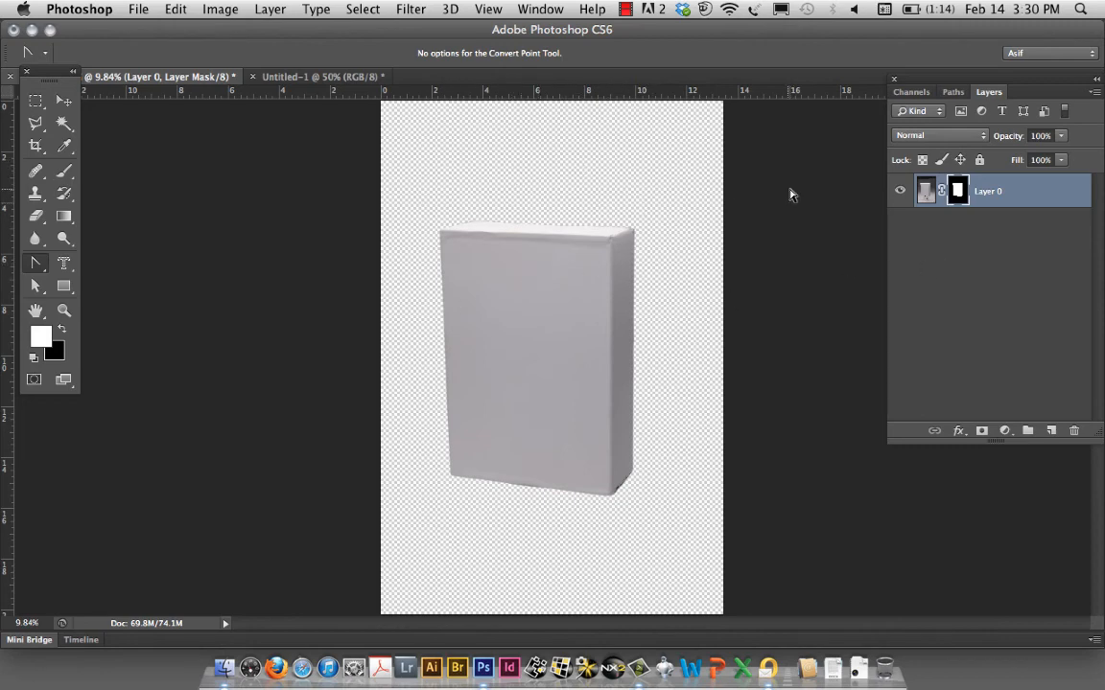
mouse_move(913, 209)
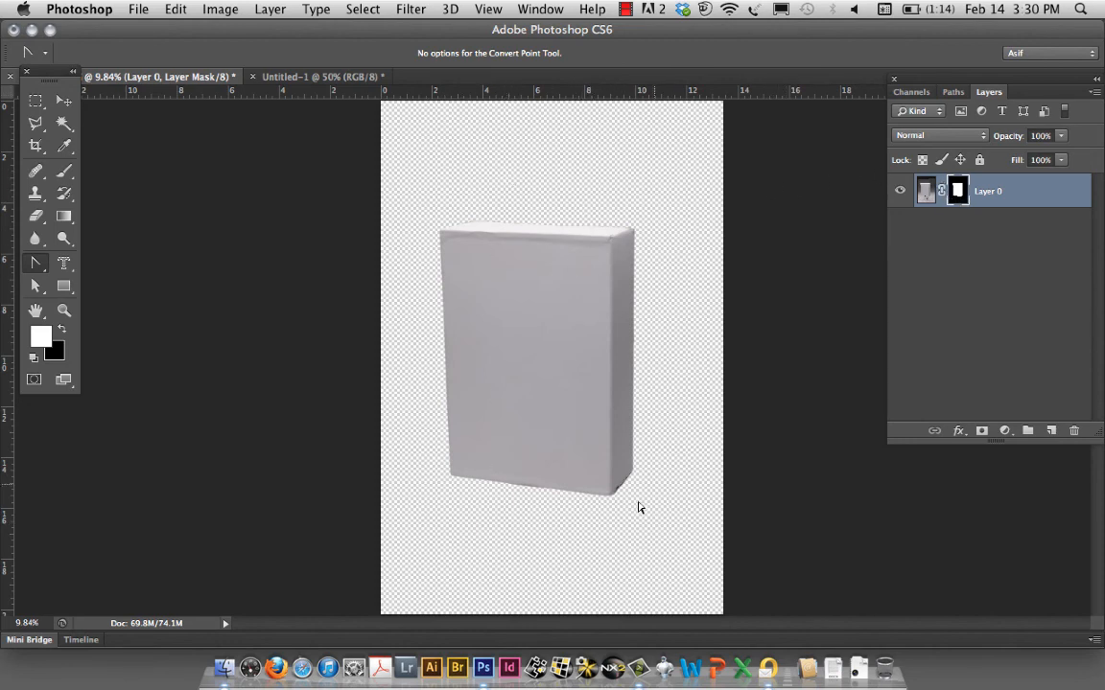
mouse_move(489, 330)
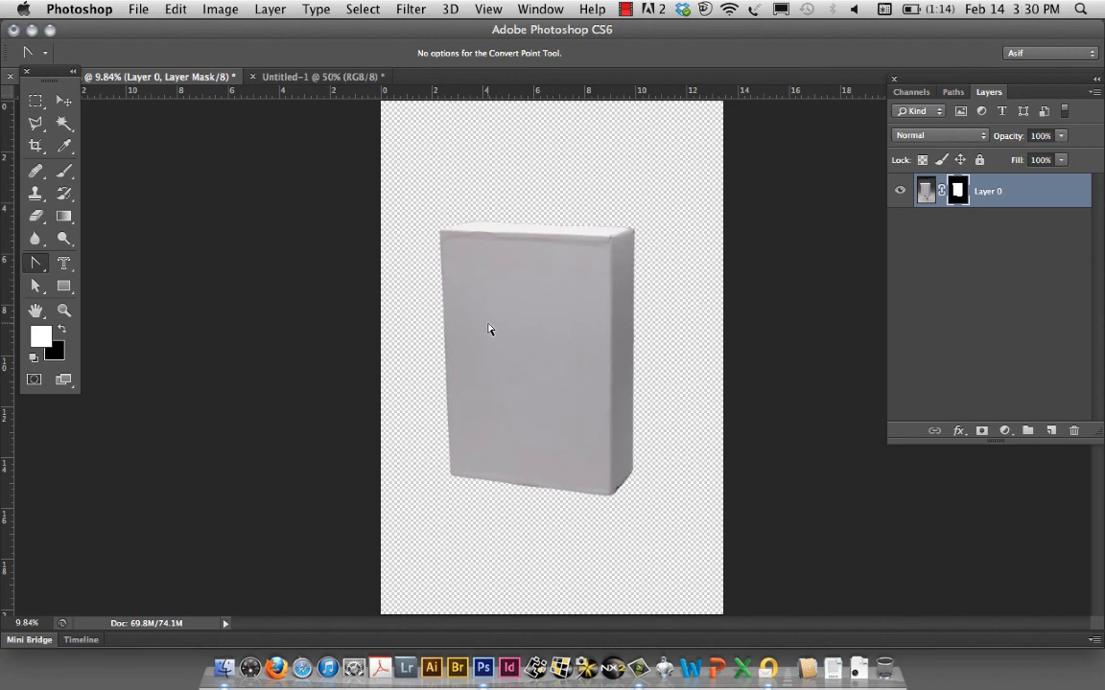
mouse_move(794, 364)
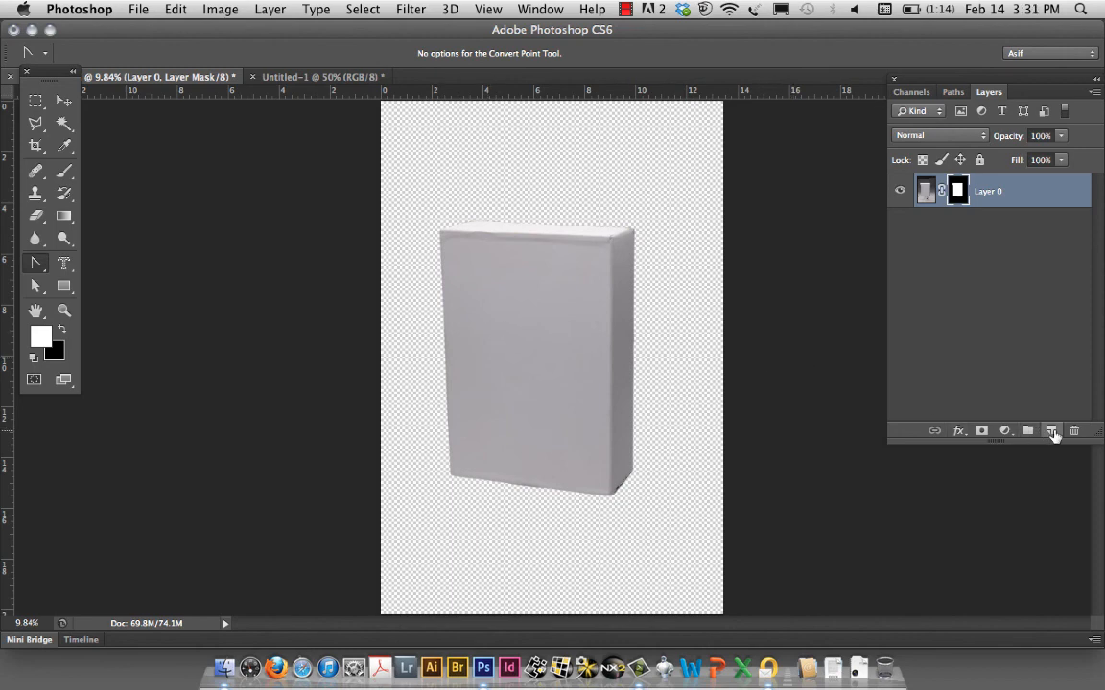
mouse_move(1051, 430)
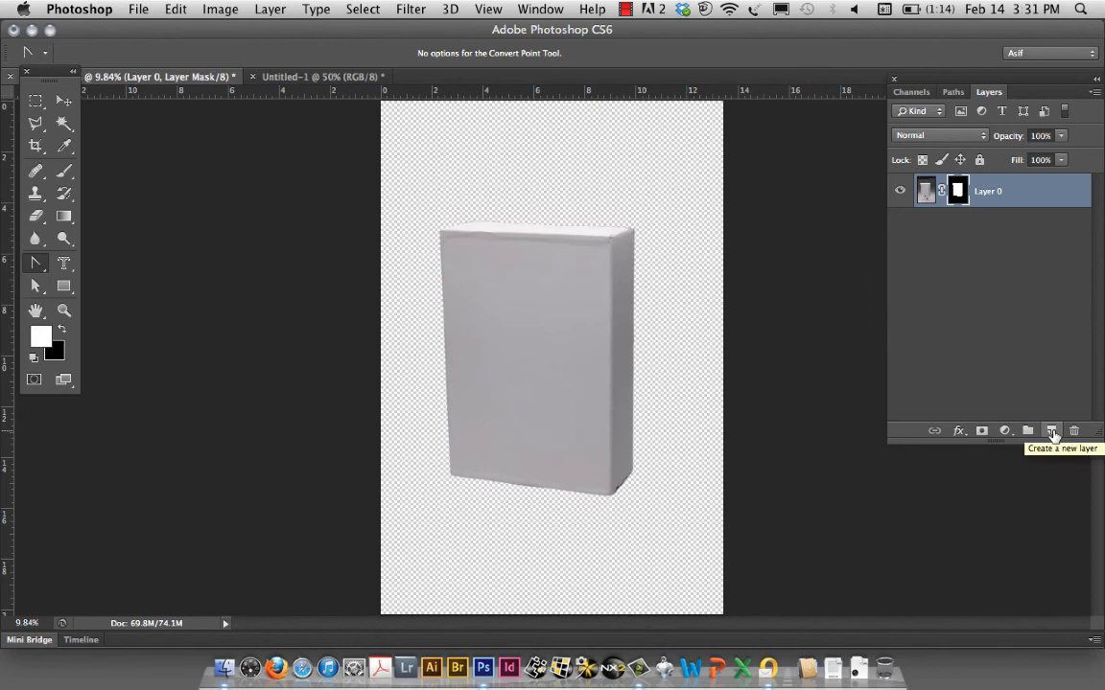
Create an empty Layer 1 and move it beneath Layer 0.
click(1051, 429)
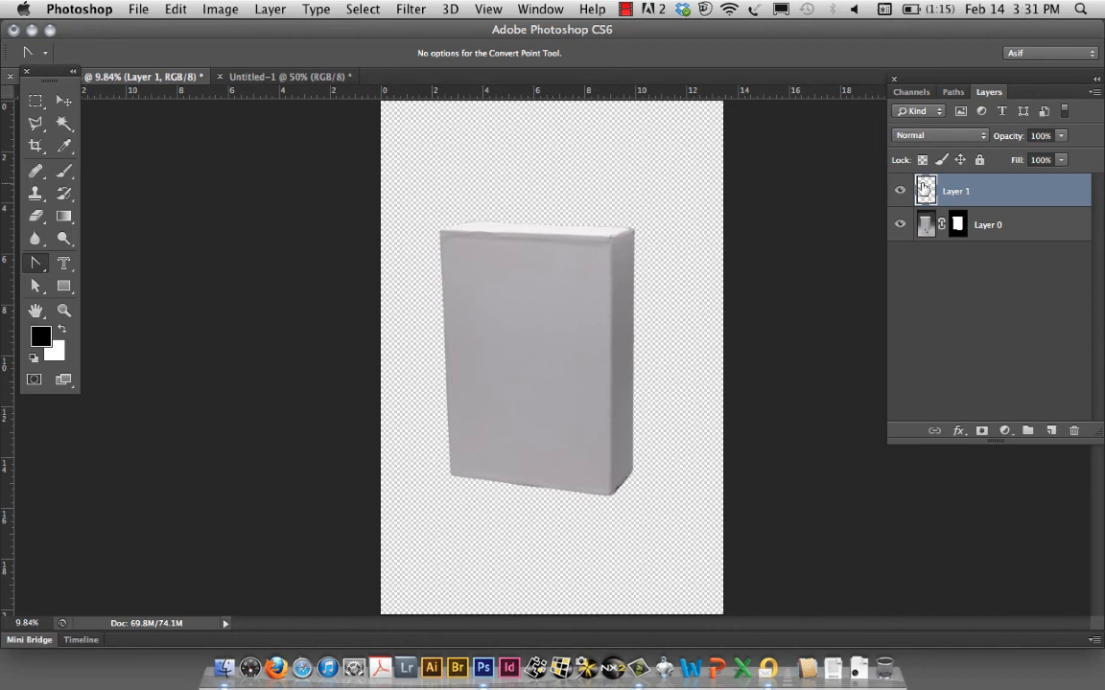
drag(955, 192, 955, 230)
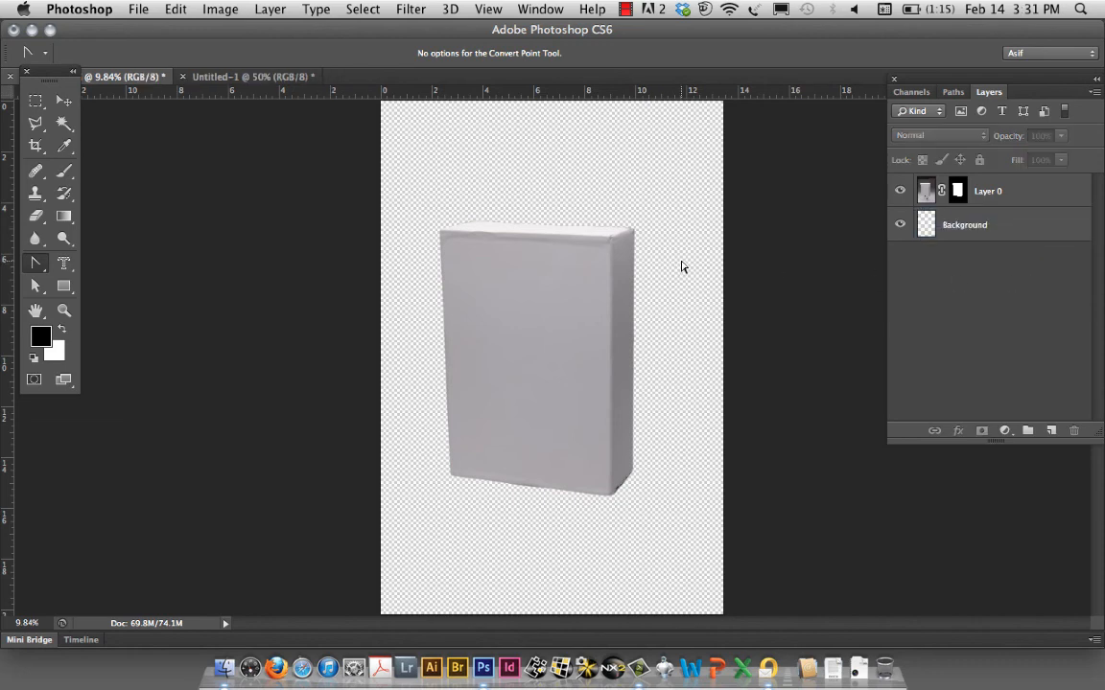
mouse_move(107, 215)
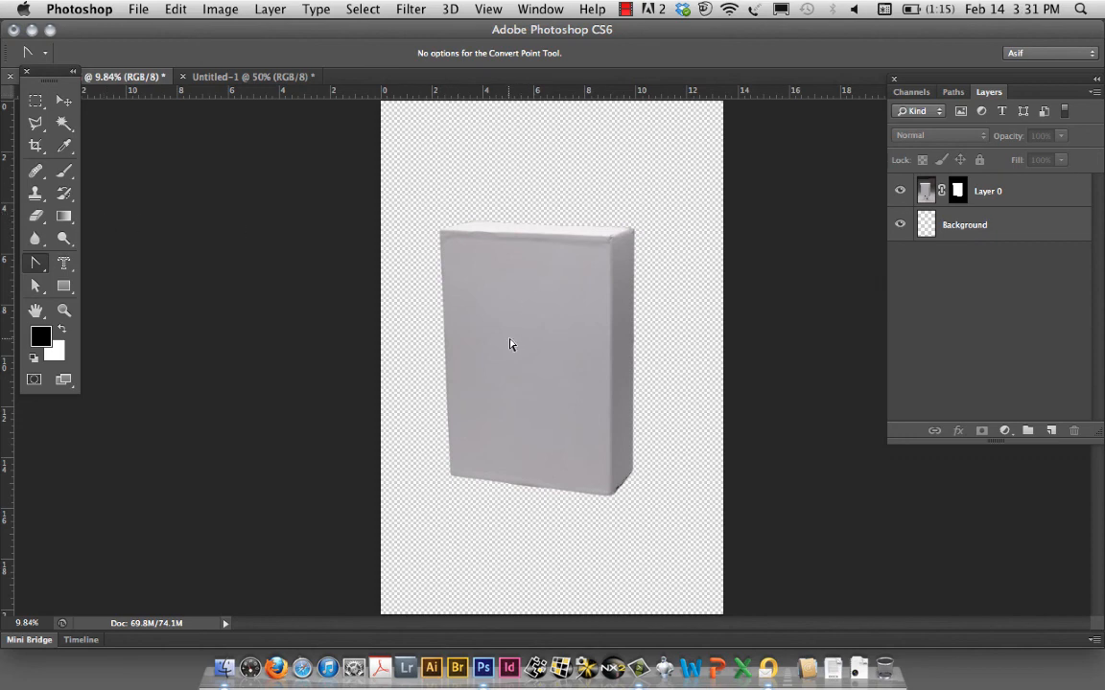
In the Gradient Editor, set the stops to #363636 dark gray and #dcdcdc light gray.
click(34, 215)
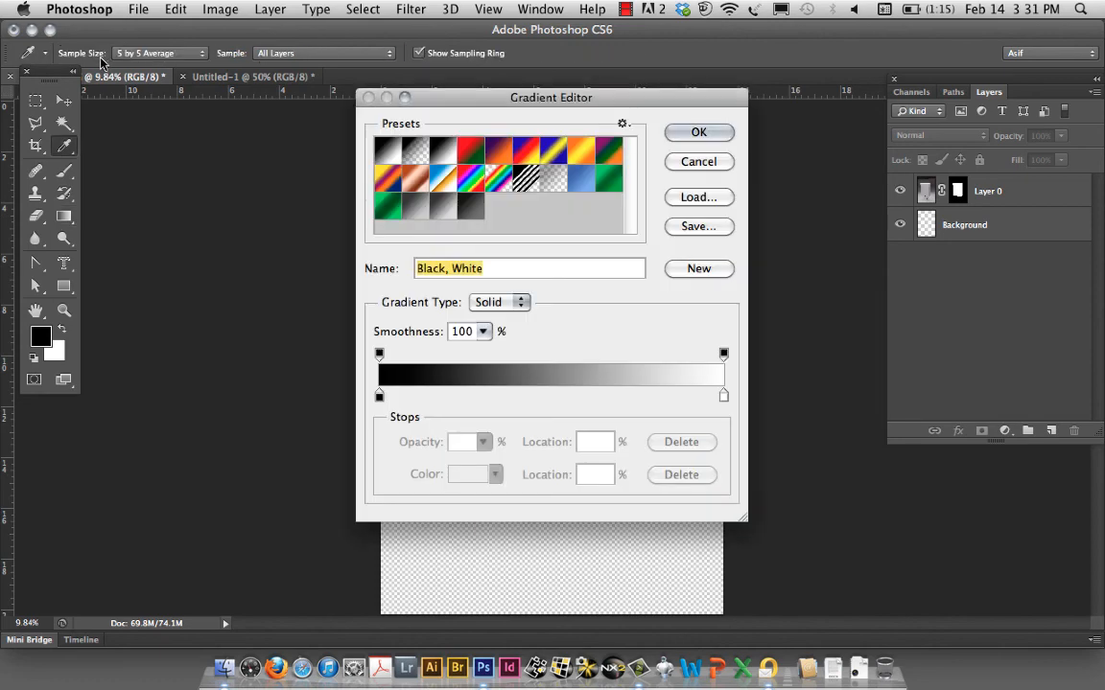
click(441, 209)
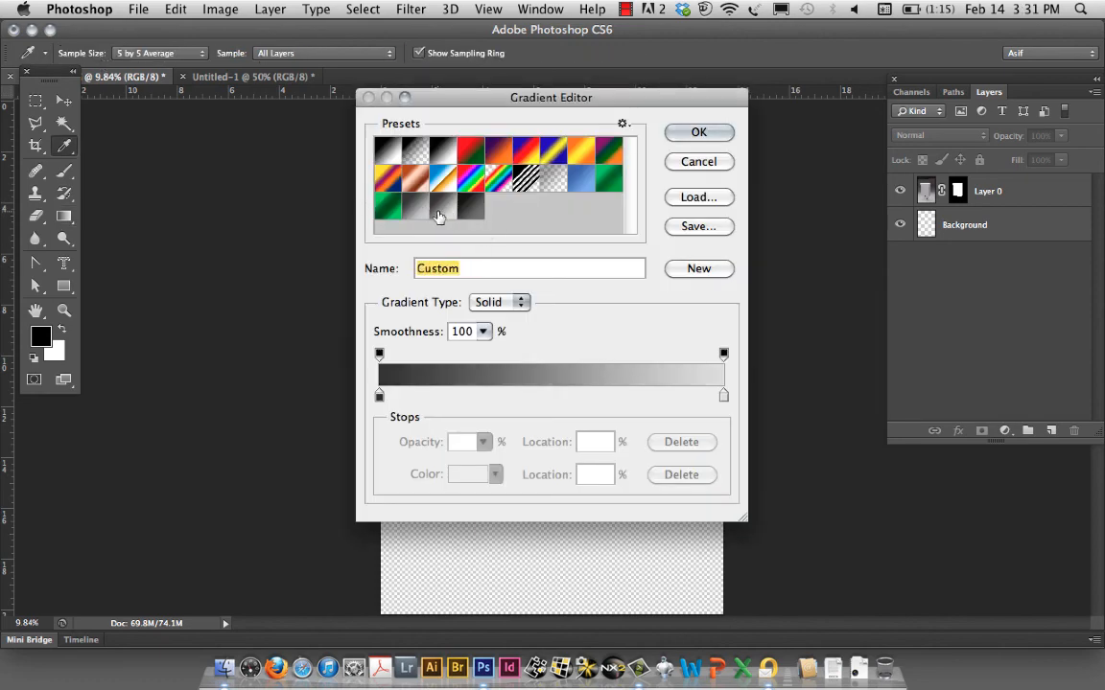
mouse_move(437, 213)
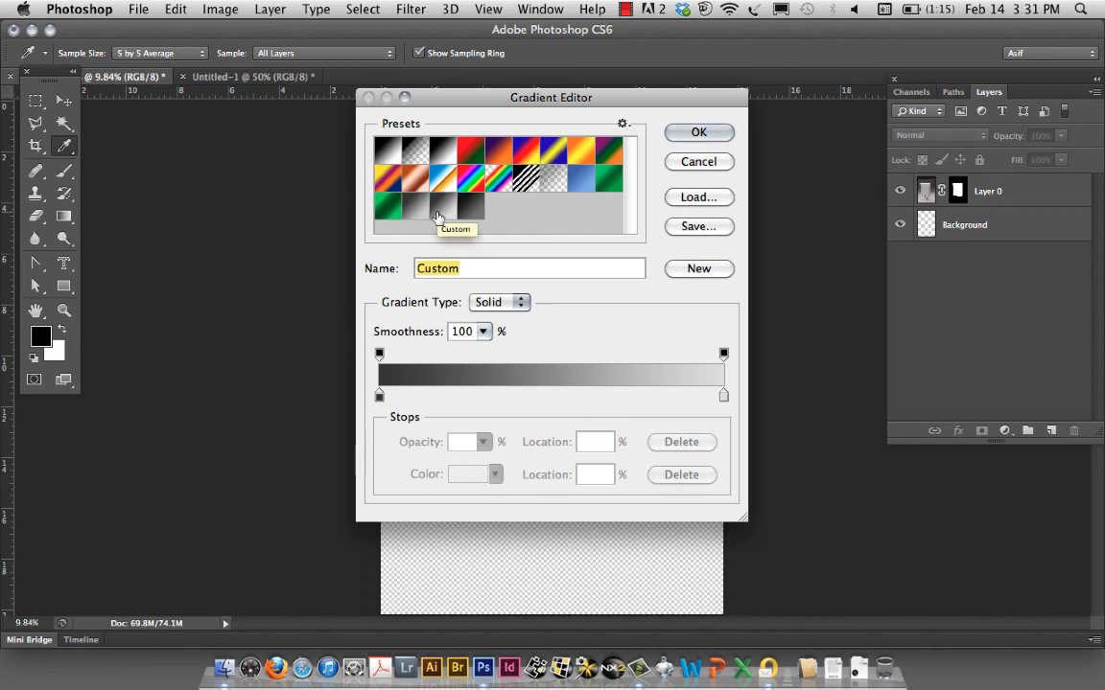
mouse_move(441, 211)
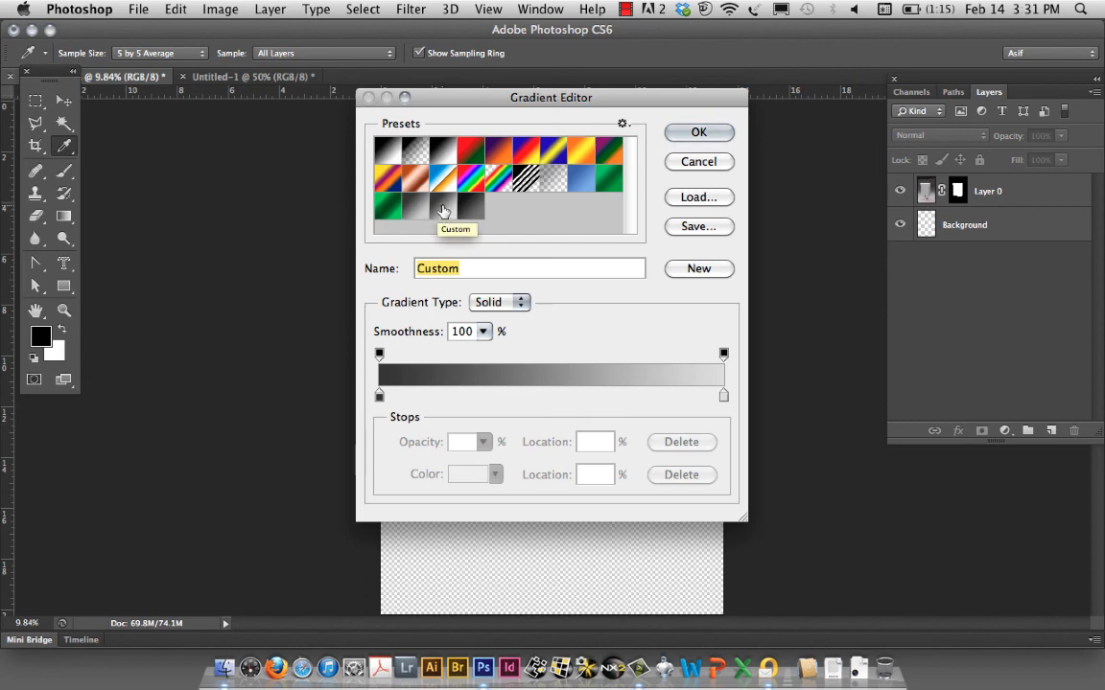
mouse_move(376, 410)
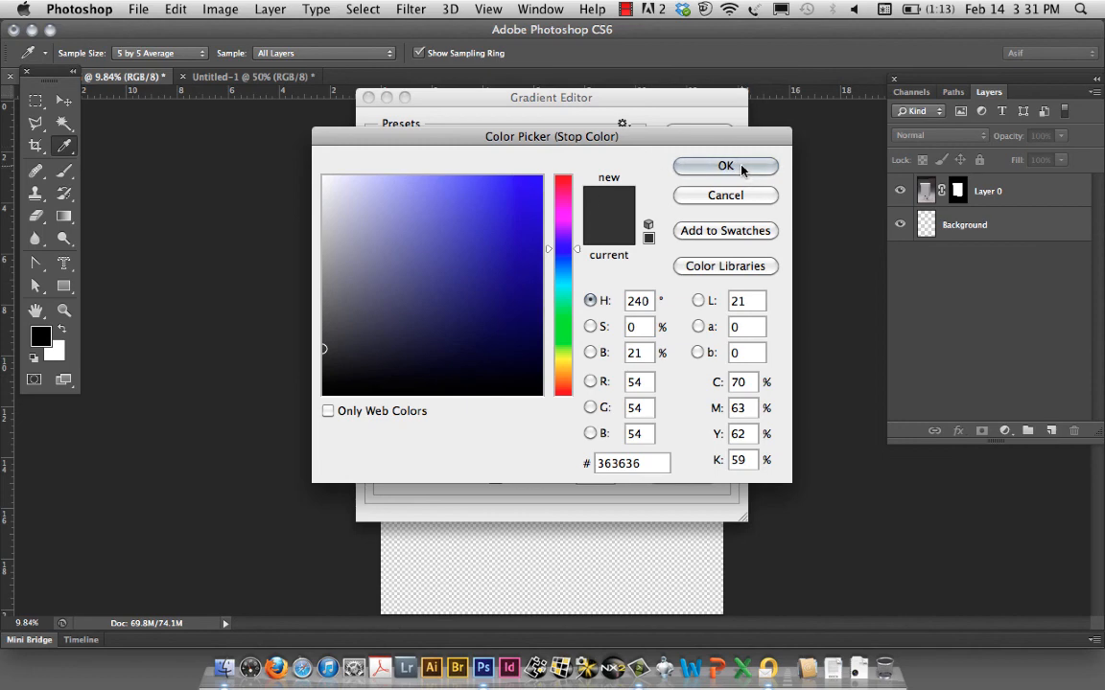
click(725, 165)
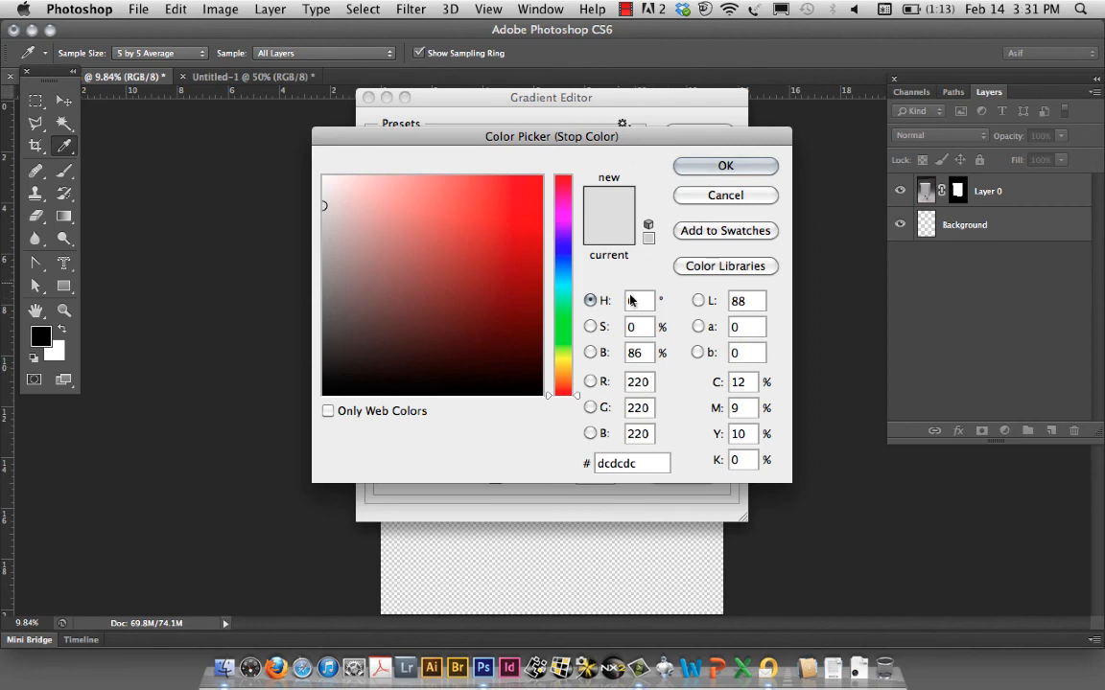
click(725, 165)
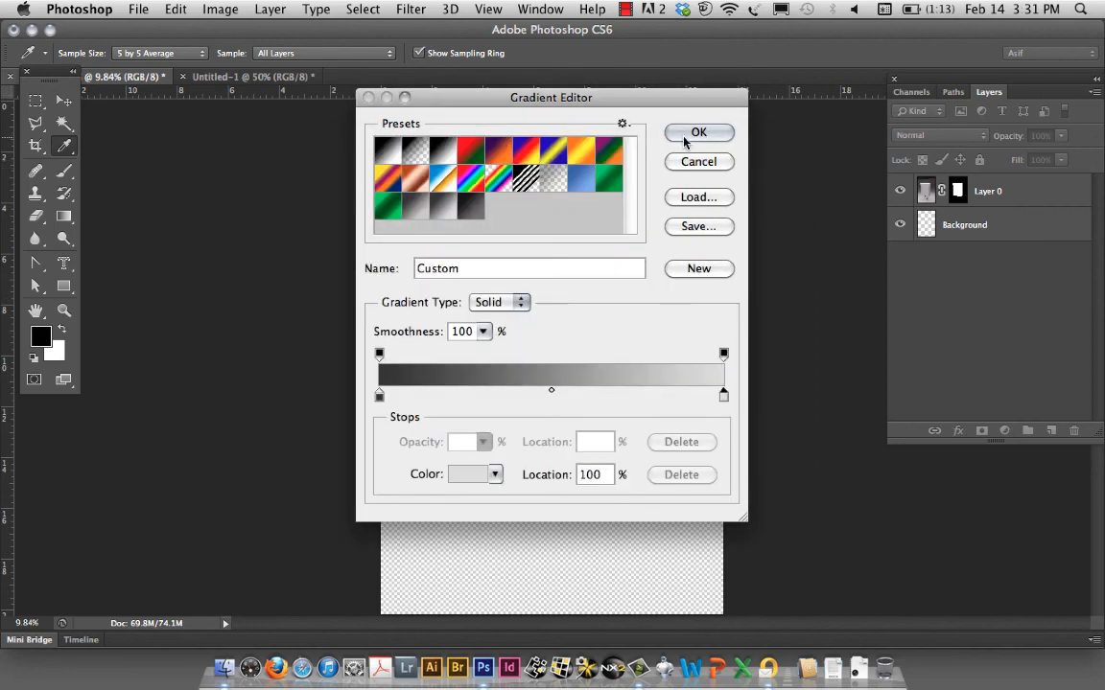
Confirm the gray gradient and drag it vertically onto the Background layer.
click(698, 132)
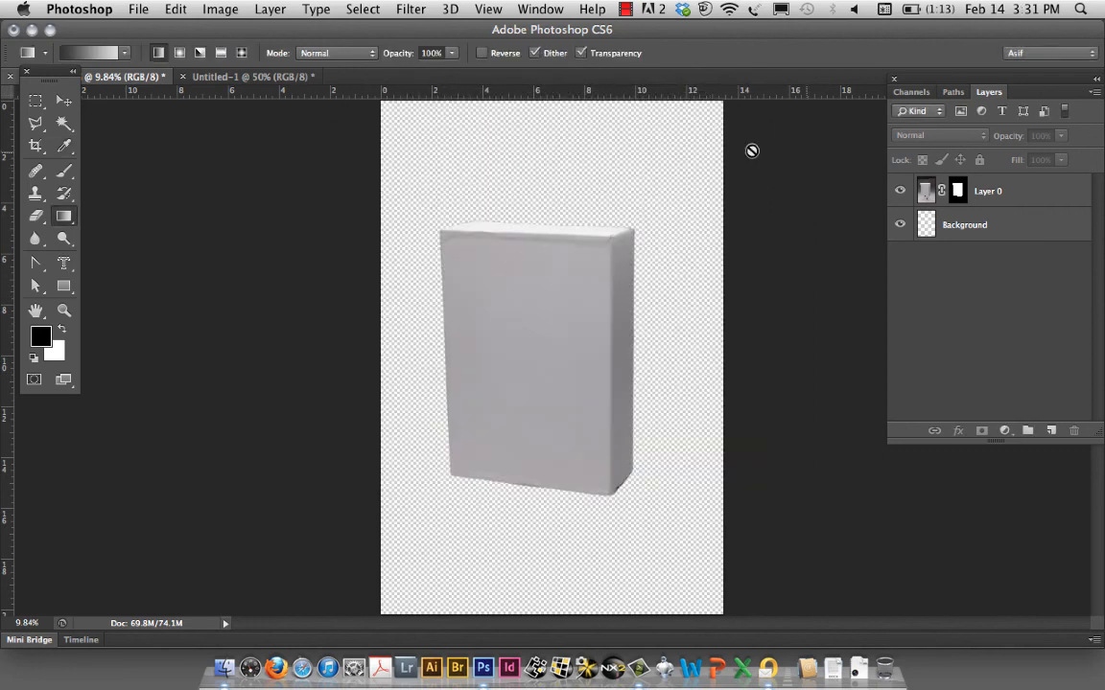
click(962, 224)
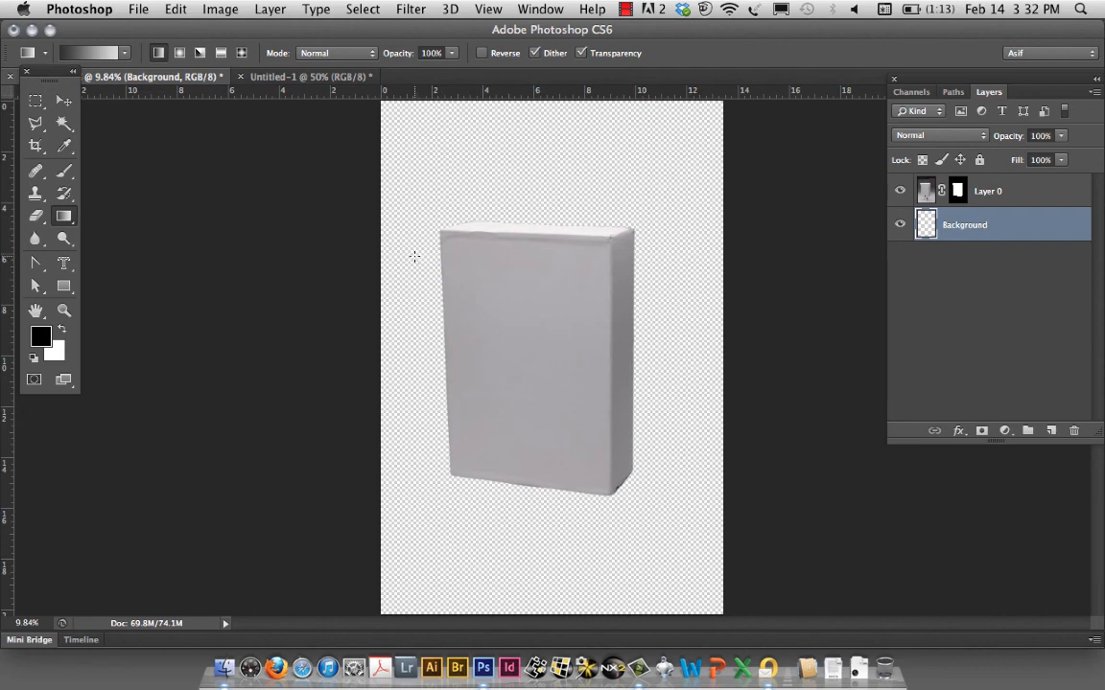
drag(412, 257, 431, 521)
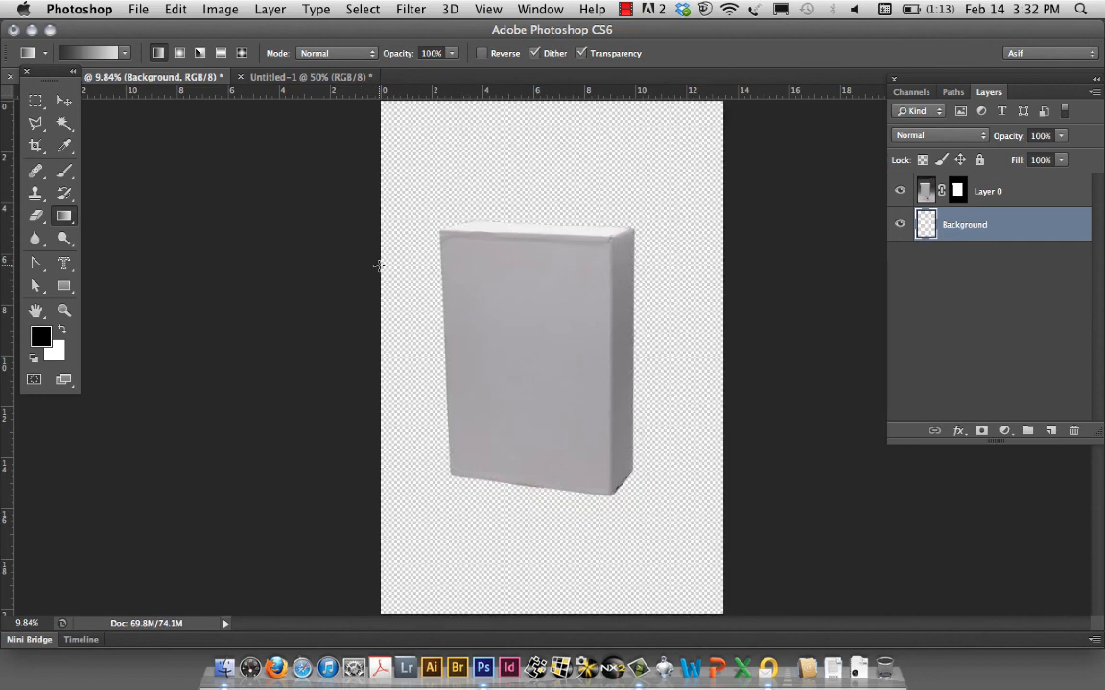
mouse_move(679, 278)
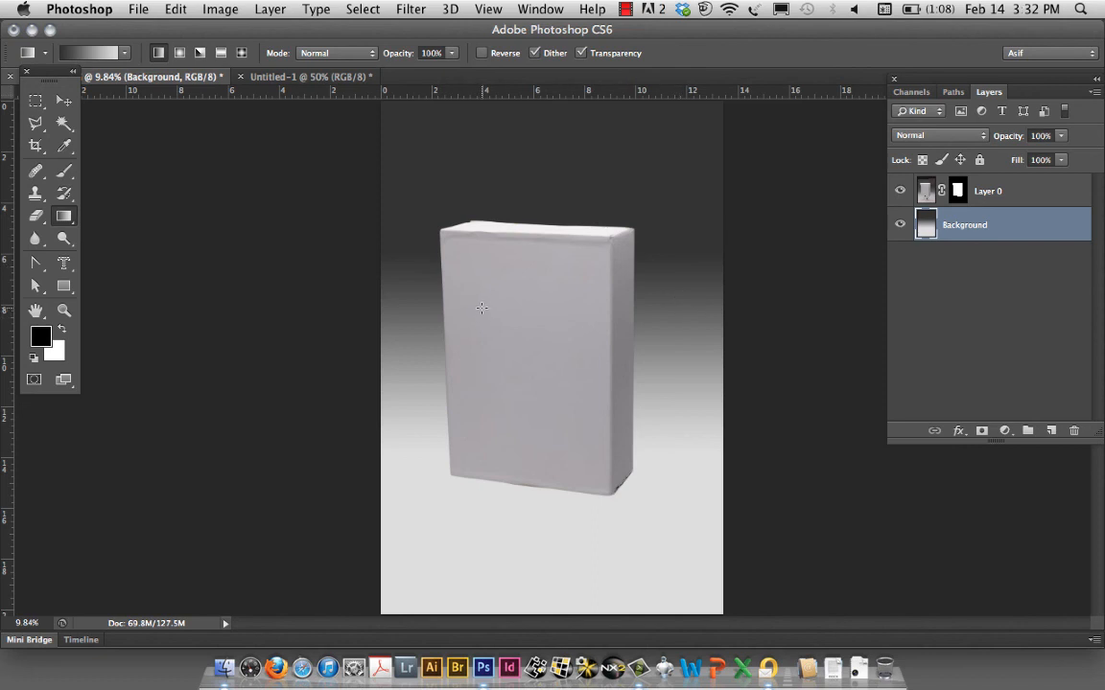
mouse_move(637, 305)
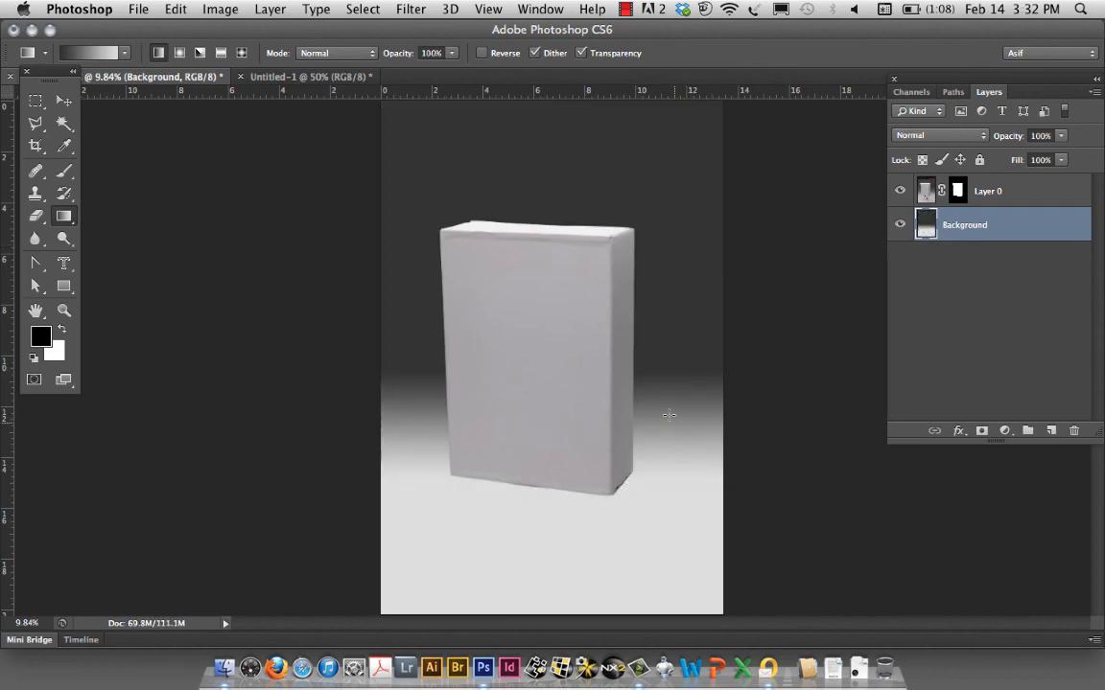
mouse_move(667, 432)
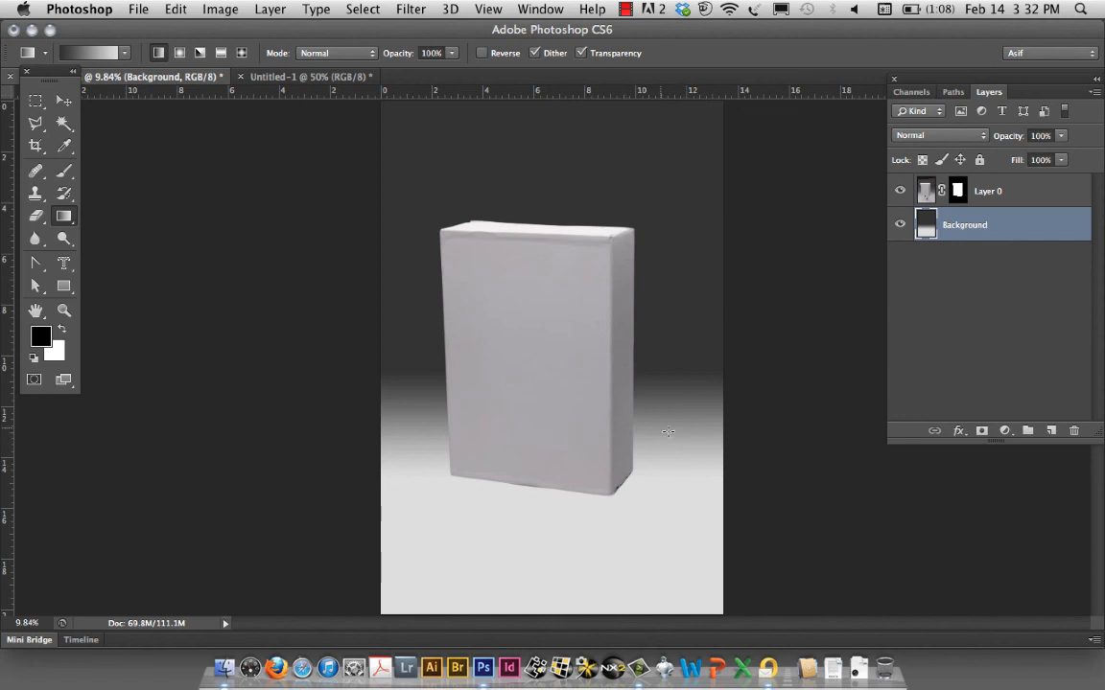
mouse_move(672, 219)
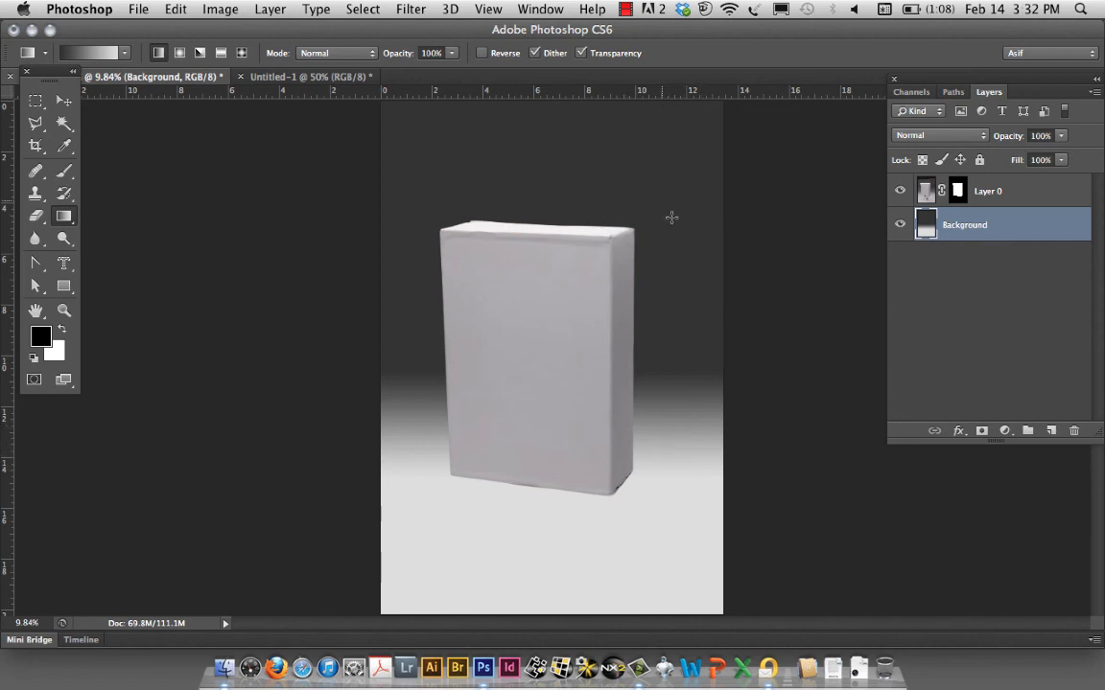
mouse_move(583, 230)
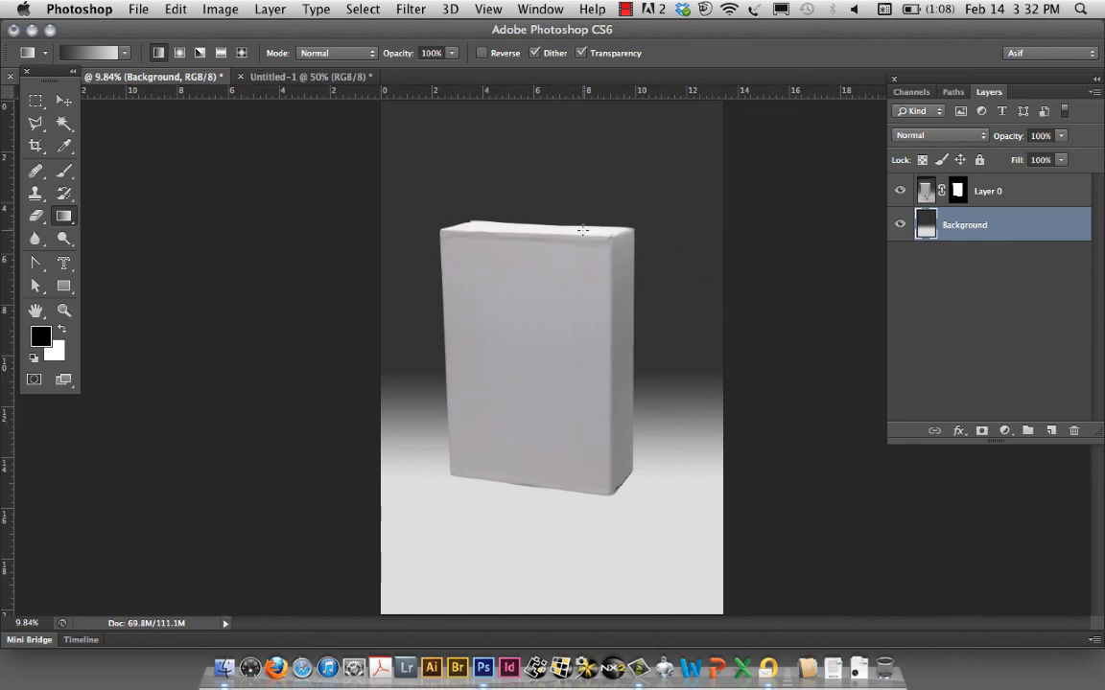